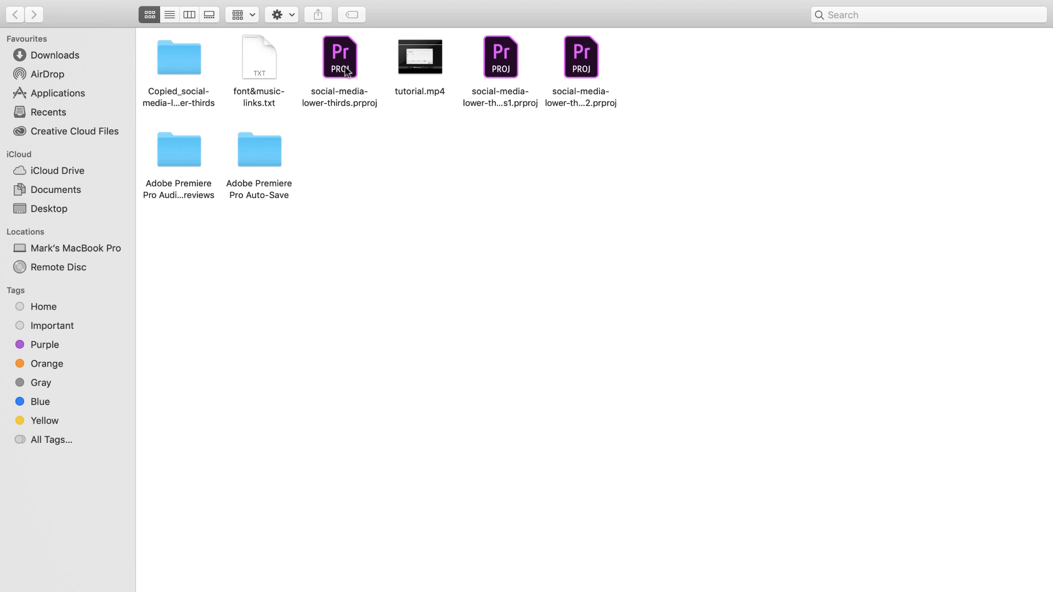
Step: Launch social-media-lower-thirds.prproj from Finder into Premiere Pro
left_click(339, 56)
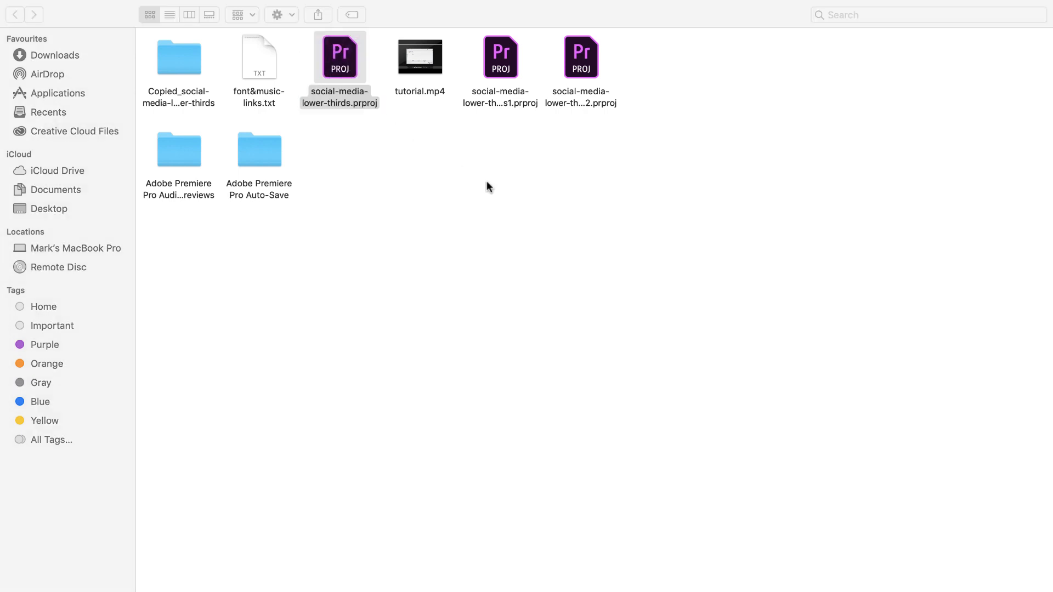
double_click(339, 56)
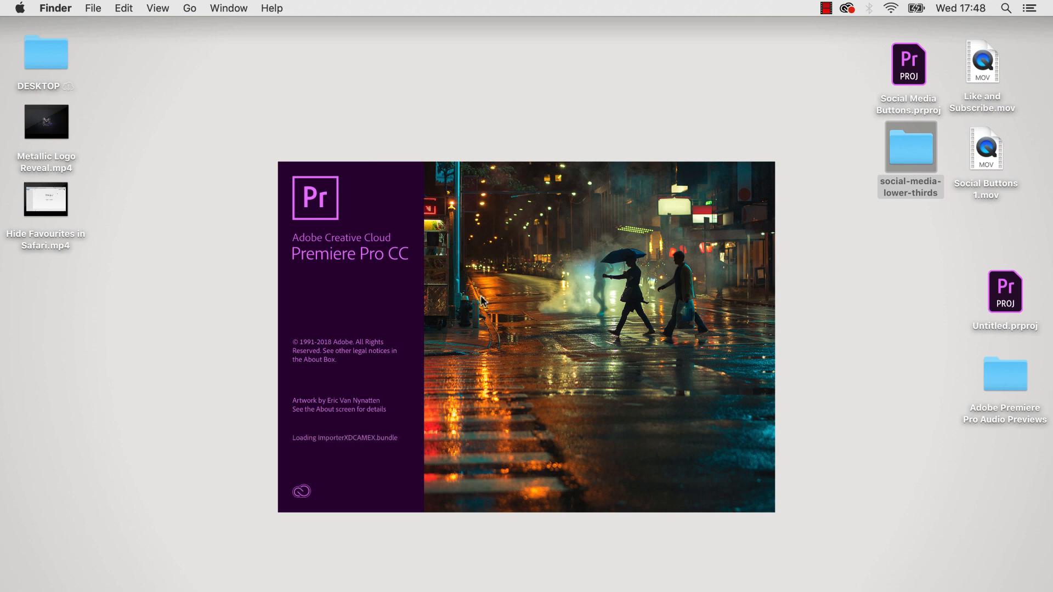
mouse_move(584, 359)
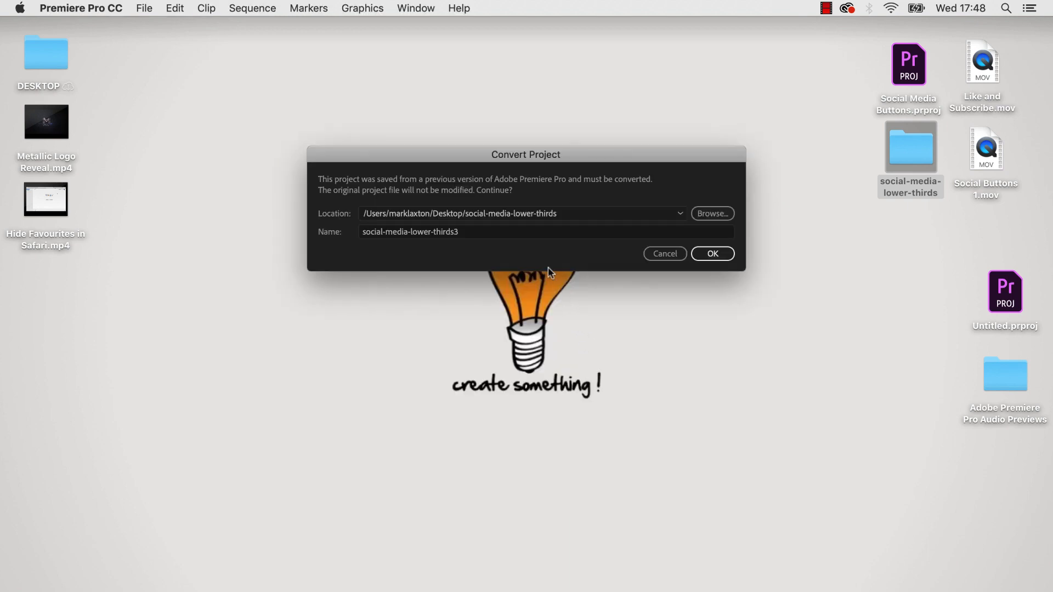
mouse_move(525, 261)
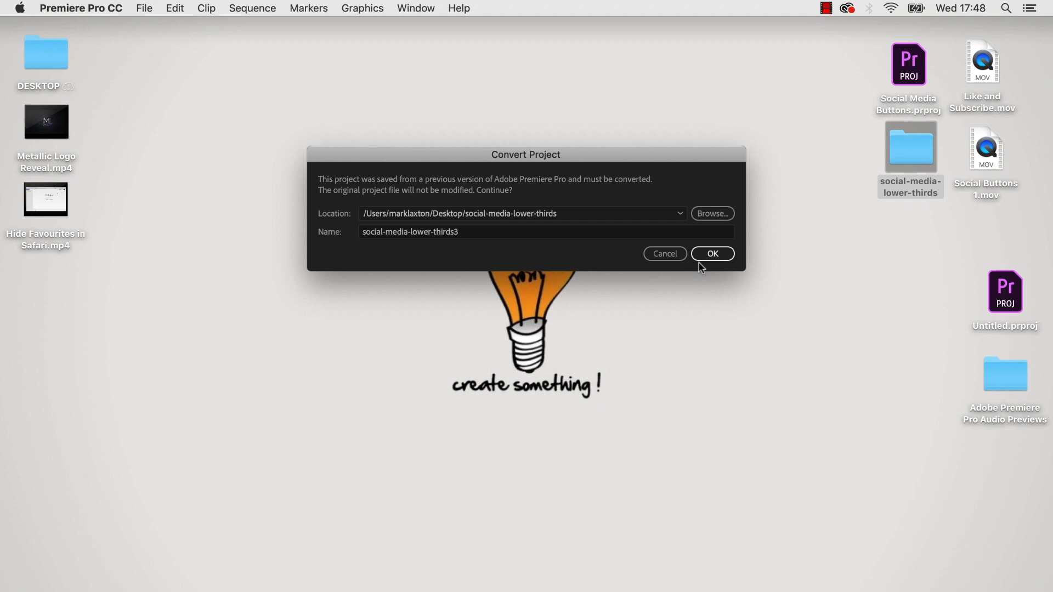
Step: Accept converting the project into the new copy social-media-lower-thirds3
left_click(711, 254)
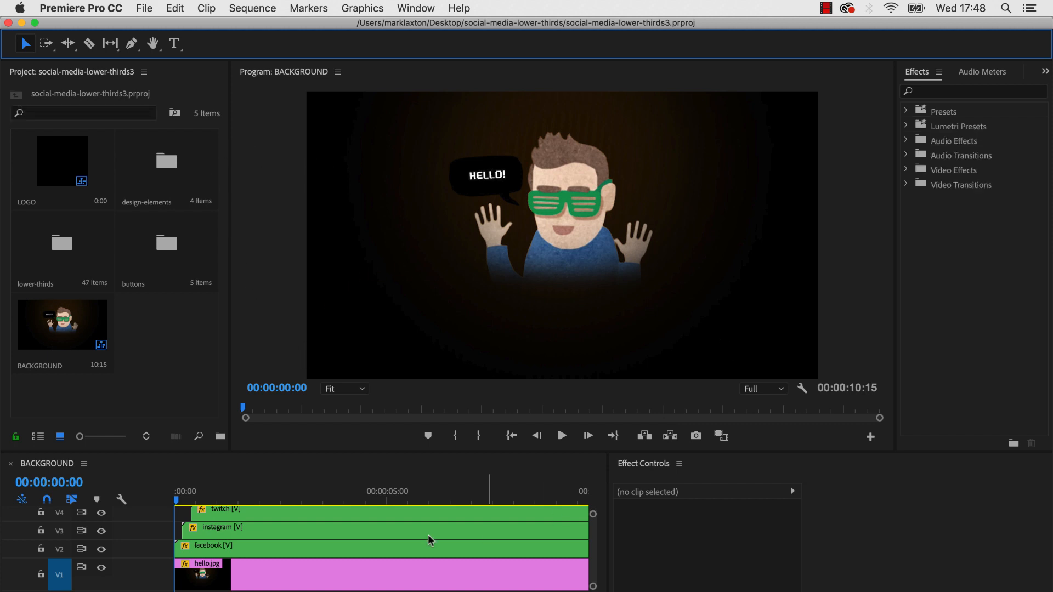
mouse_move(533, 313)
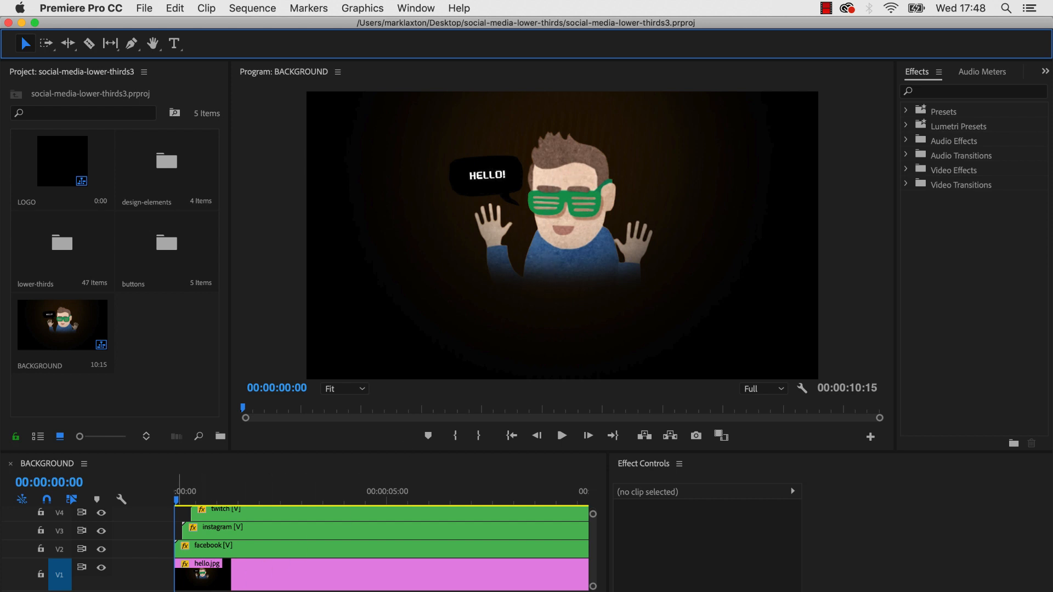
Step: Hide the hello.jpg background on V1 and move the playhead to where the social bars appear
left_click(201, 574)
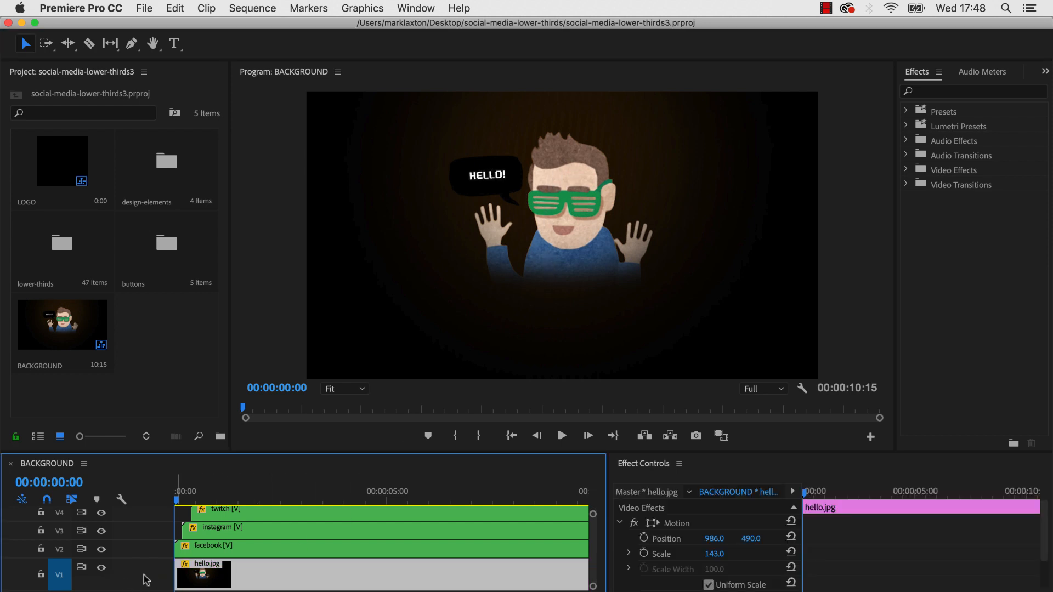
left_click(101, 568)
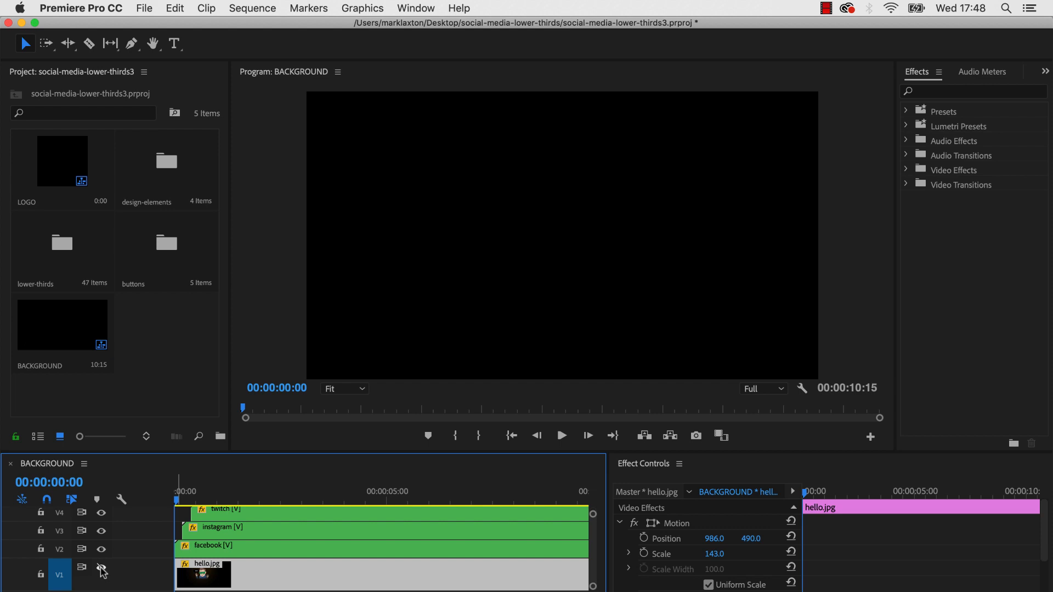
left_click(178, 502)
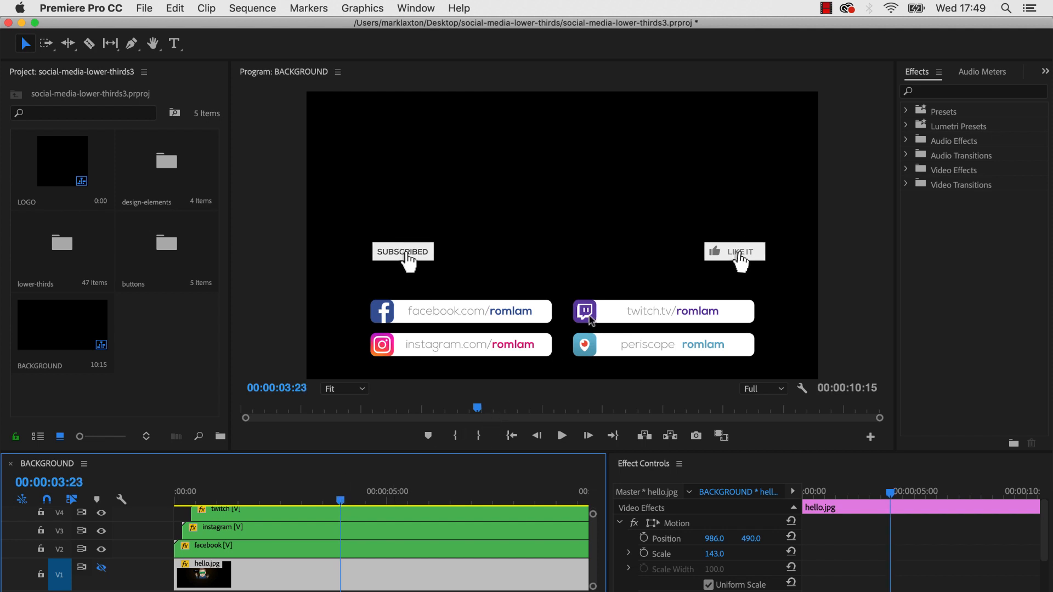
mouse_move(676, 315)
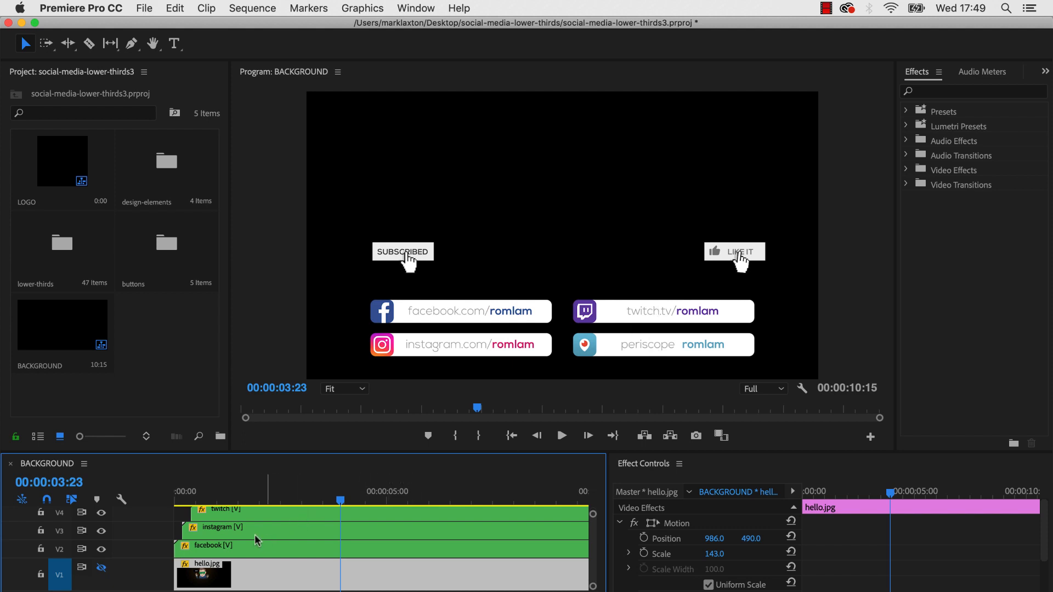
Step: Hide the twitch and periscope link bar tracks from the output
scroll("down", 3)
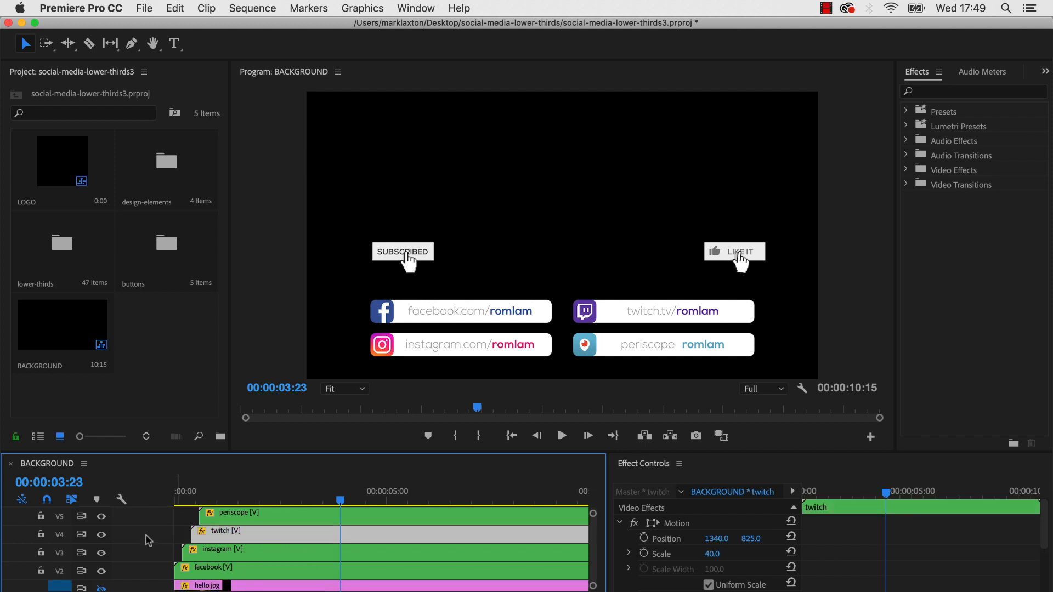
left_click(101, 535)
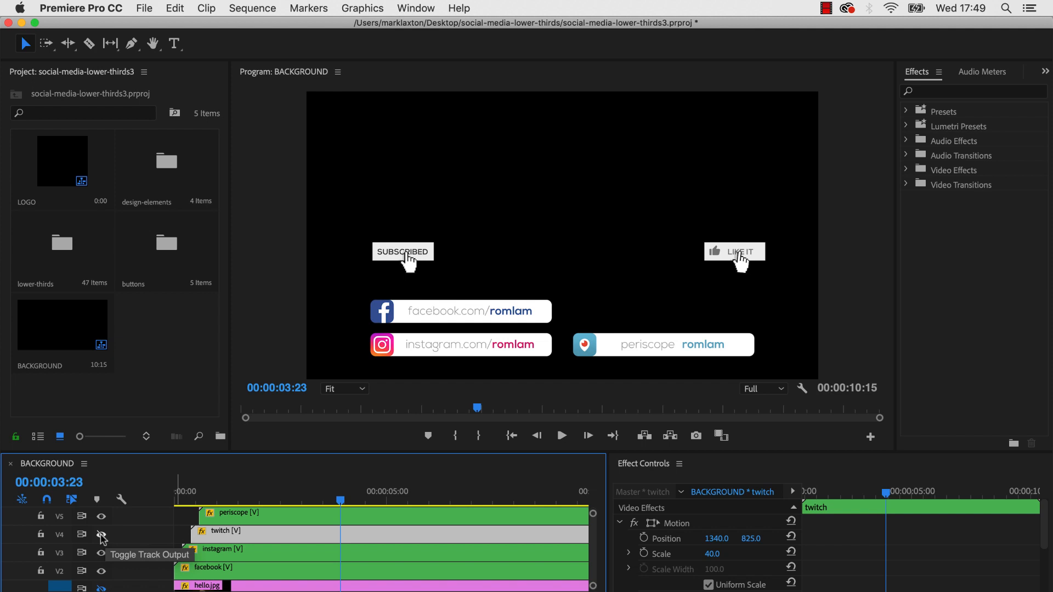
left_click(101, 536)
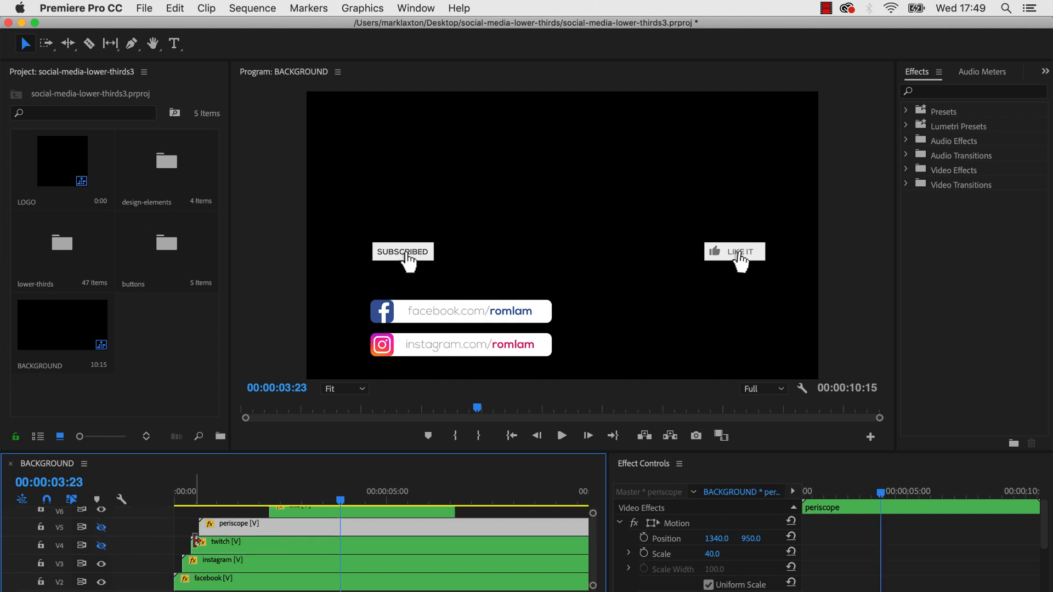
mouse_move(437, 354)
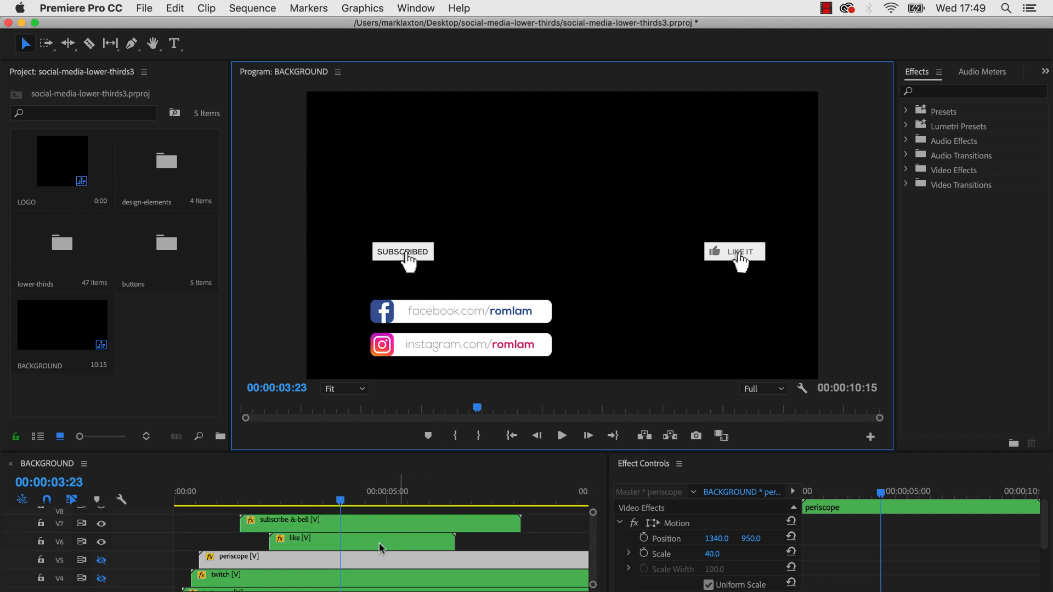
Step: Hide the LIKE IT button track and drag the SUBSCRIBED button beside the instagram bar
left_click(101, 542)
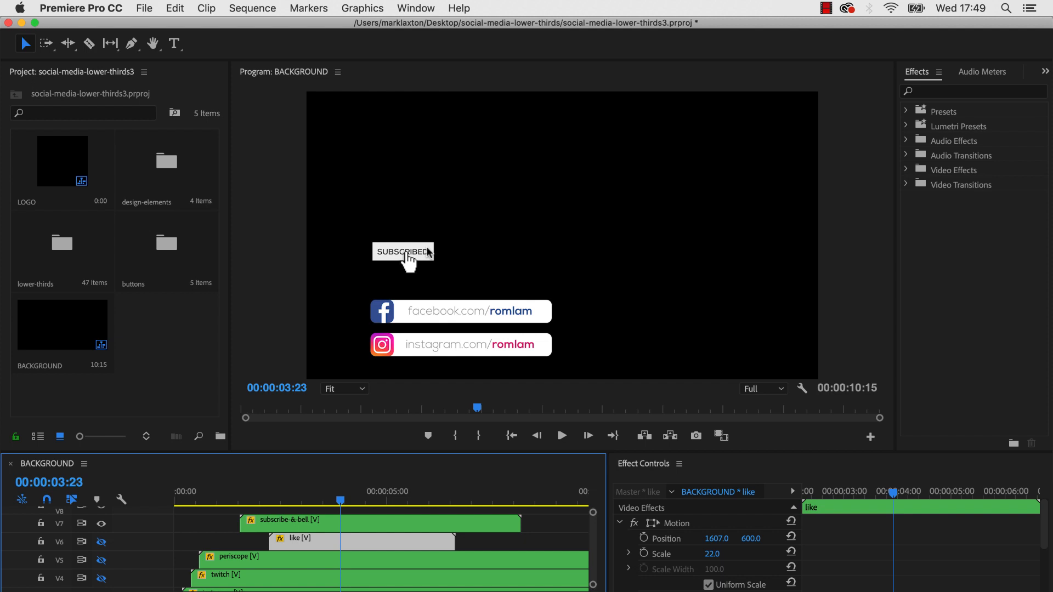
mouse_move(395, 528)
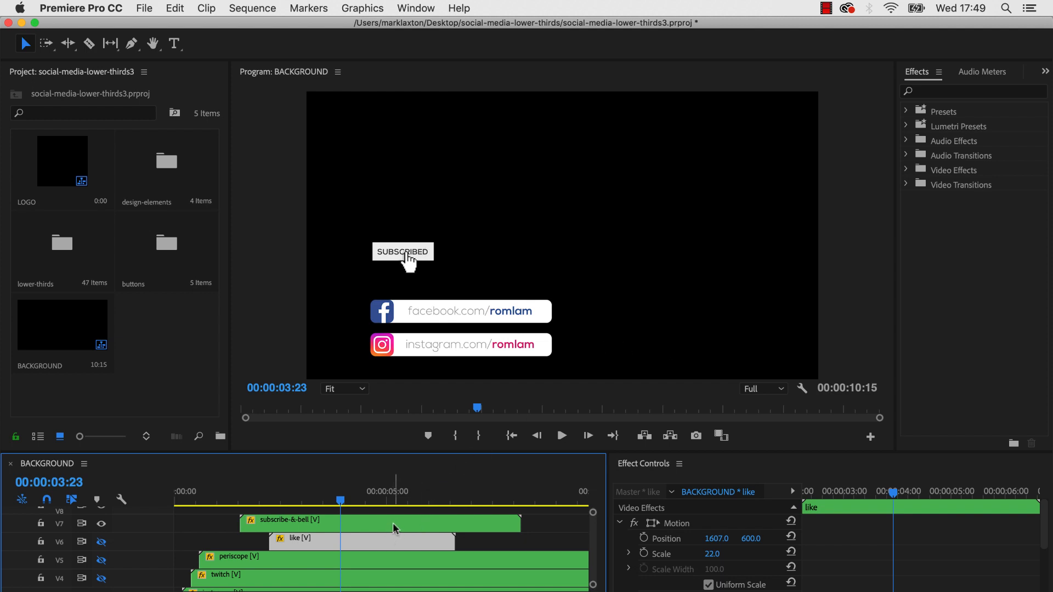
left_click(380, 523)
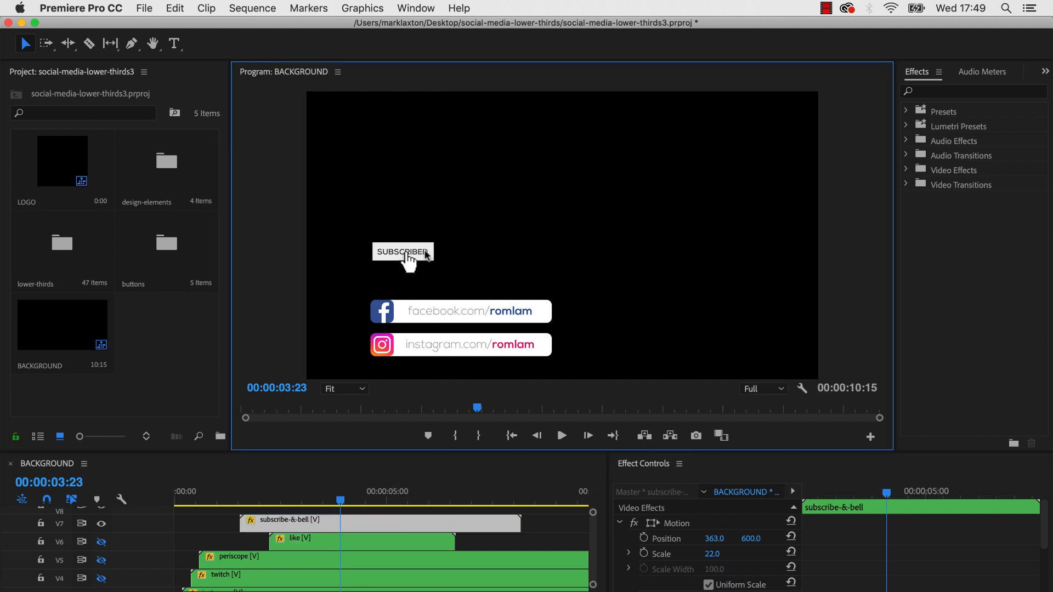
left_click(403, 251)
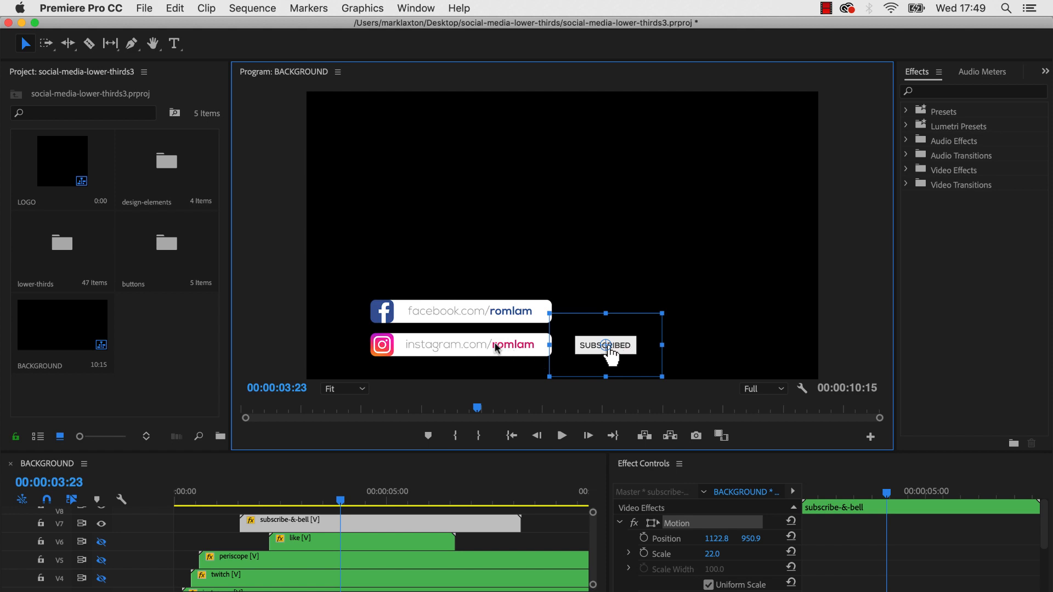
mouse_move(512, 316)
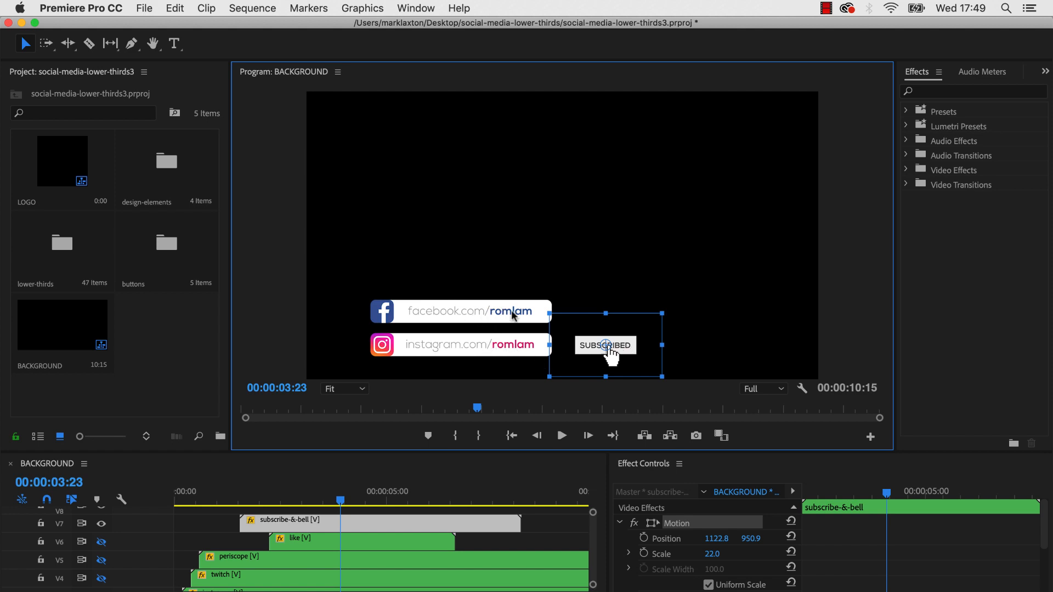
mouse_move(448, 389)
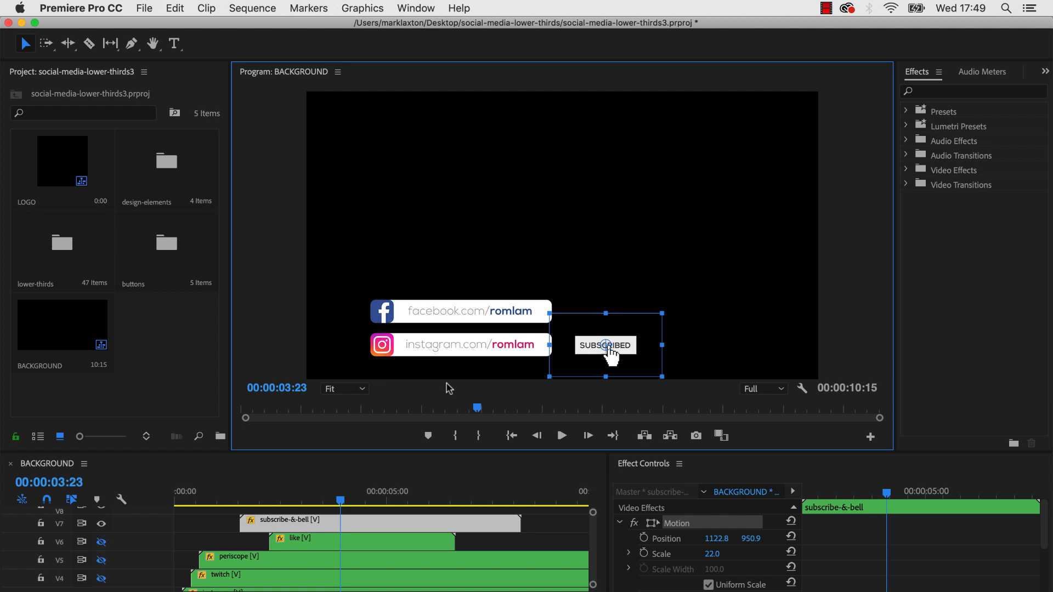
Step: Select the facebook bar and the facebook-LINK title clip inside its nested sequence
left_click(459, 311)
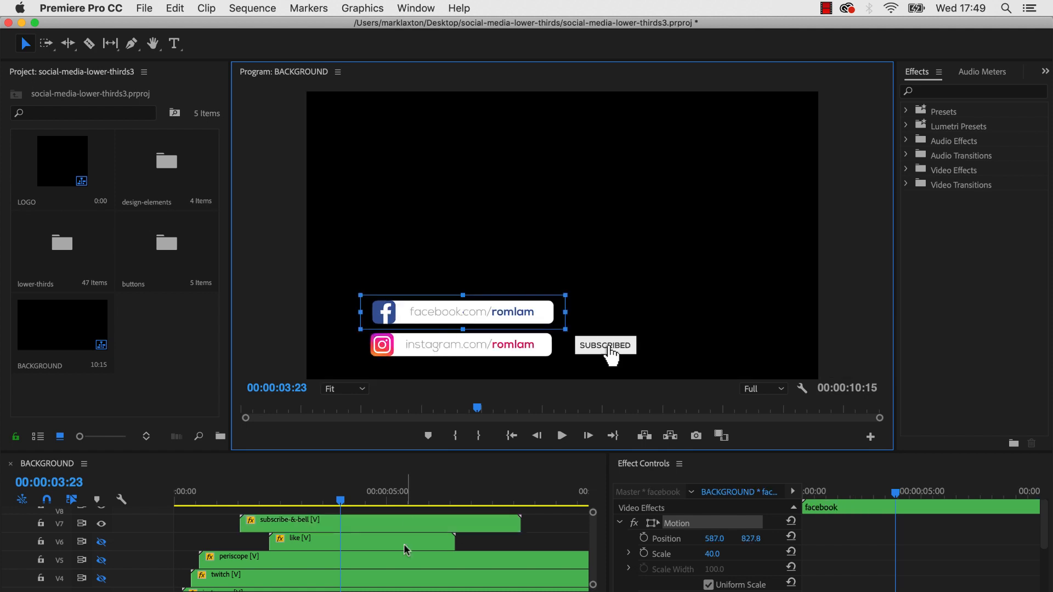
scroll("down", 3)
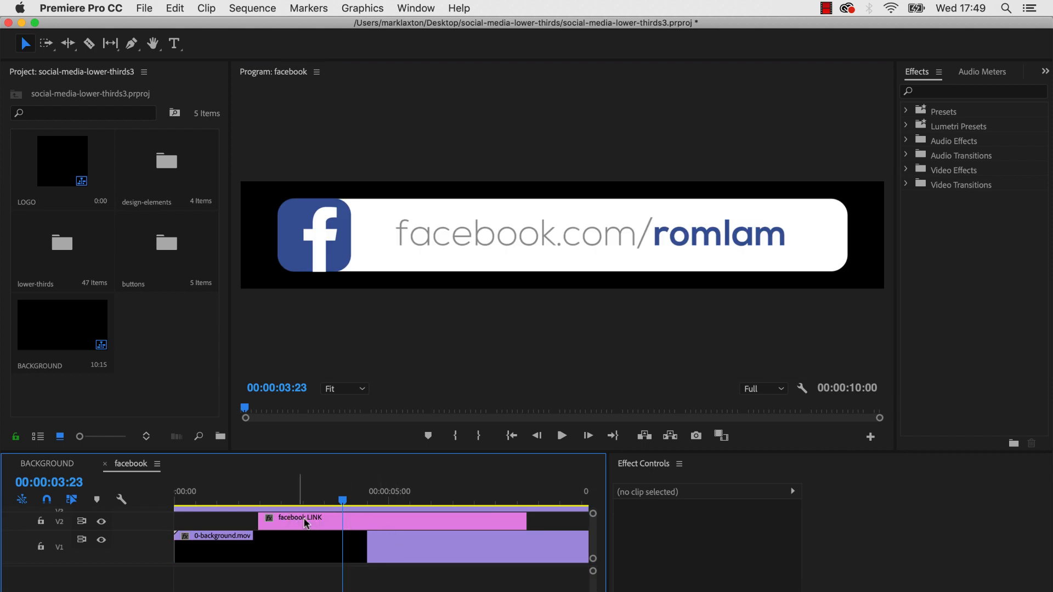
left_click(299, 517)
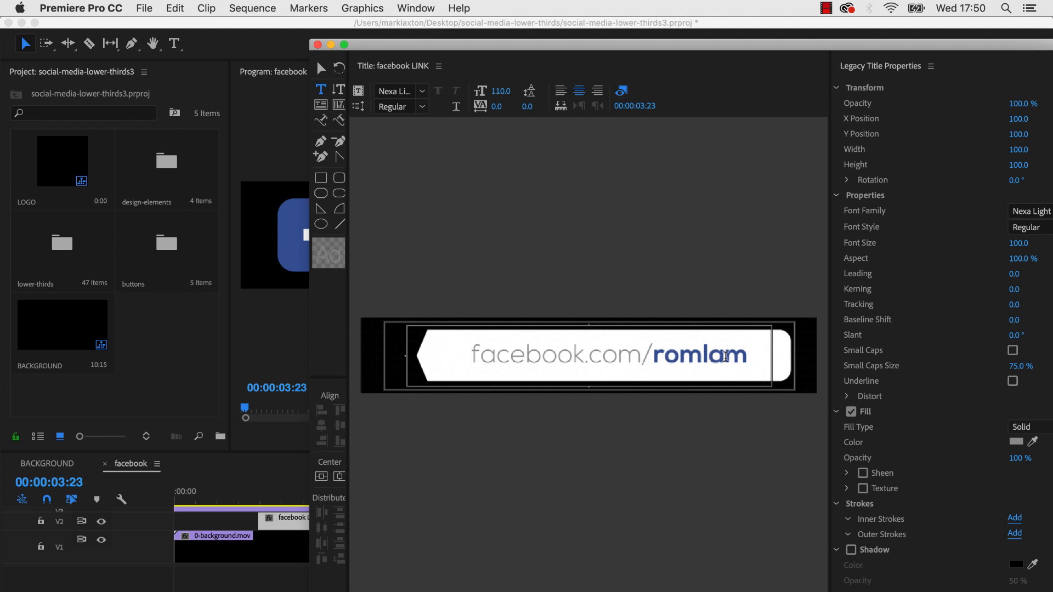
left_click(401, 90)
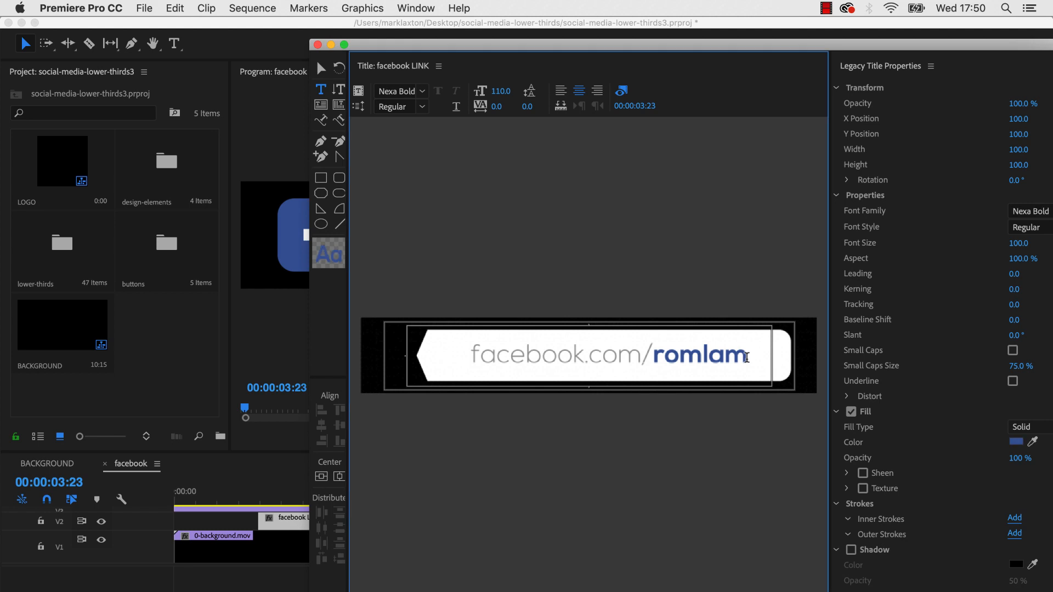
key("Backspace")
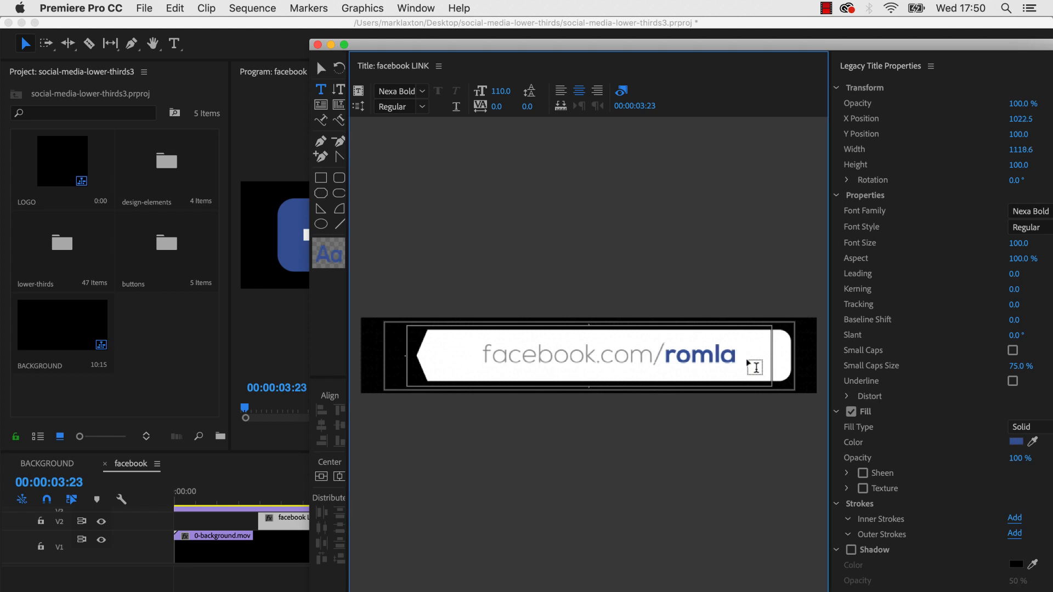
key("Backspace")
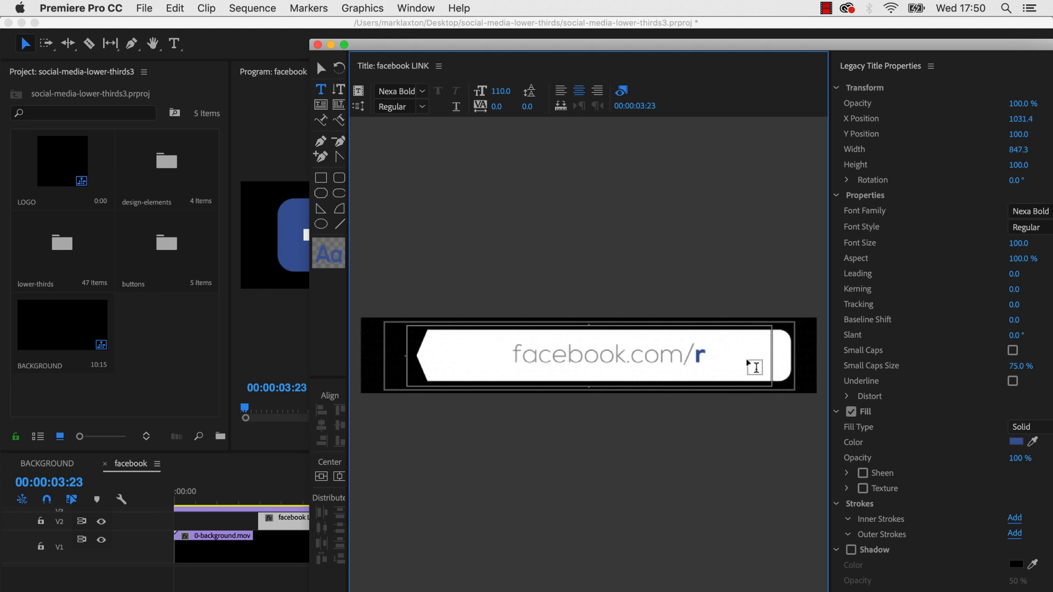
type("marklax")
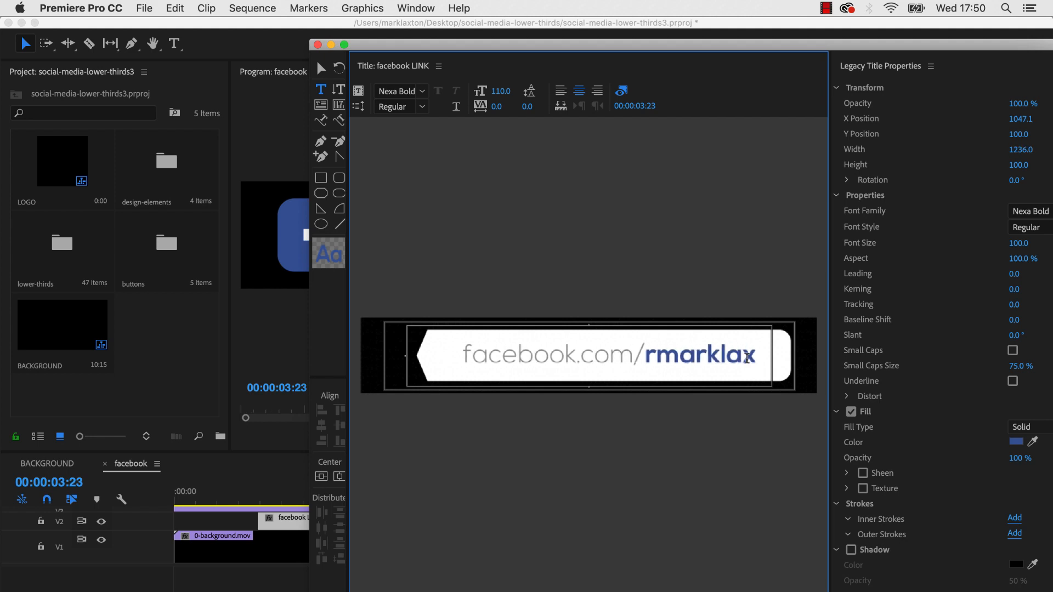
type("tons")
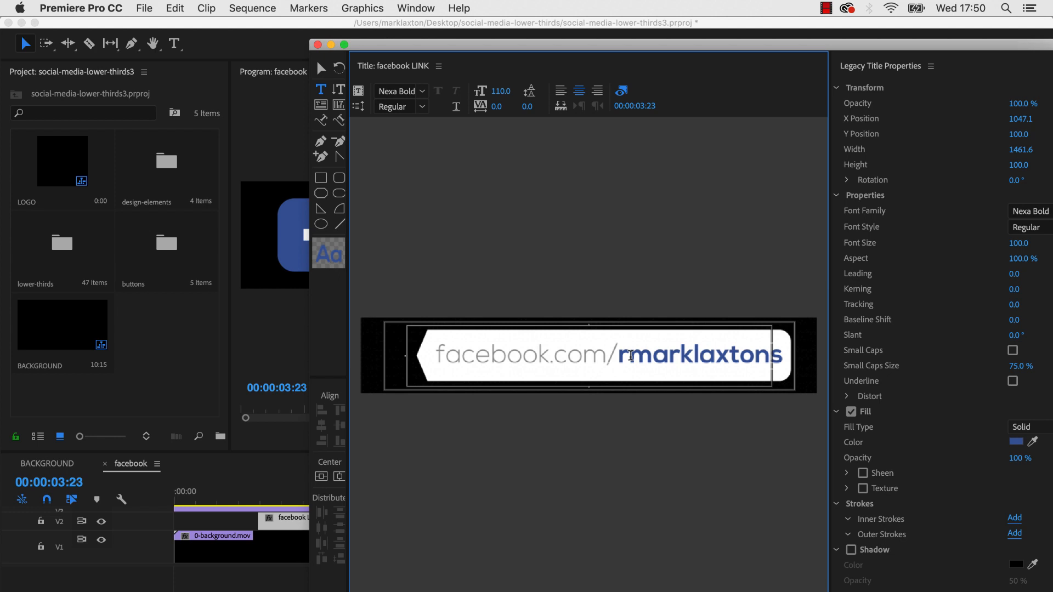
left_click(400, 91)
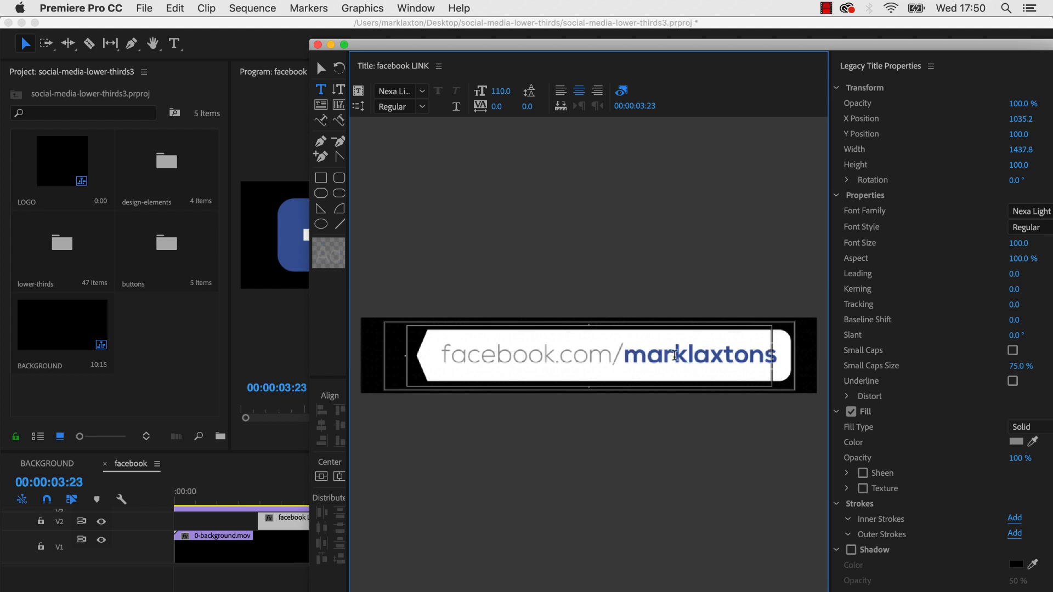
mouse_move(714, 356)
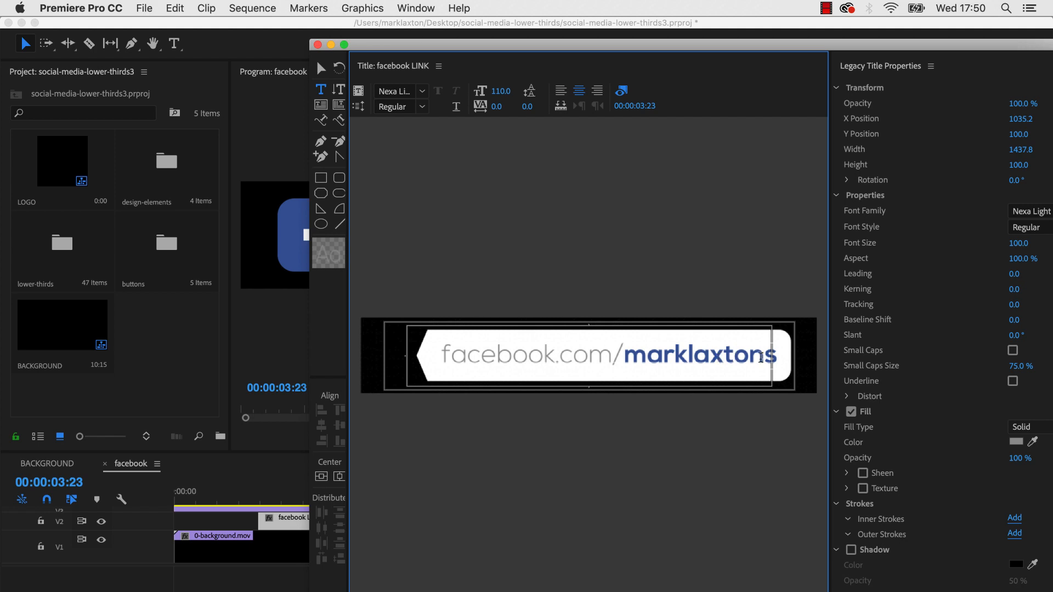
mouse_move(951, 295)
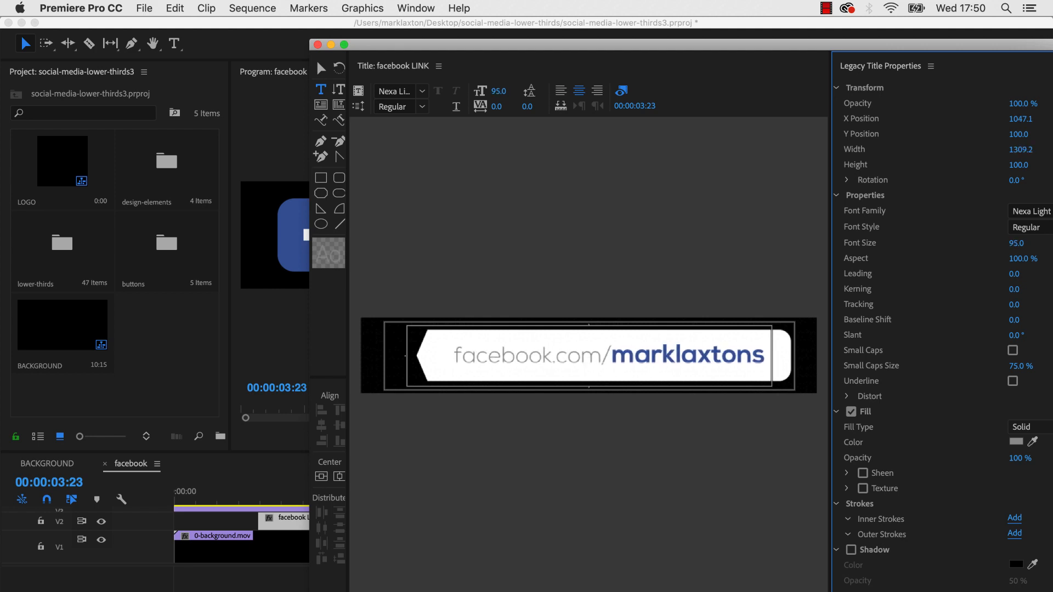
mouse_move(508, 143)
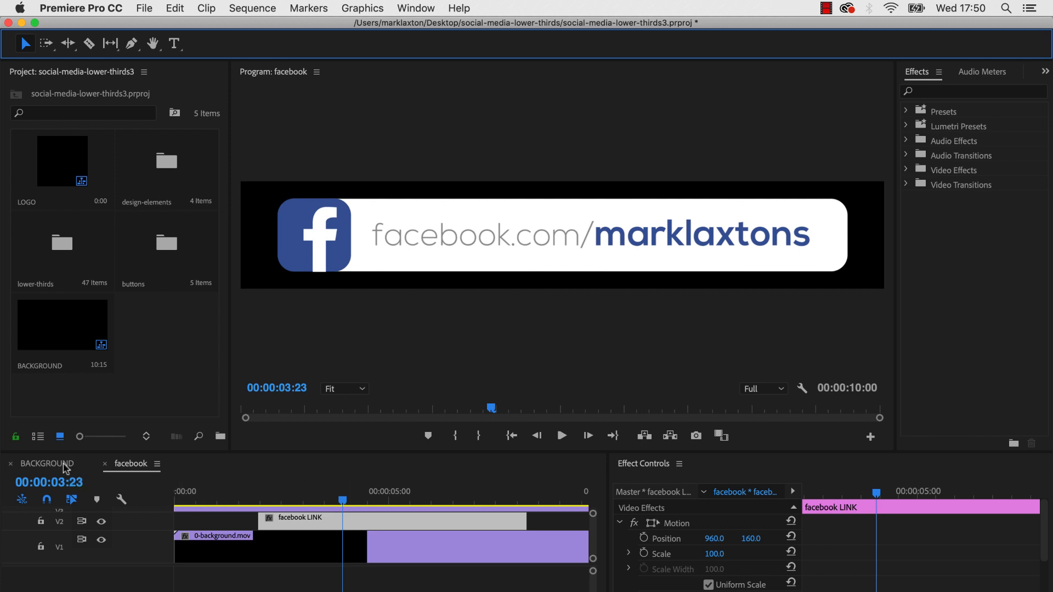
Step: Return to the BACKGROUND sequence and bring up the instagram LINK title for editing
left_click(48, 463)
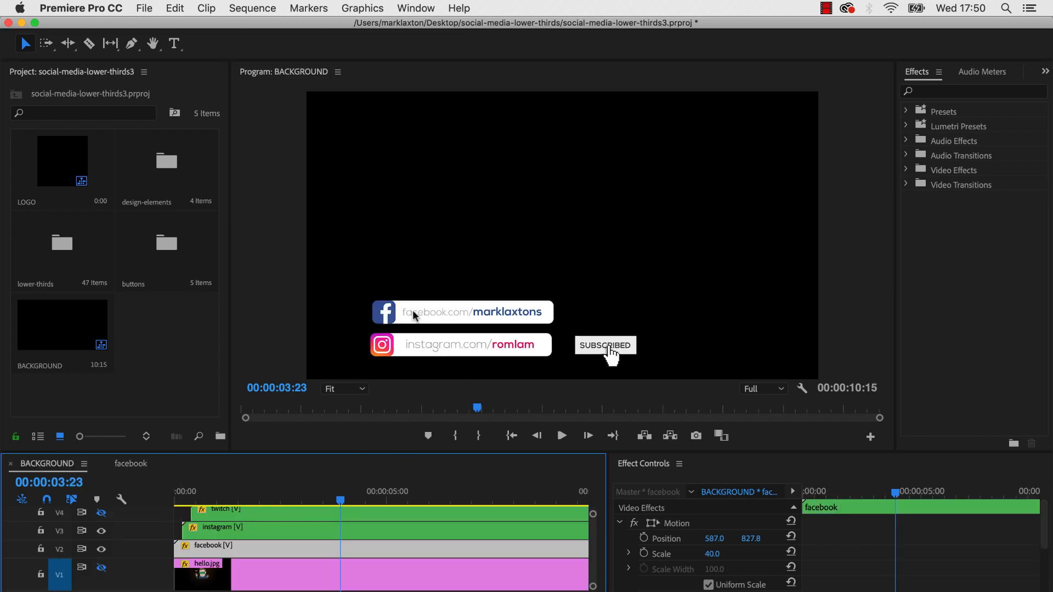
mouse_move(490, 350)
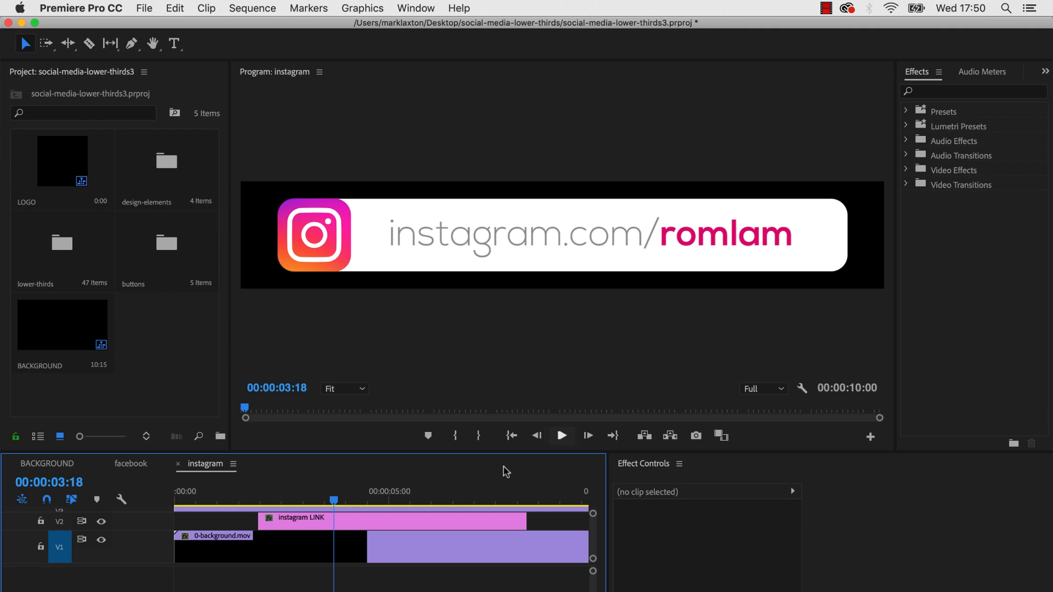
double_click(295, 517)
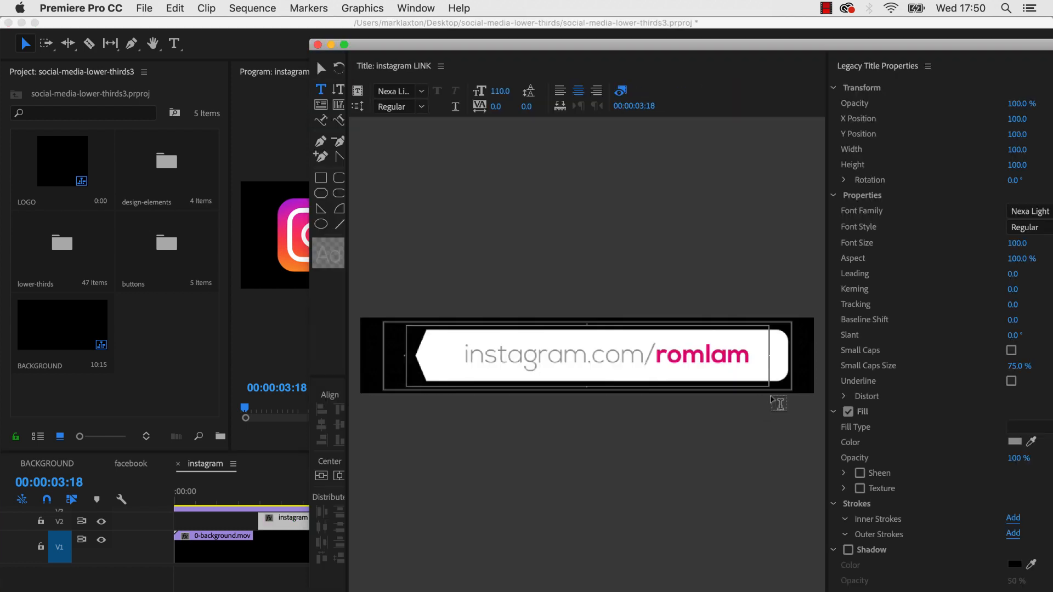
Step: Retype the instagram title to instagram.com/marklaxtons and close the Legacy Title window
left_click(399, 90)
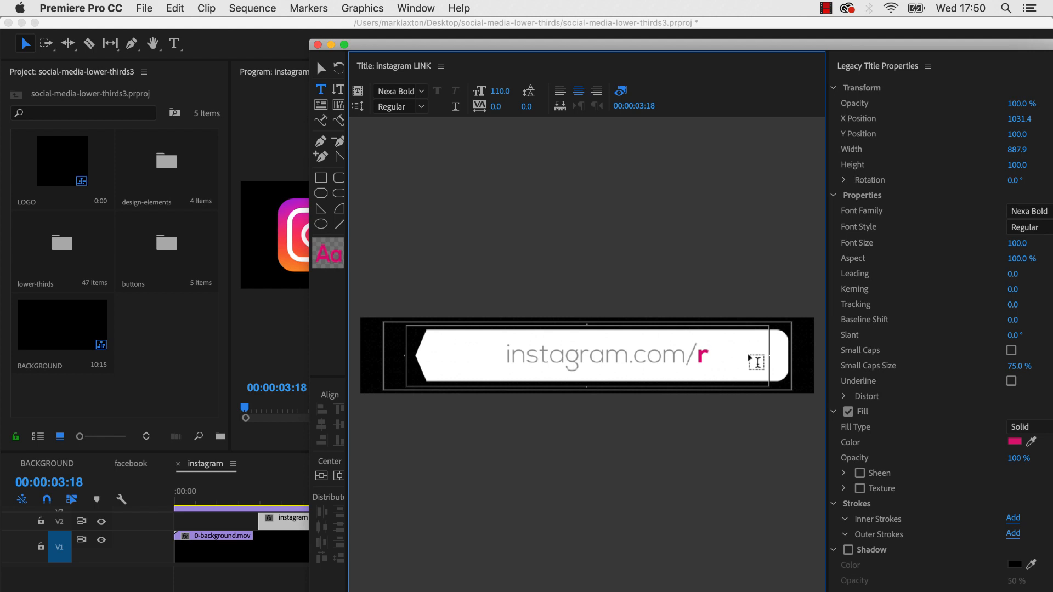
type("marklaxton")
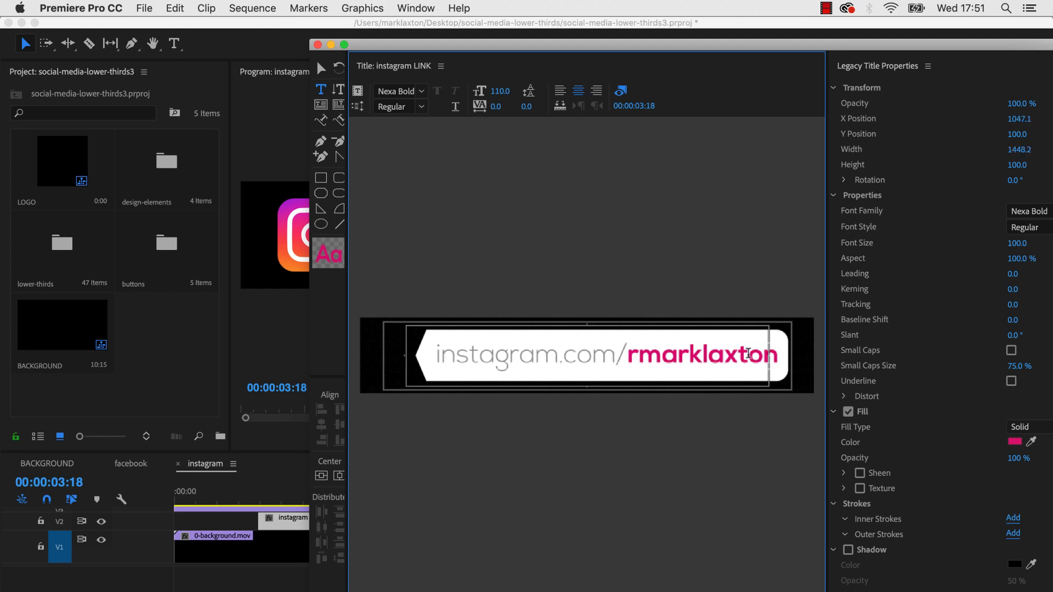
type("s")
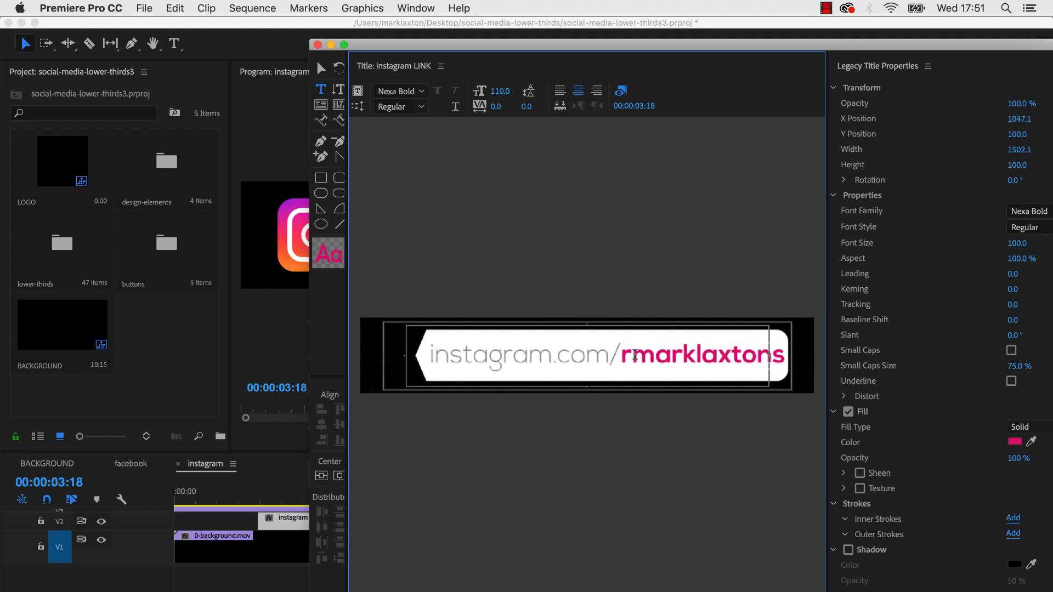
left_click(397, 92)
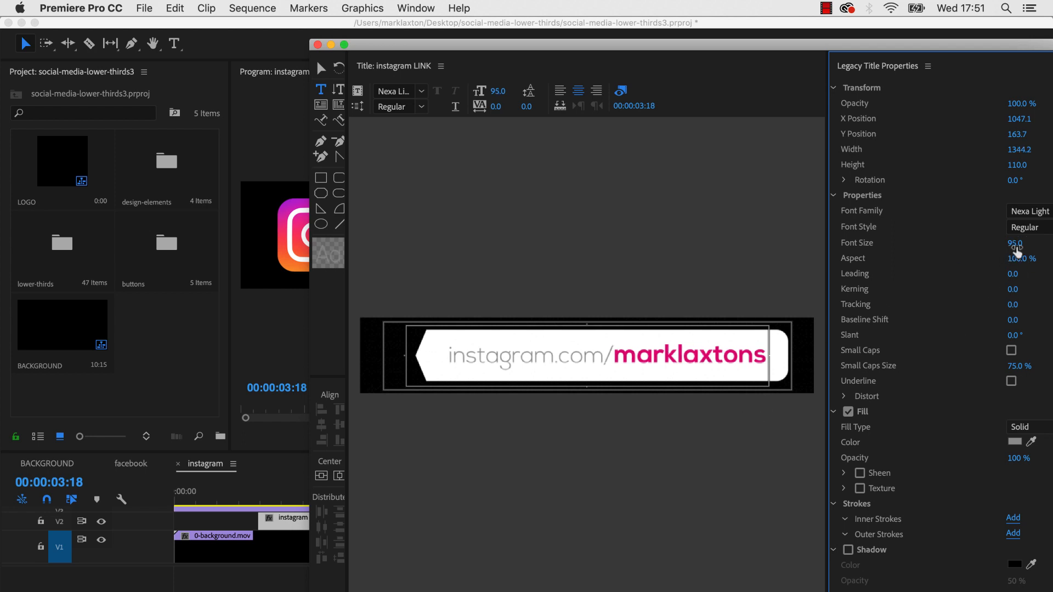
mouse_move(1006, 249)
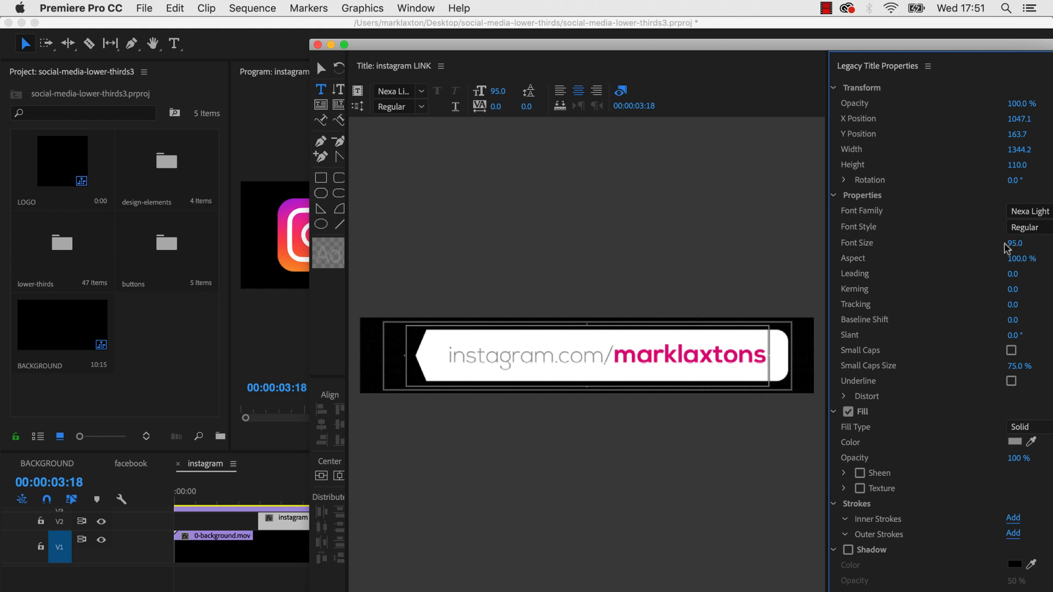
mouse_move(876, 198)
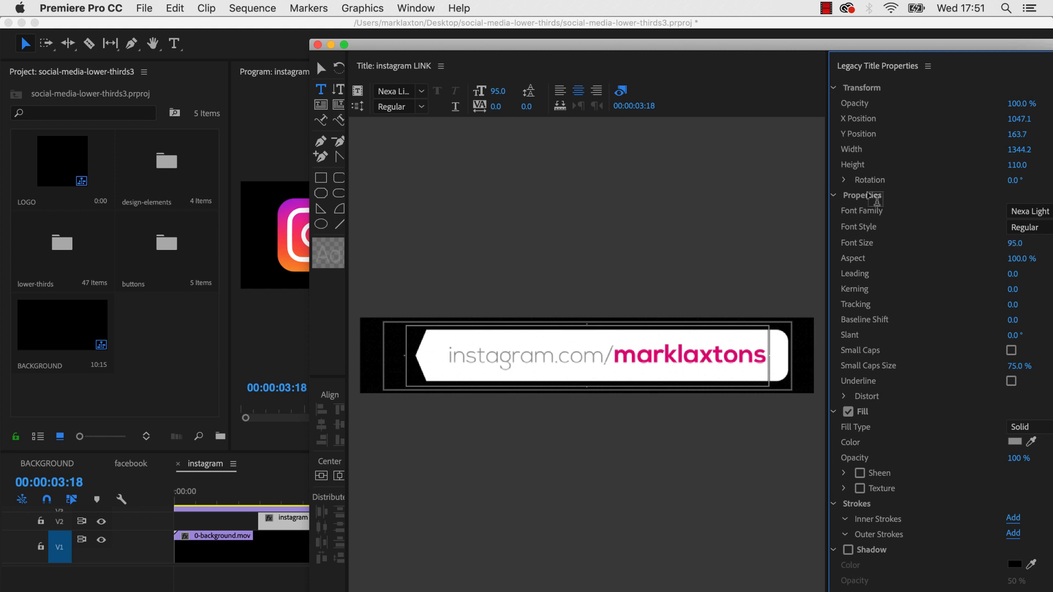
mouse_move(319, 45)
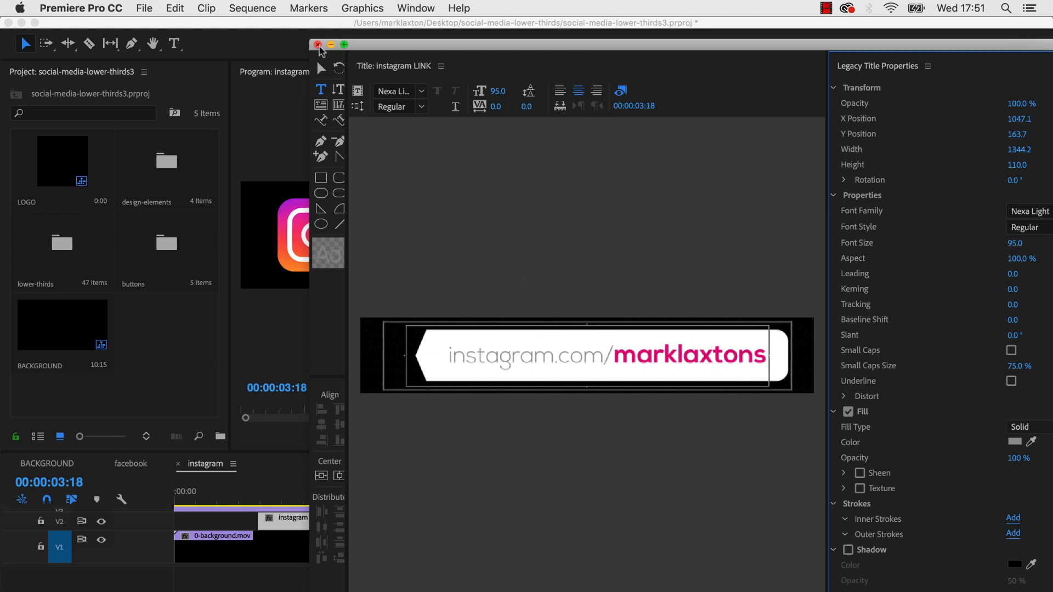
left_click(318, 45)
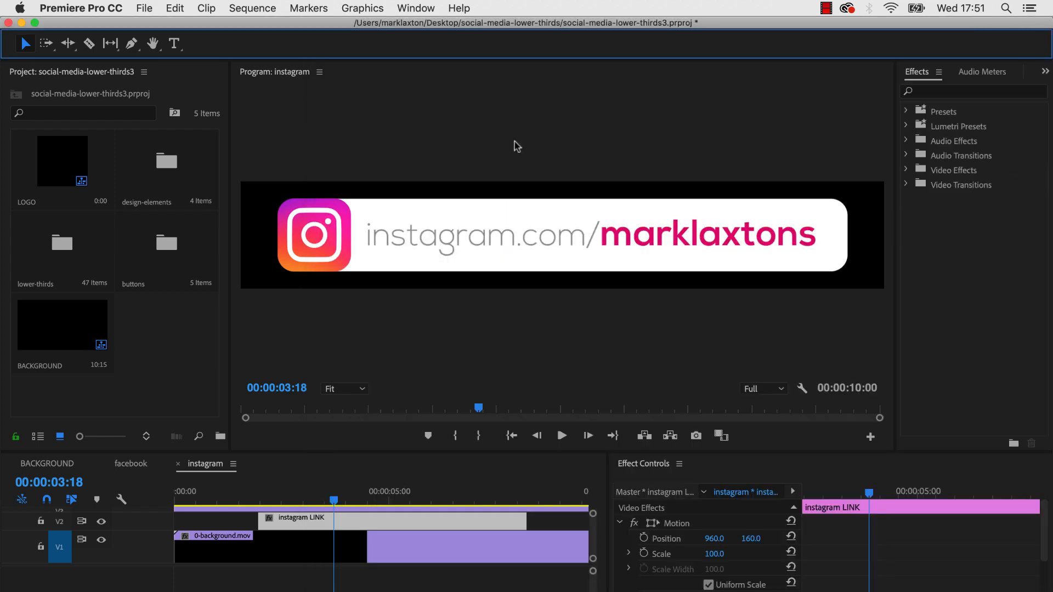
Step: Return to the BACKGROUND sequence showing both marklaxtons bars and bring up the File menu
left_click(47, 463)
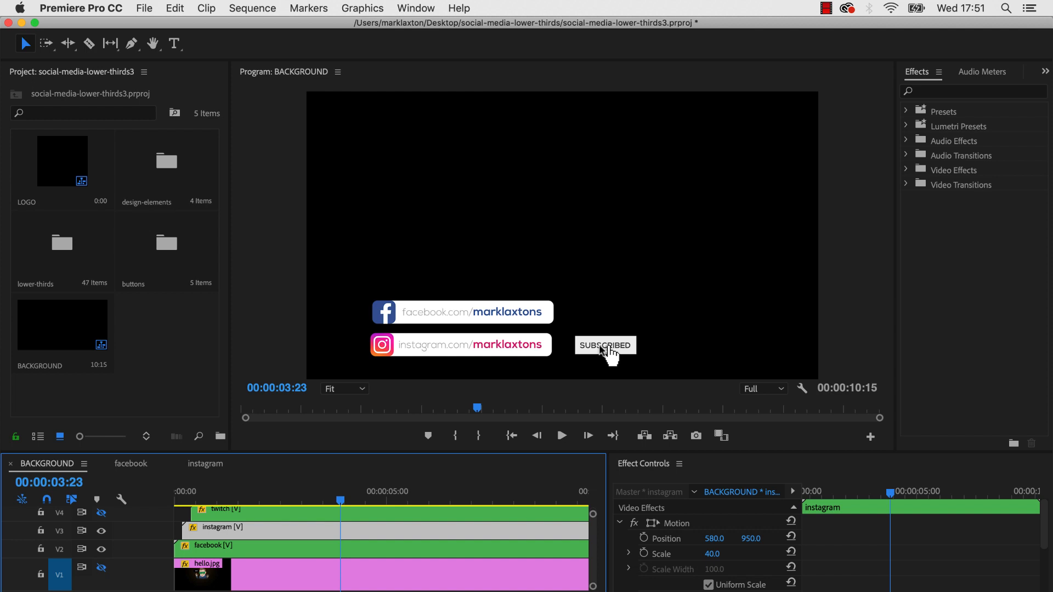
mouse_move(404, 373)
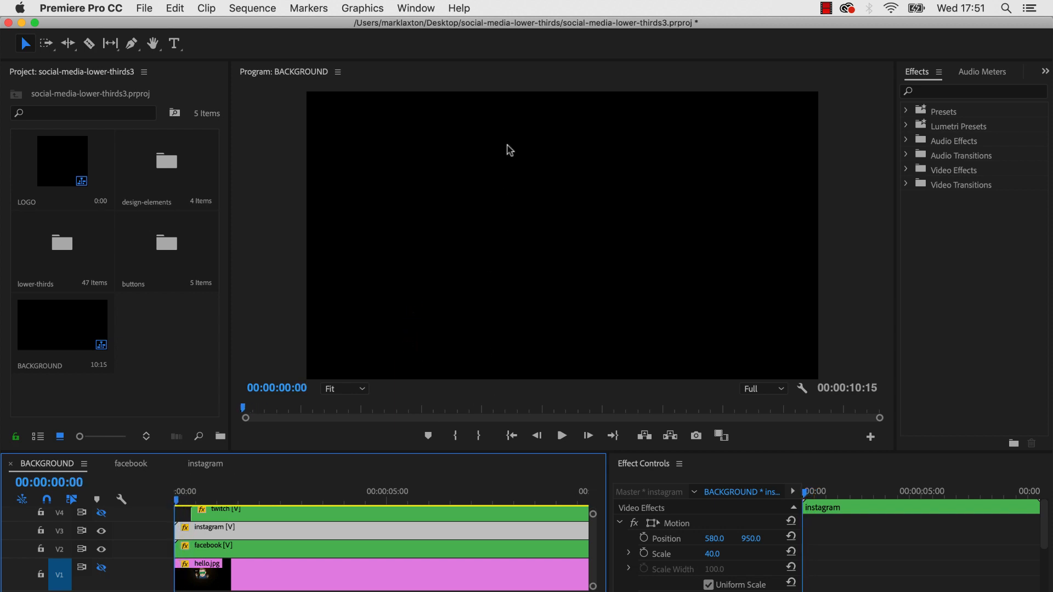
mouse_move(575, 199)
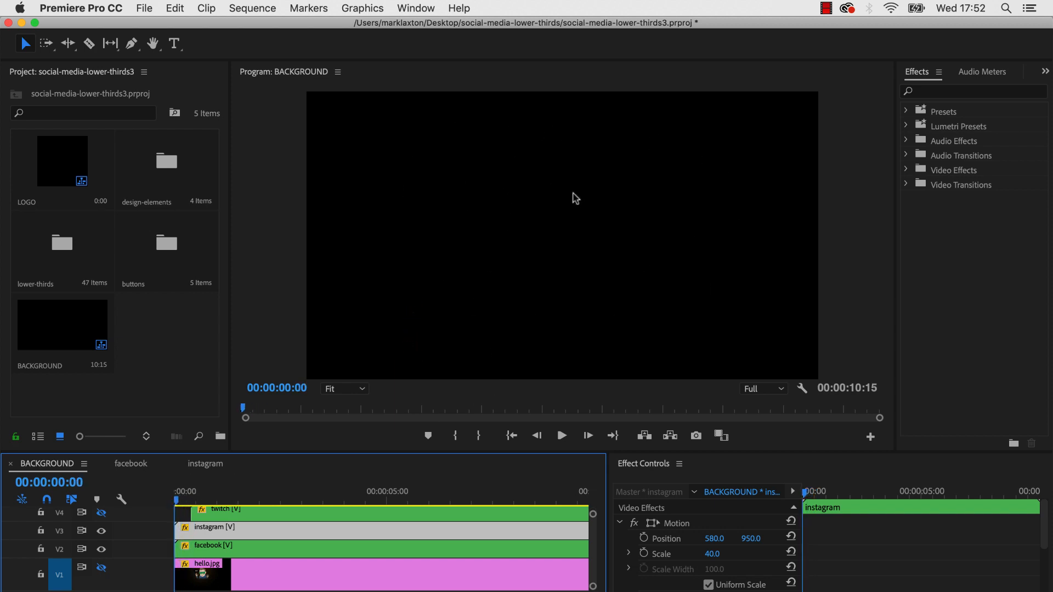
mouse_move(544, 260)
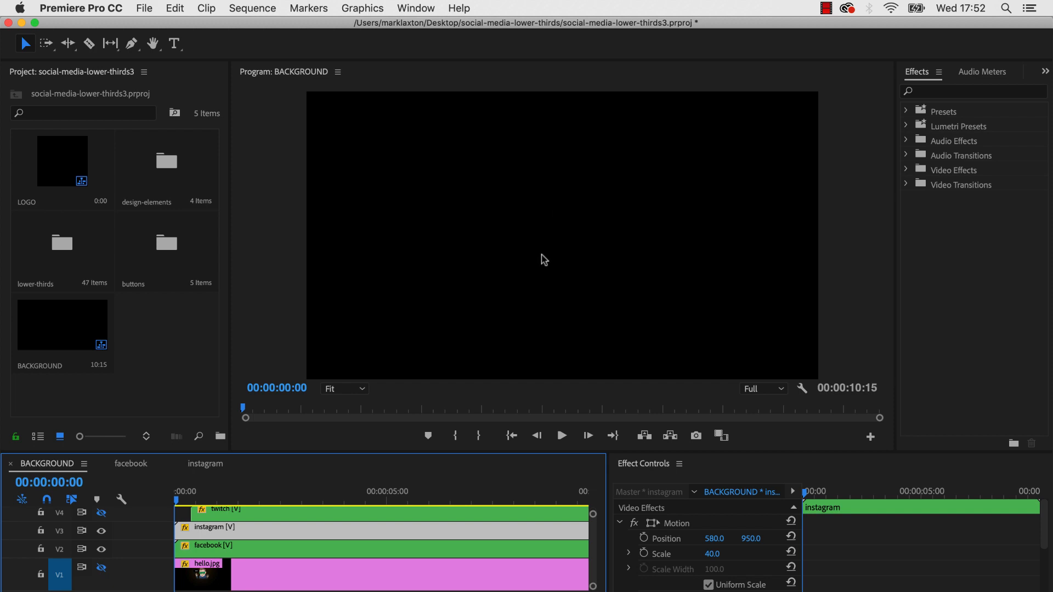
mouse_move(199, 57)
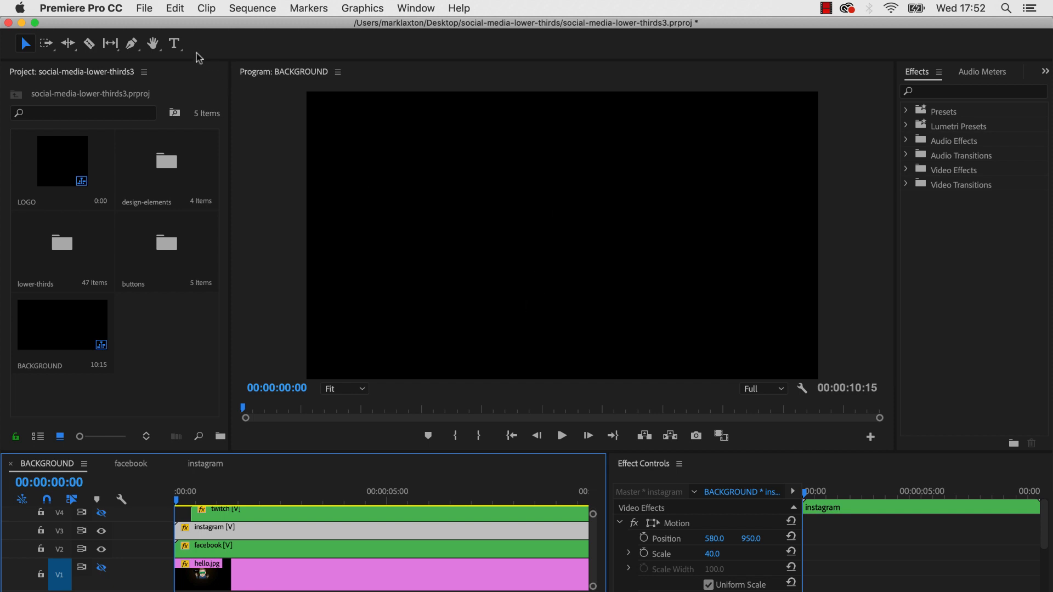
left_click(144, 8)
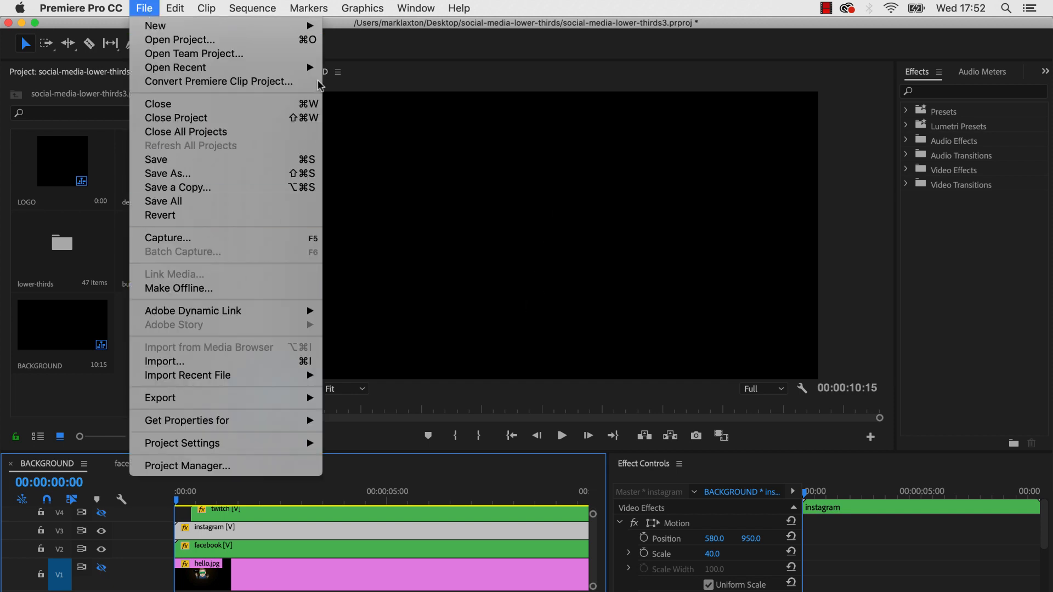
Step: Bring up Export Settings for BACKGROUND and the output file naming dialog
left_click(494, 254)
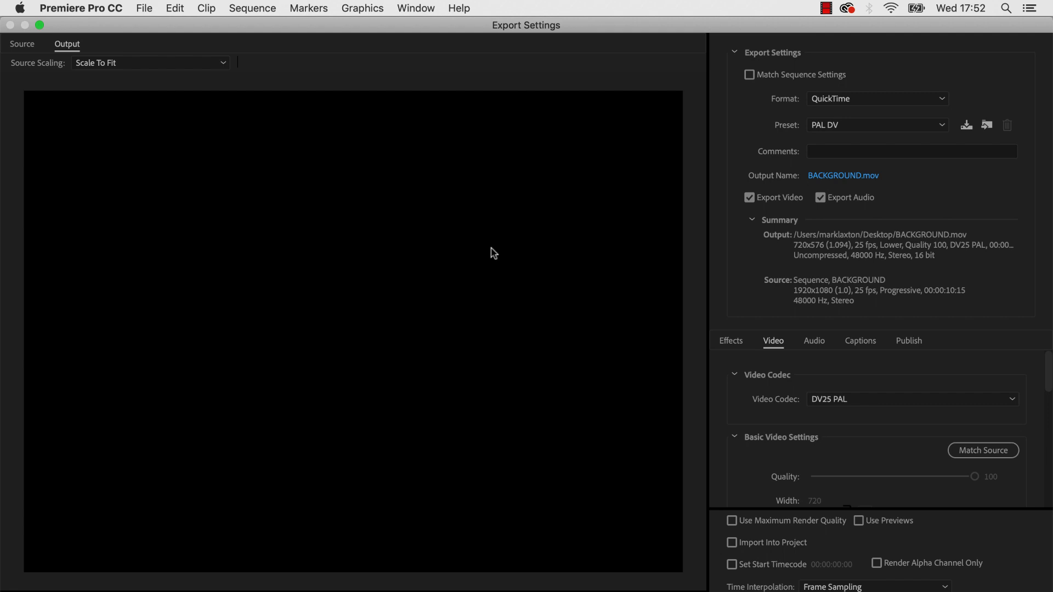
mouse_move(799, 120)
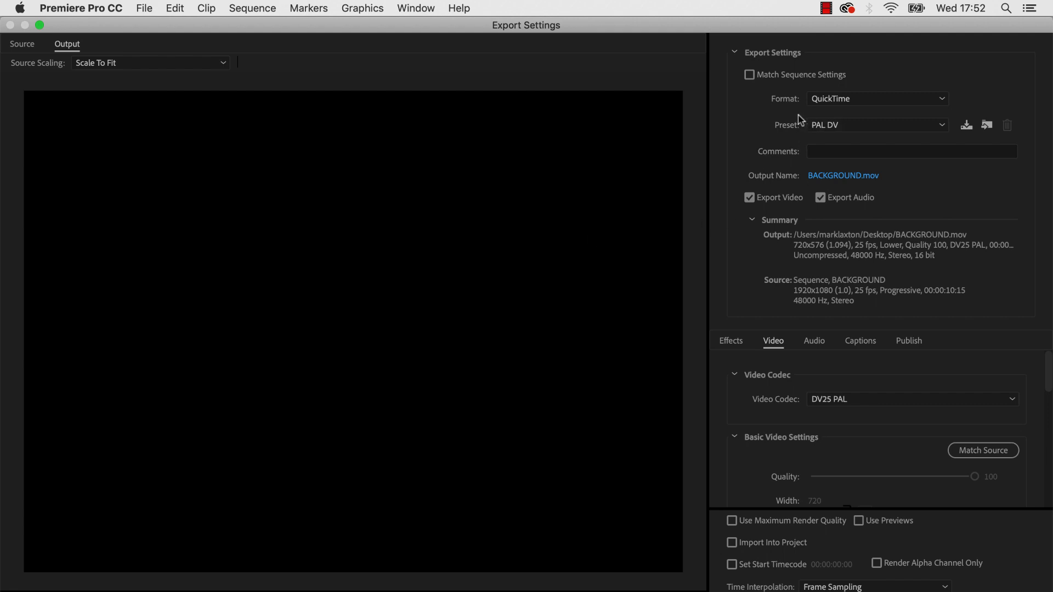
mouse_move(847, 104)
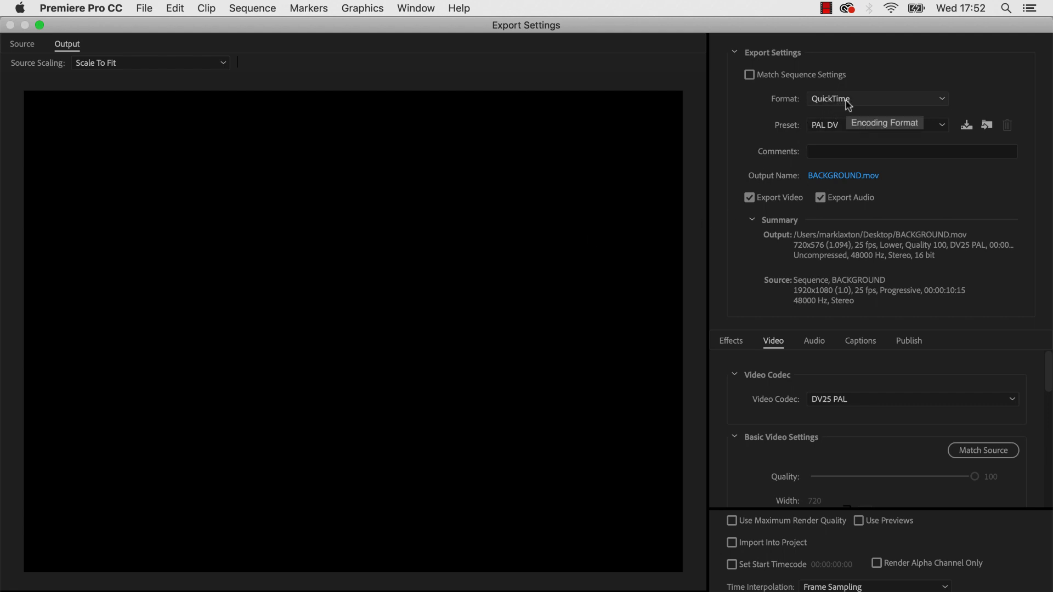
mouse_move(831, 108)
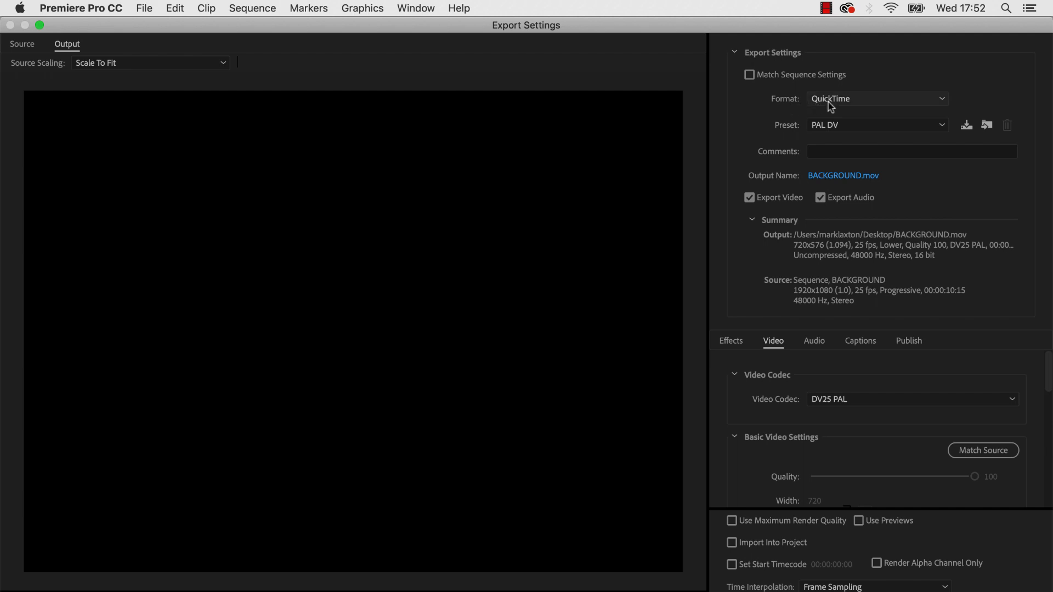
mouse_move(842, 180)
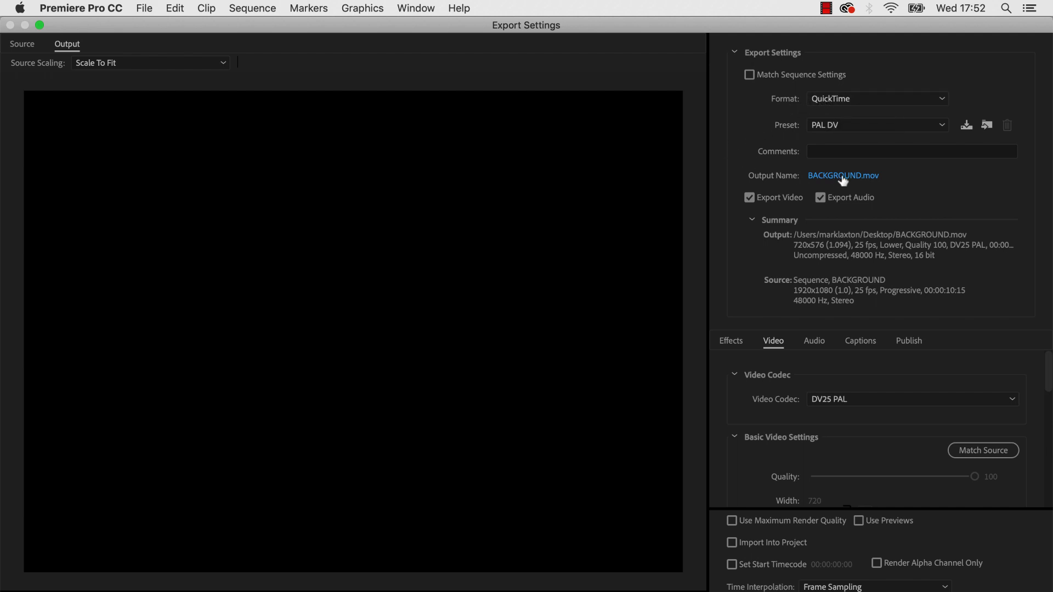
left_click(843, 175)
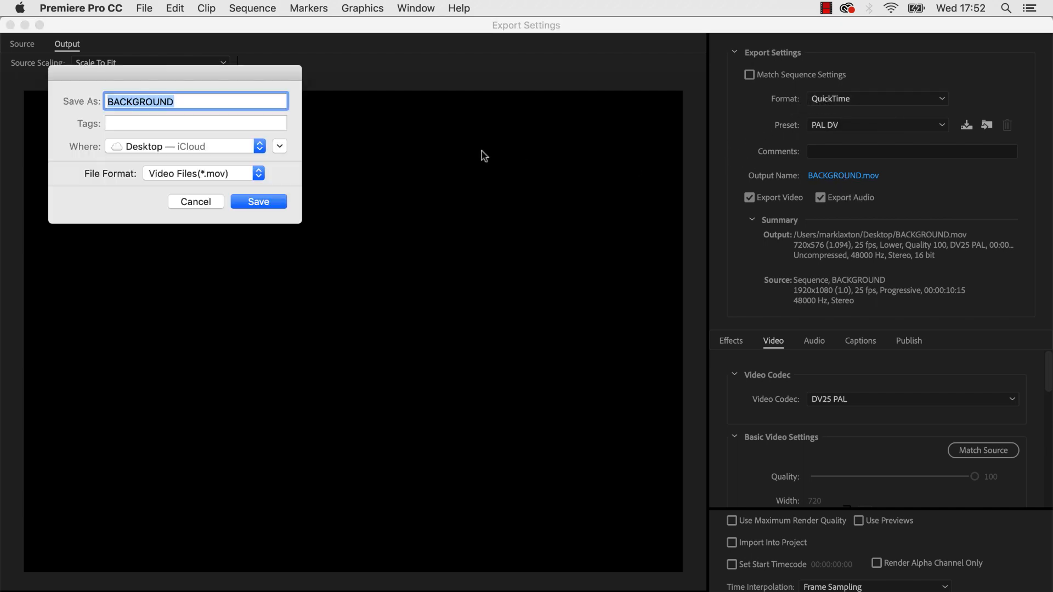
mouse_move(180, 120)
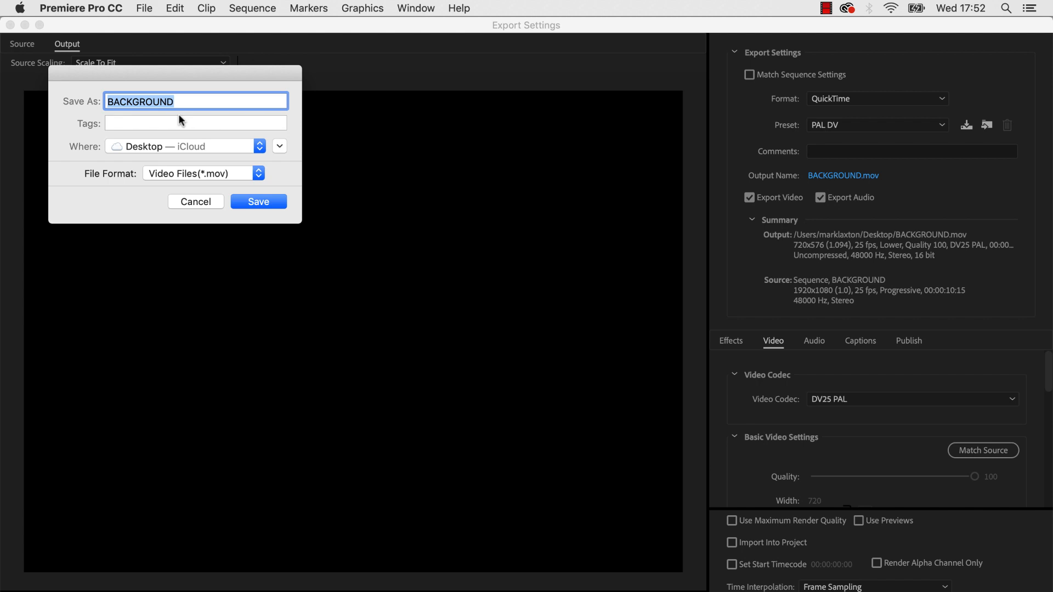
Step: Name the export 'Social Links' and save it to the Desktop
type("Socia")
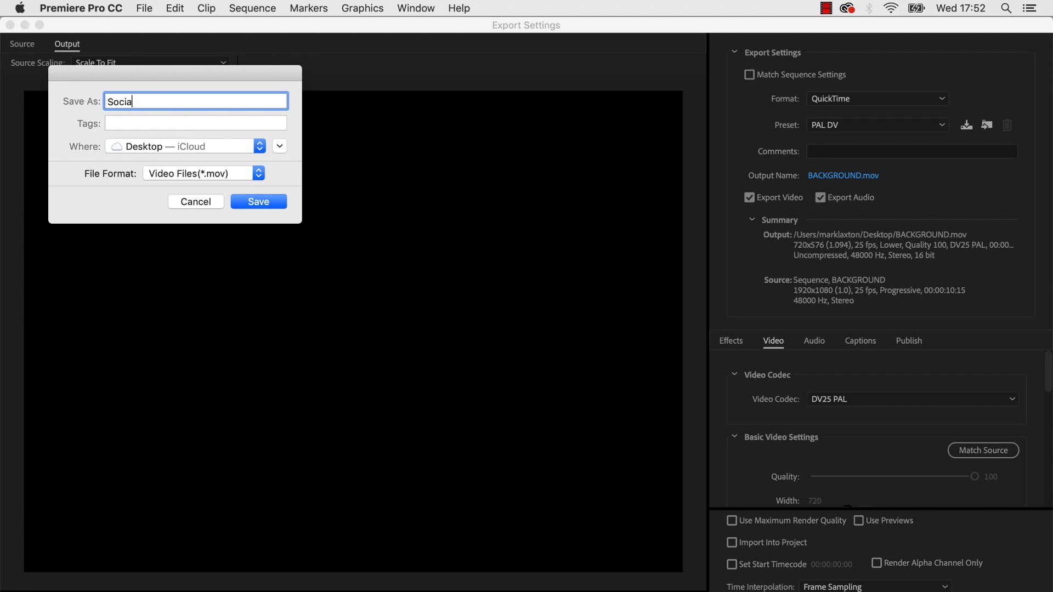
type("l")
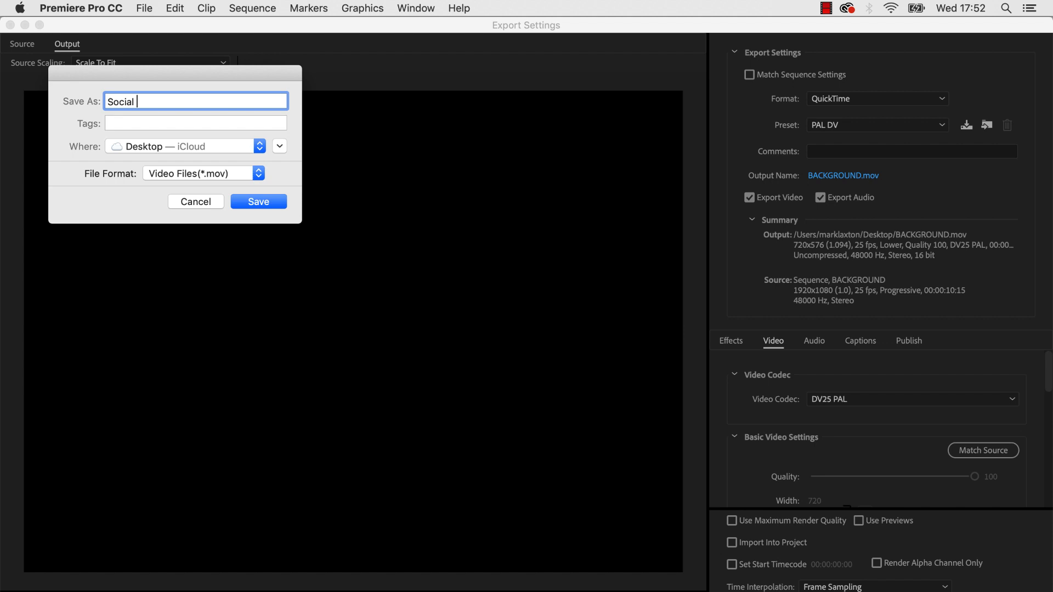
type("Links")
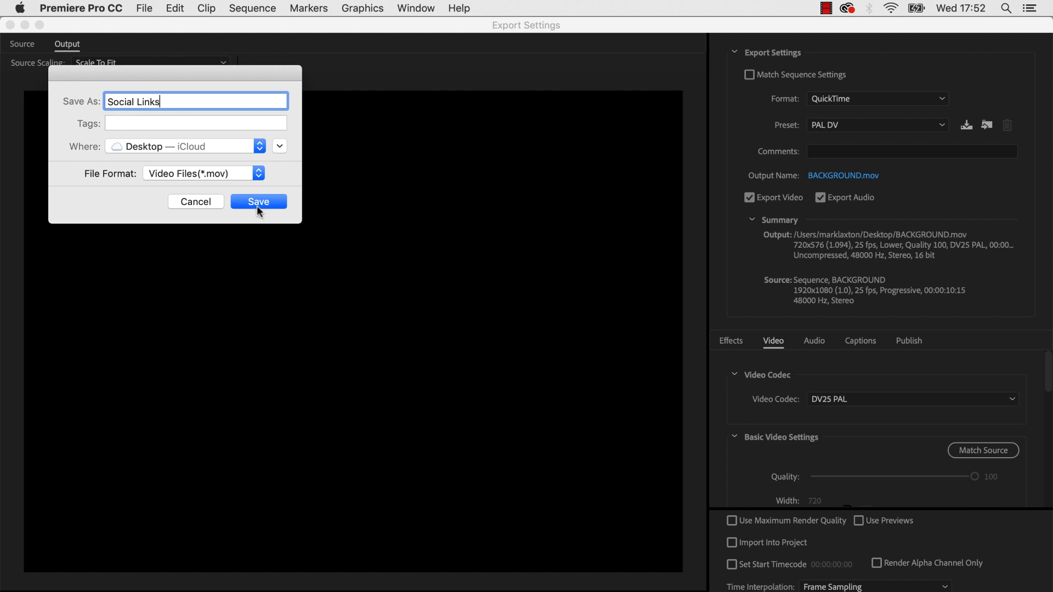
left_click(258, 202)
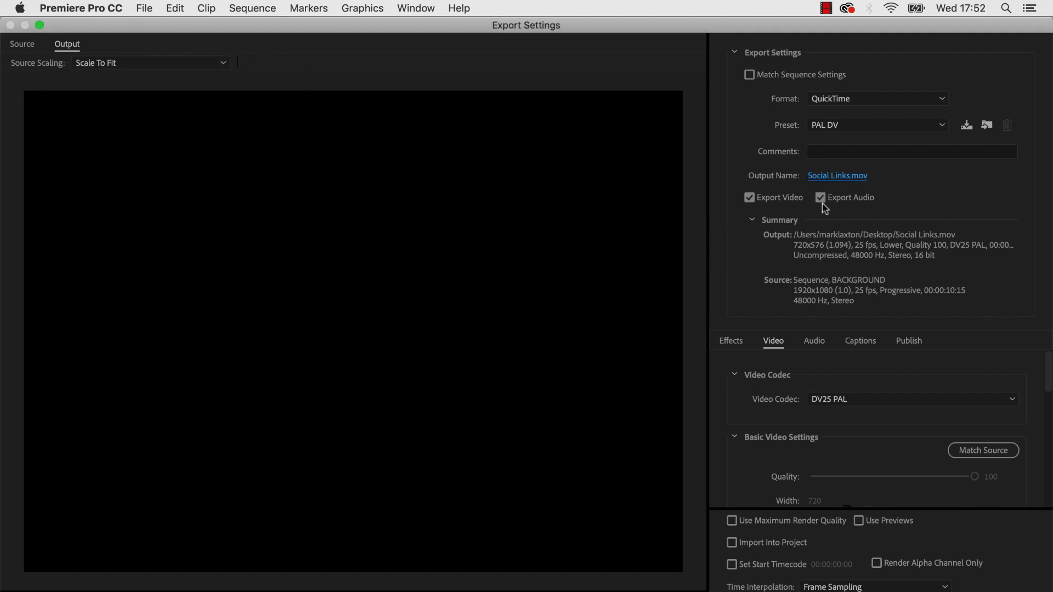
mouse_move(820, 198)
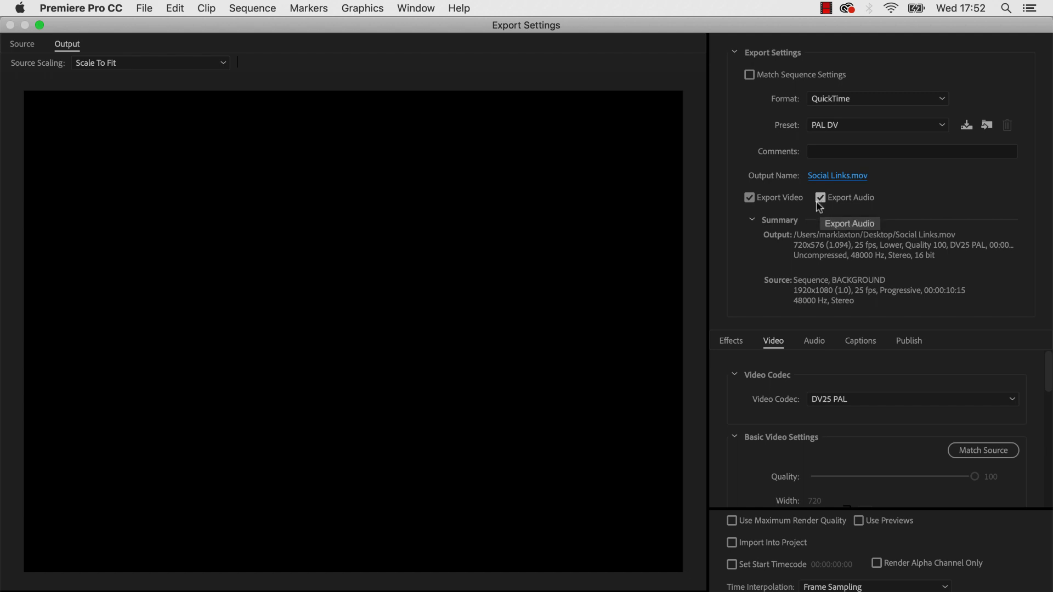
mouse_move(713, 263)
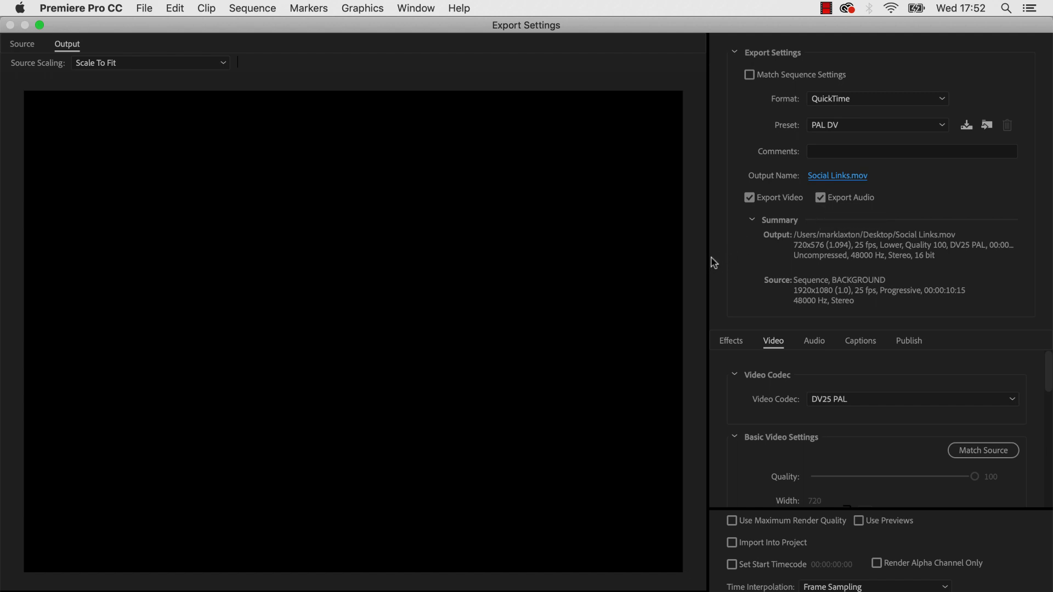
mouse_move(774, 359)
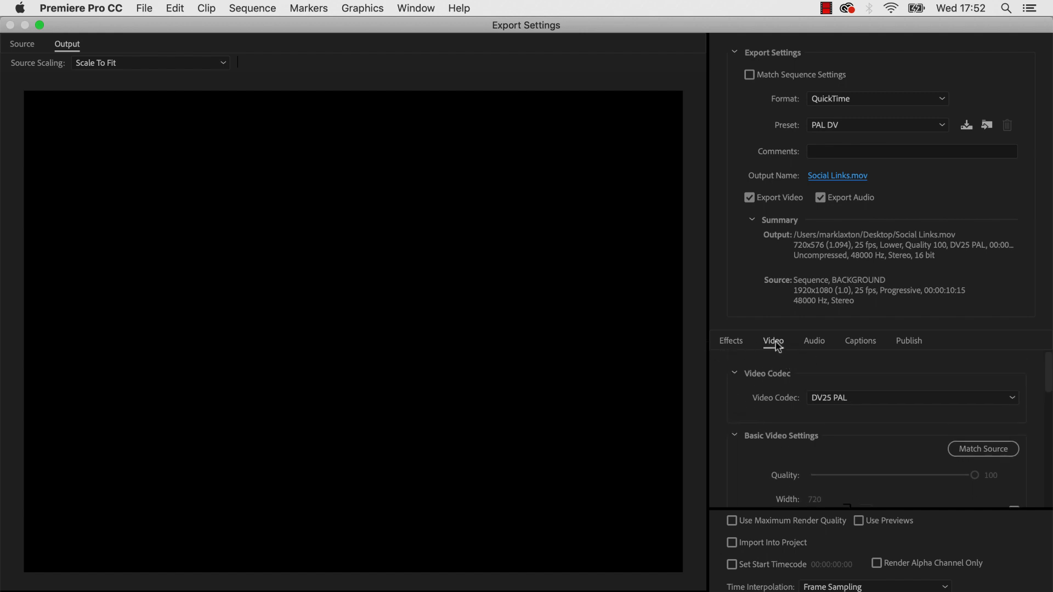
mouse_move(773, 403)
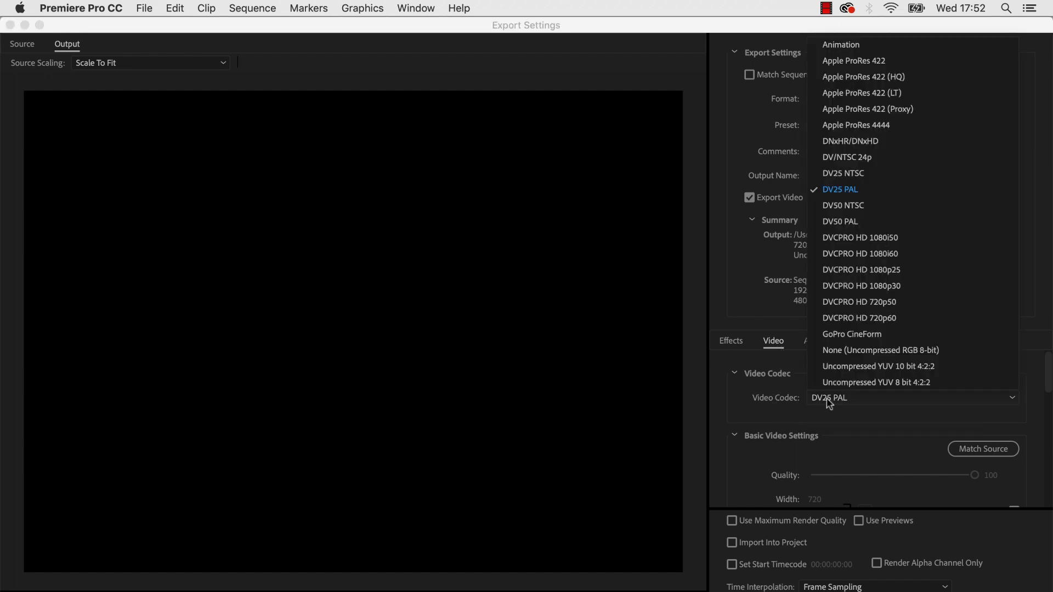
mouse_move(844, 51)
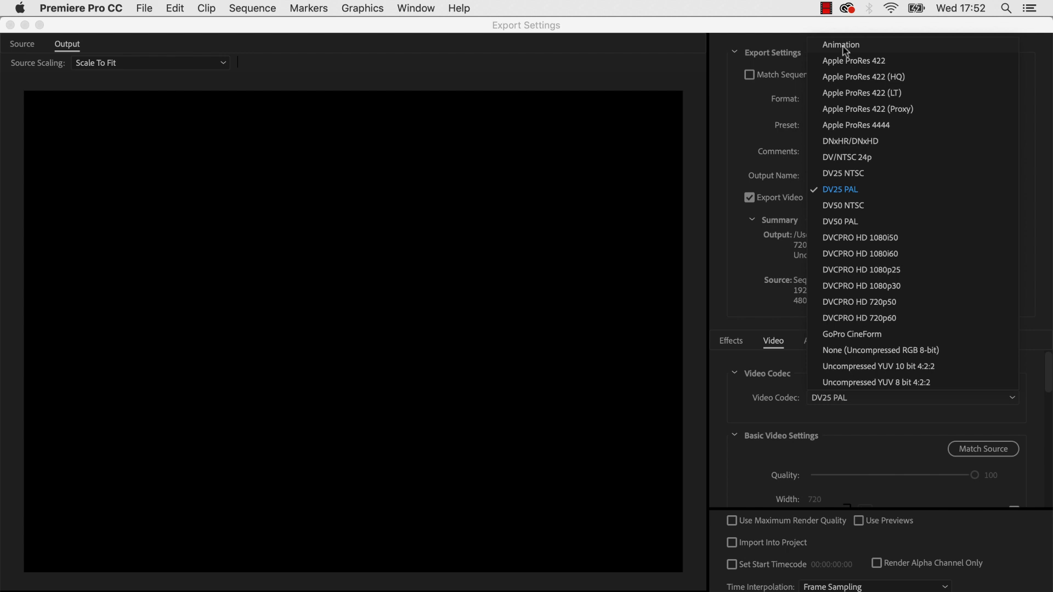
Step: Switch the export's video codec to Animation, making the preset Custom
left_click(841, 45)
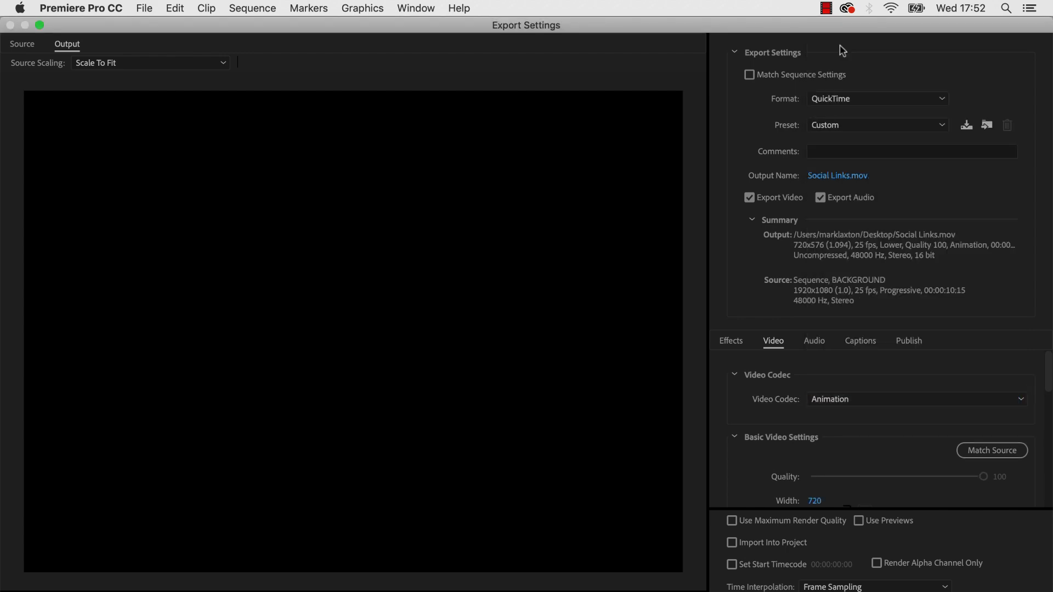
mouse_move(722, 419)
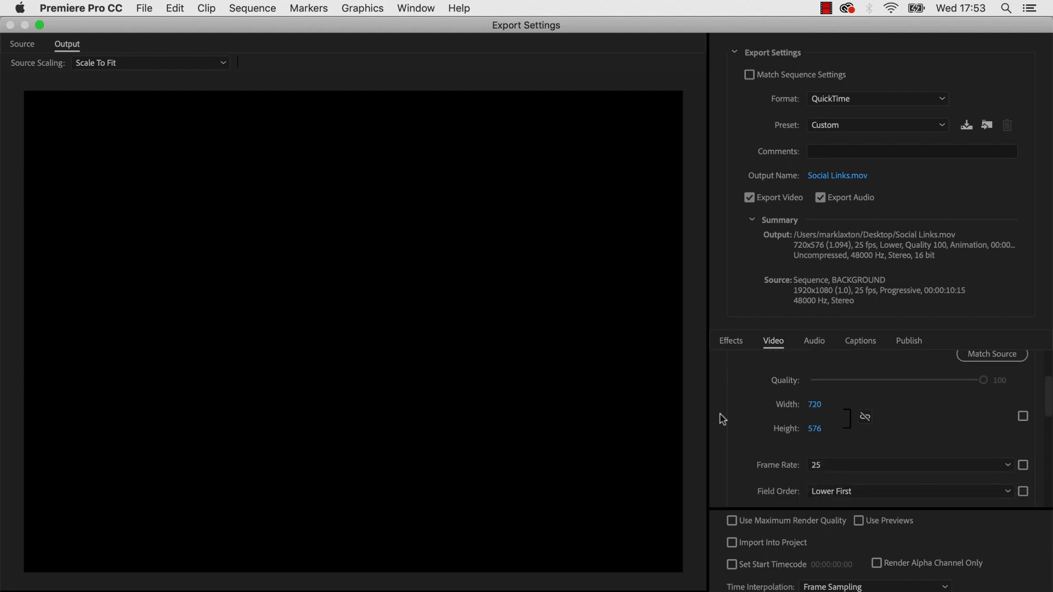
mouse_move(864, 422)
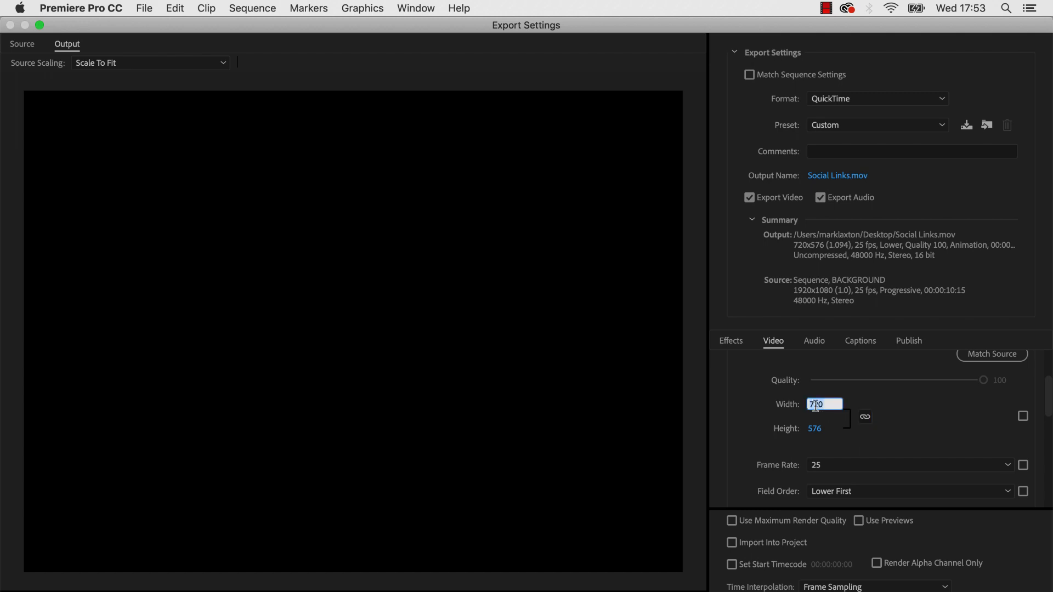
Step: Set the export frame width to 1920 for a 1920x1080 output
type("1920")
left_click(818, 428)
type("1,080")
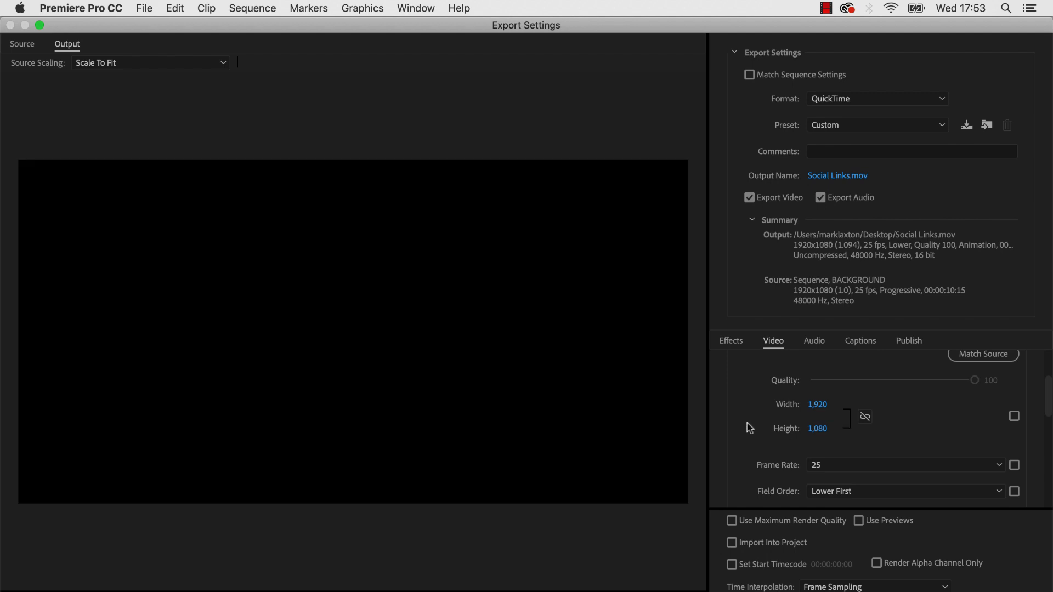
mouse_move(207, 368)
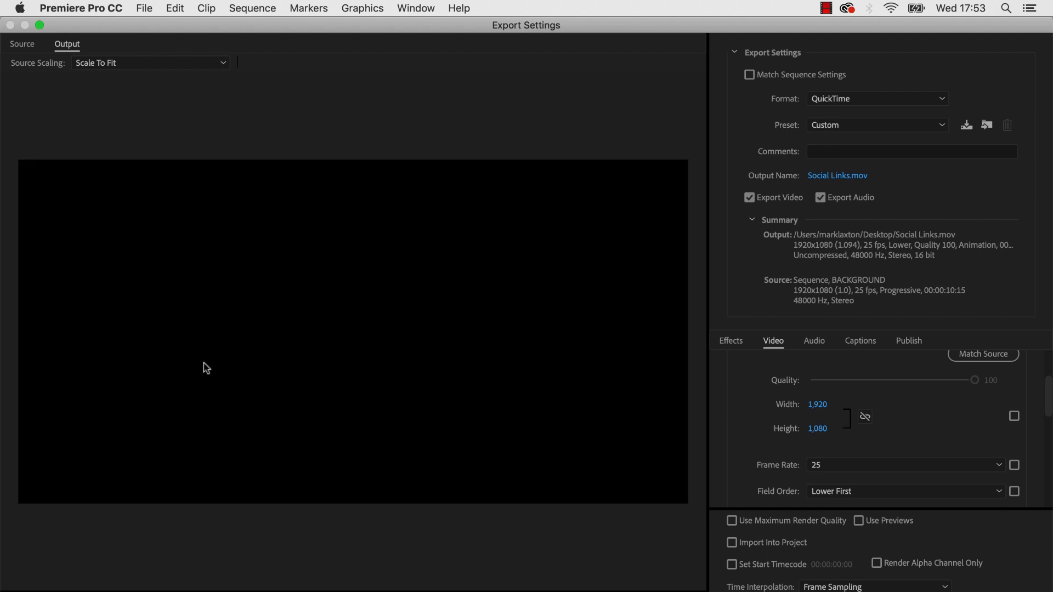
mouse_move(735, 421)
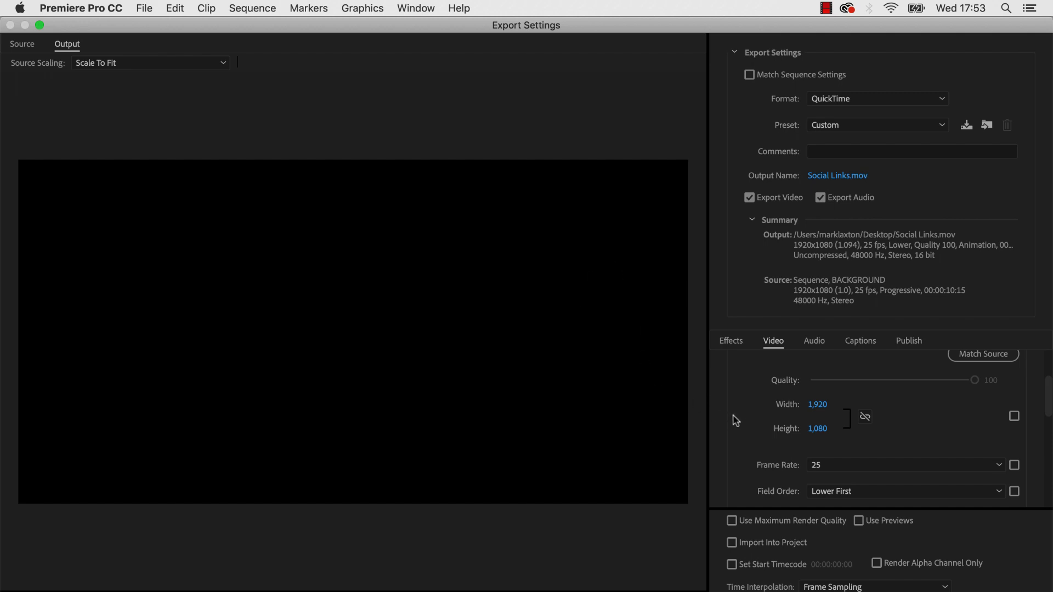
Step: Make the export's field order Progressive with 16:9 widescreen aspect
scroll("down", 3)
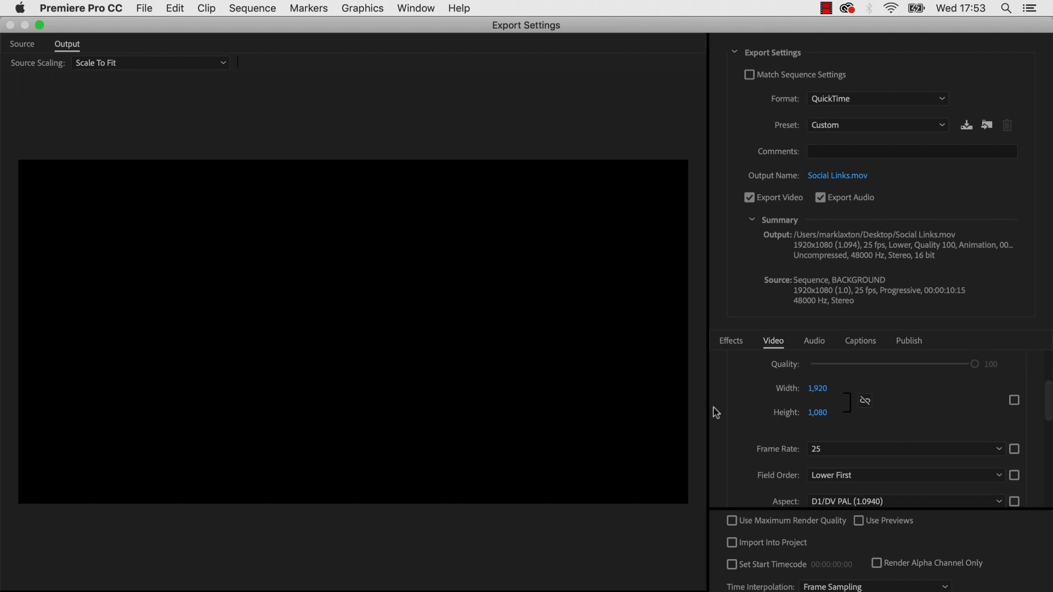
scroll("down", 3)
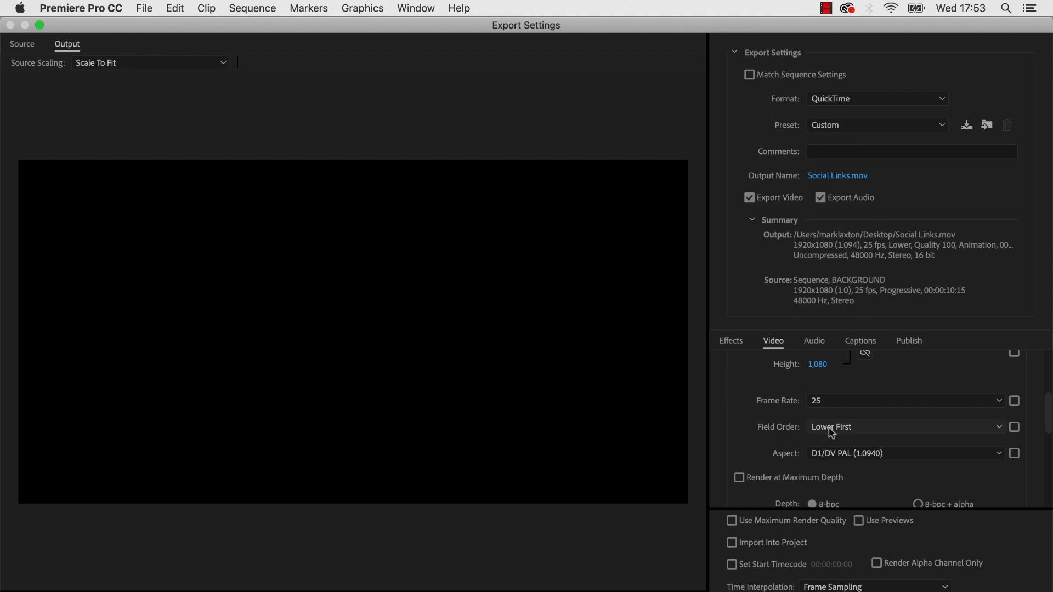
mouse_move(831, 433)
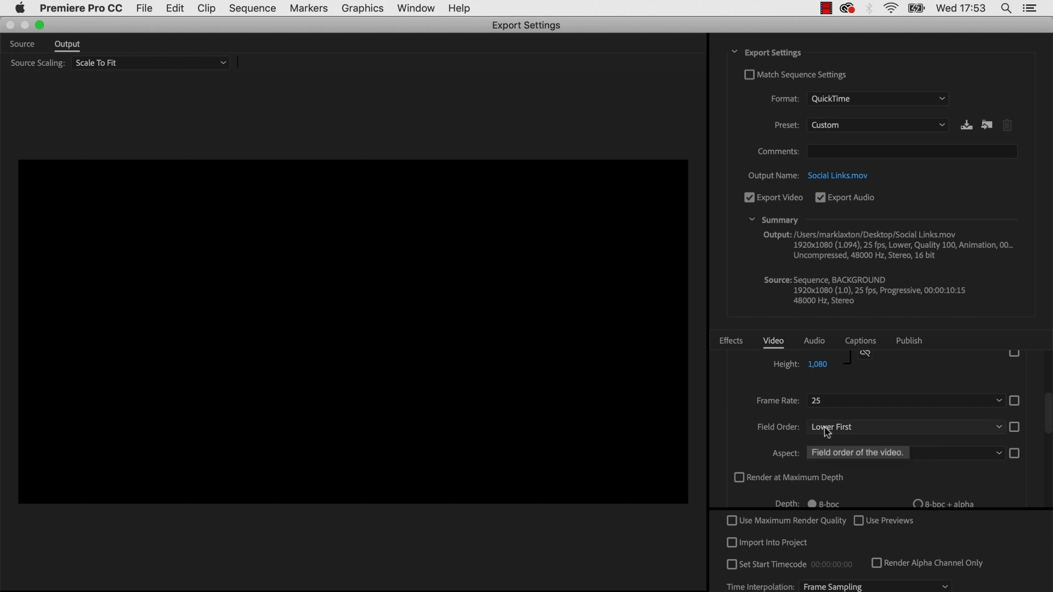
left_click(904, 426)
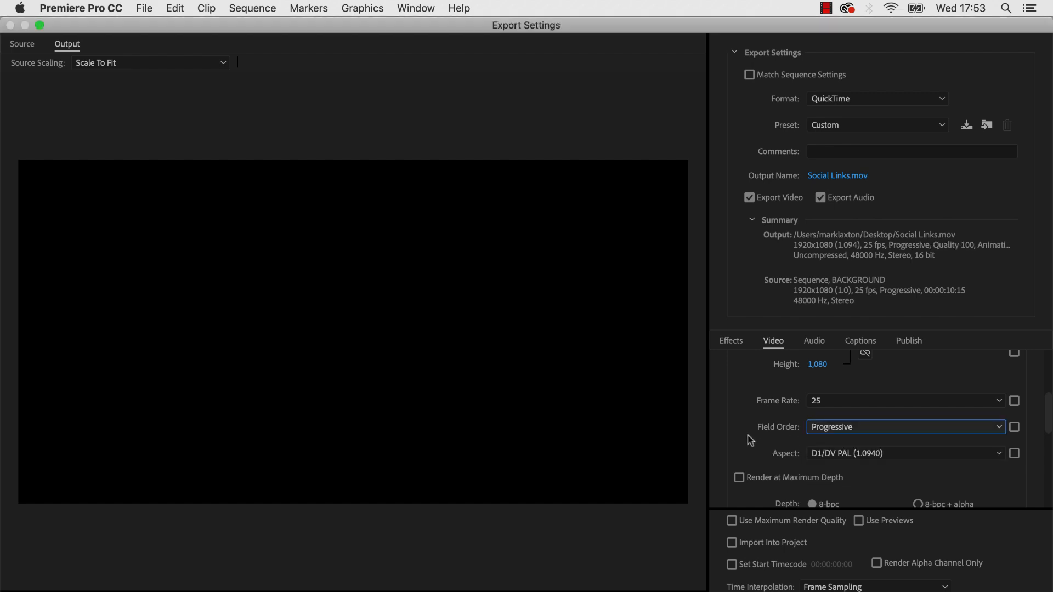
scroll("up", 3)
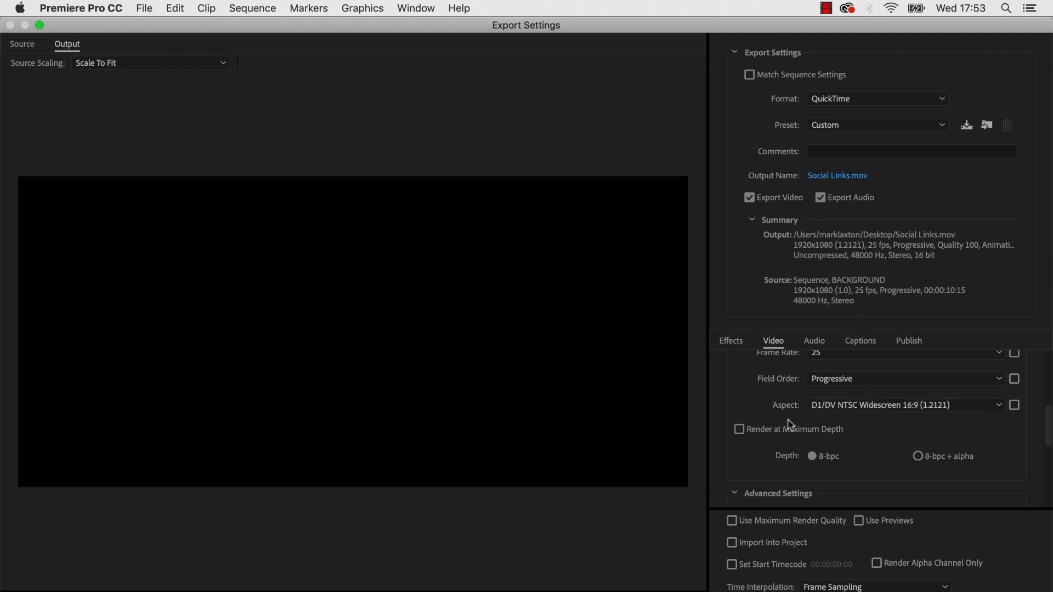
mouse_move(755, 412)
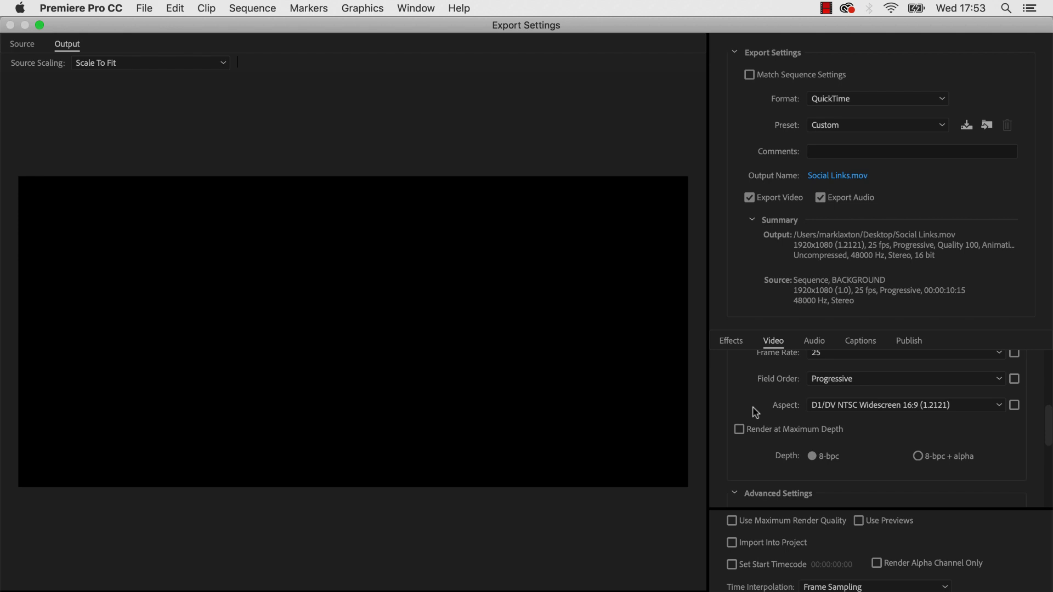
mouse_move(874, 410)
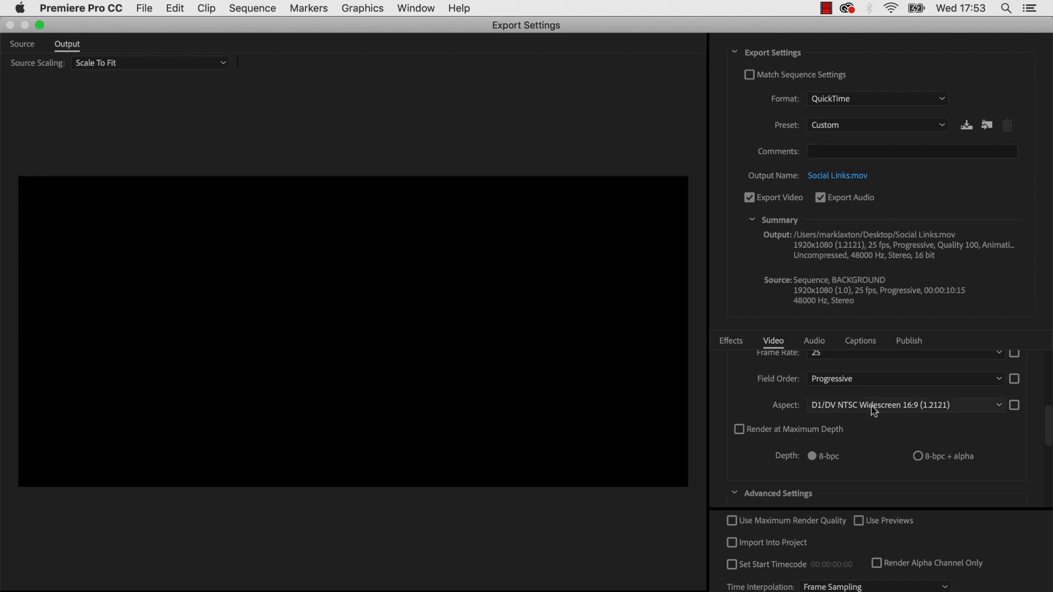
mouse_move(850, 411)
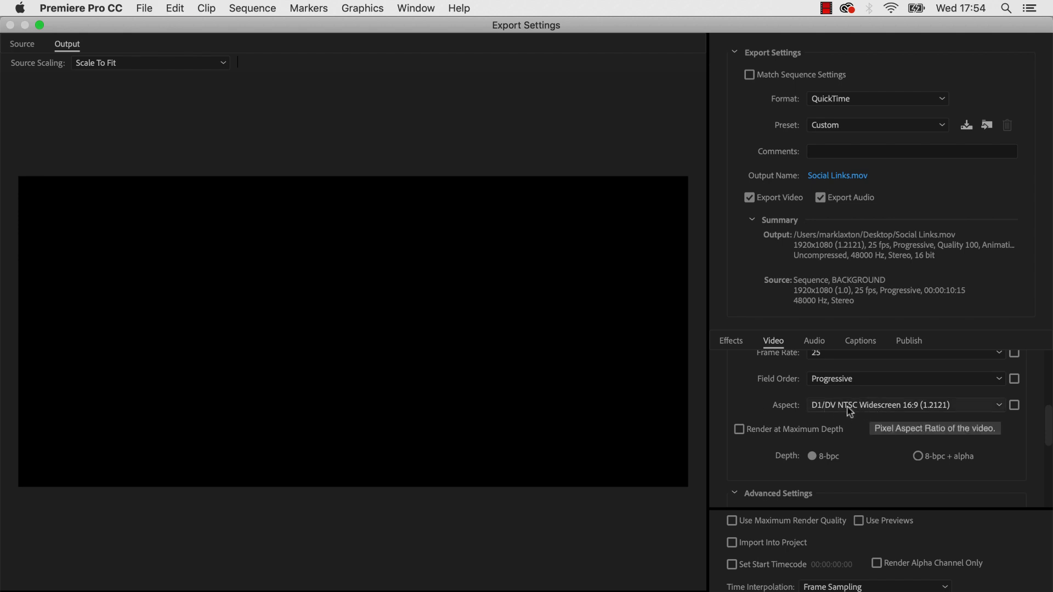
mouse_move(773, 402)
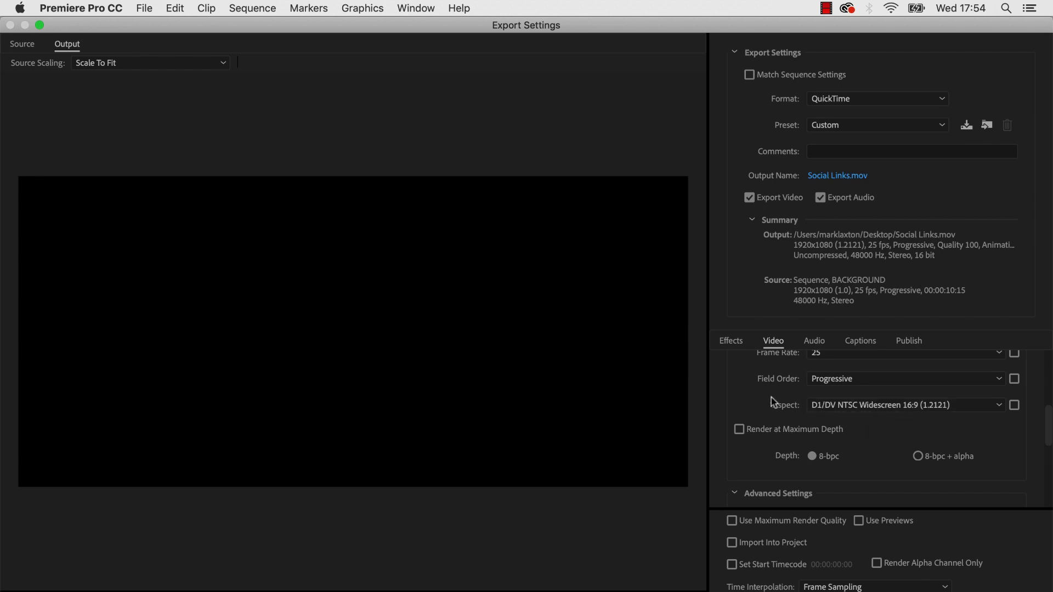
scroll("up", 3)
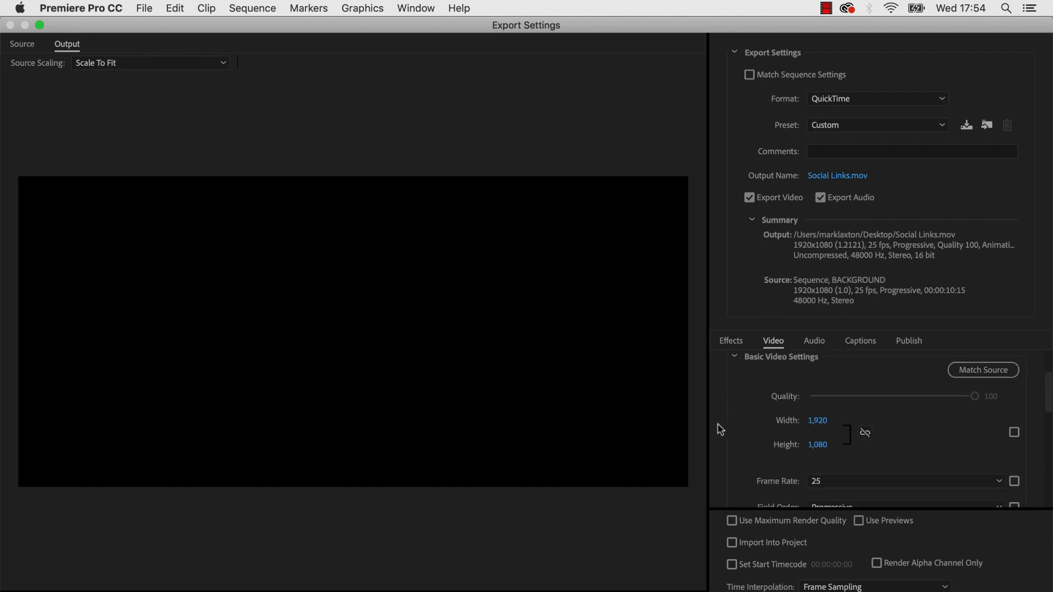
scroll("down", 3)
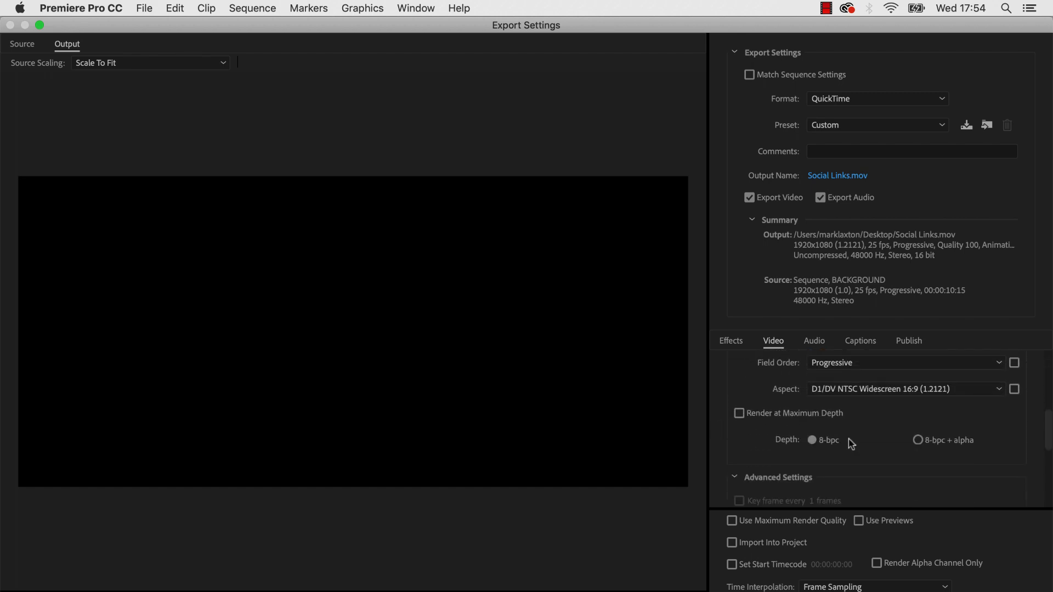
mouse_move(936, 450)
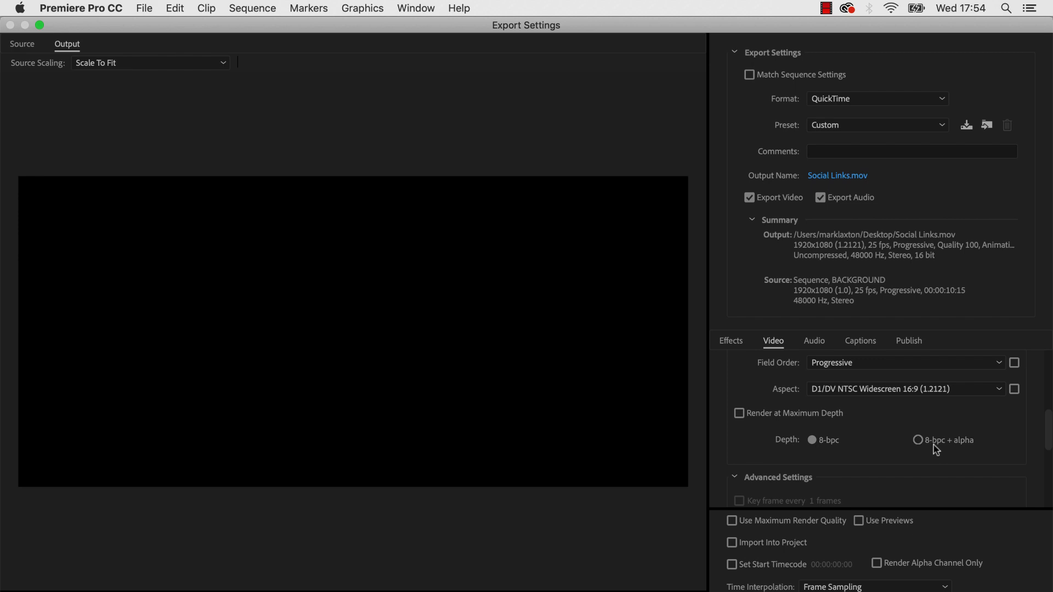
mouse_move(973, 450)
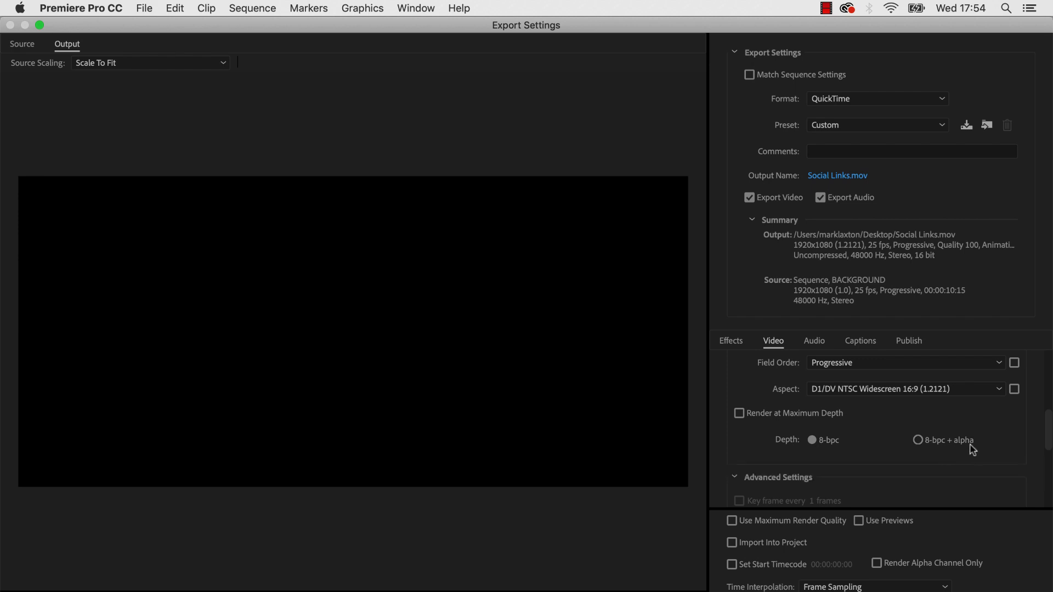
mouse_move(919, 443)
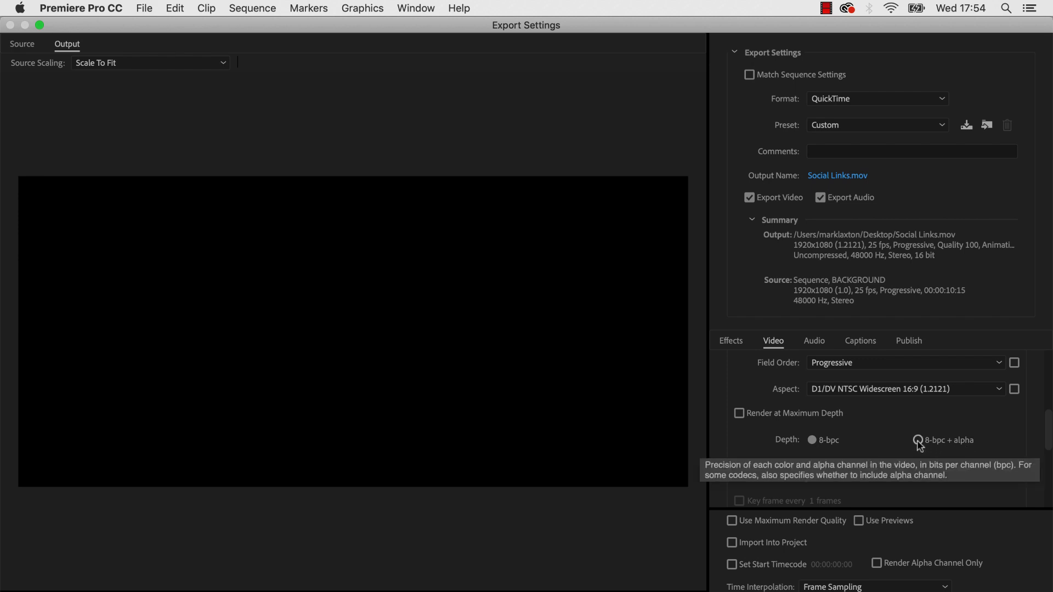
Step: Choose 8-bpc + alpha depth and enable Render at Maximum Depth
left_click(919, 440)
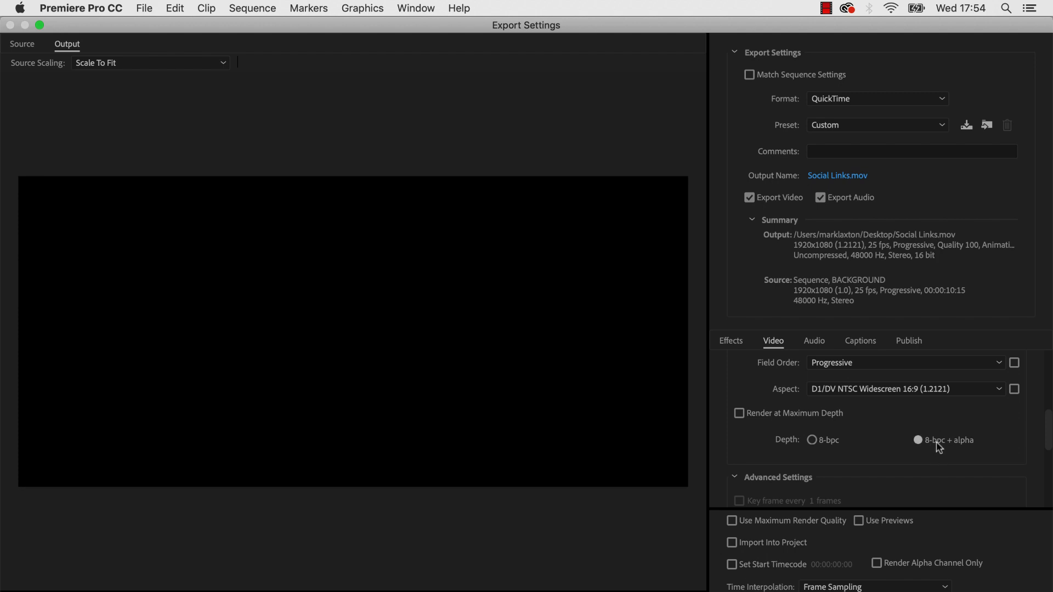
mouse_move(895, 437)
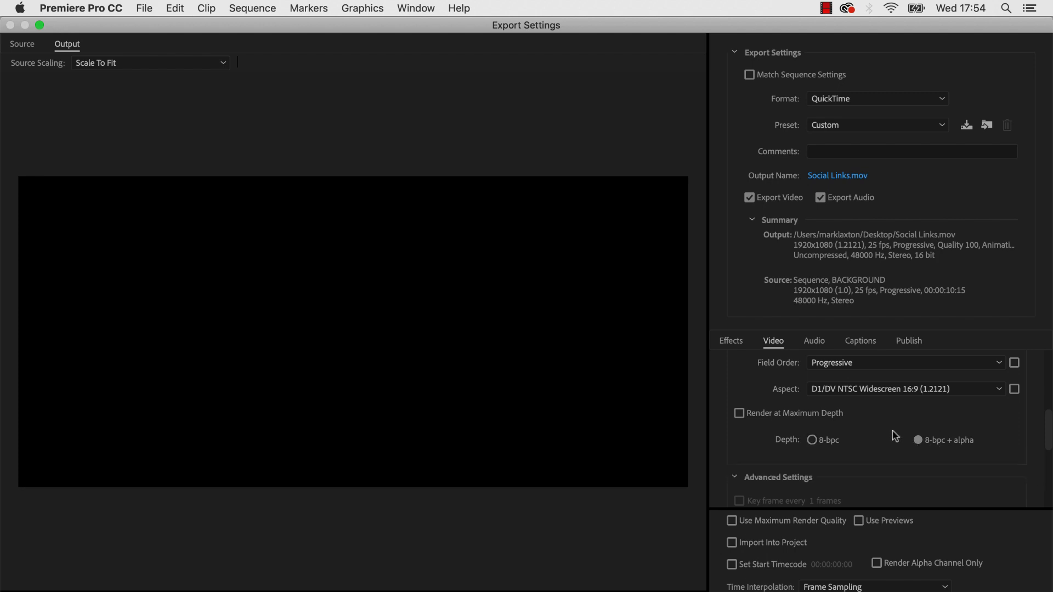
mouse_move(717, 448)
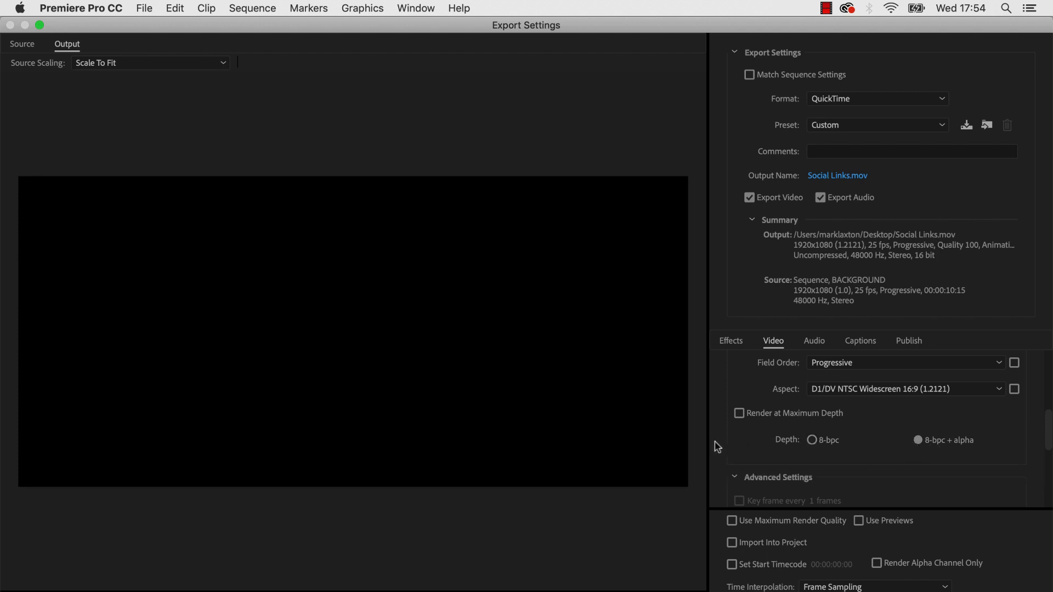
left_click(739, 413)
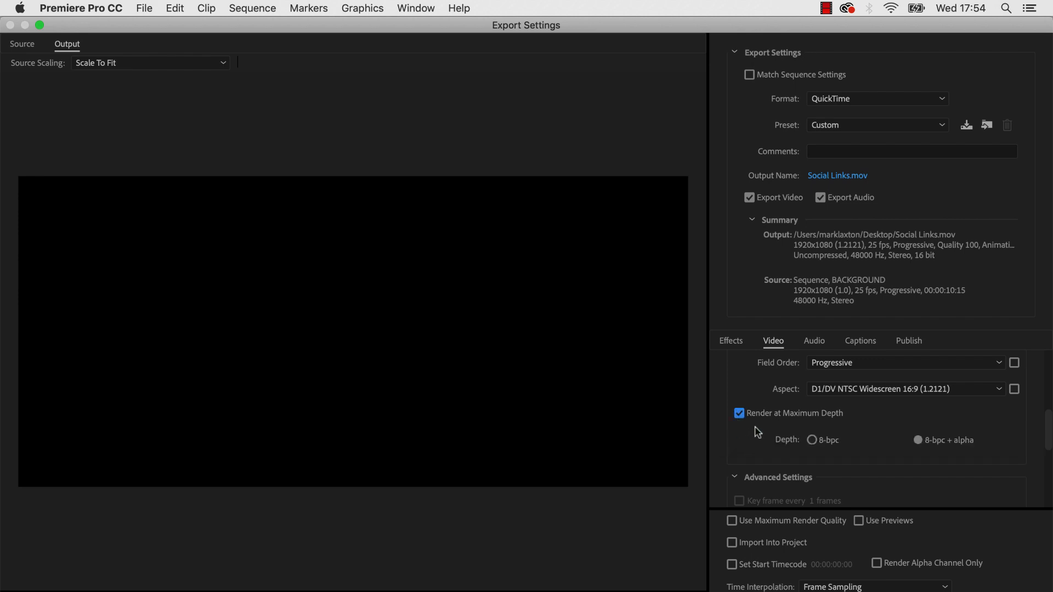
mouse_move(719, 454)
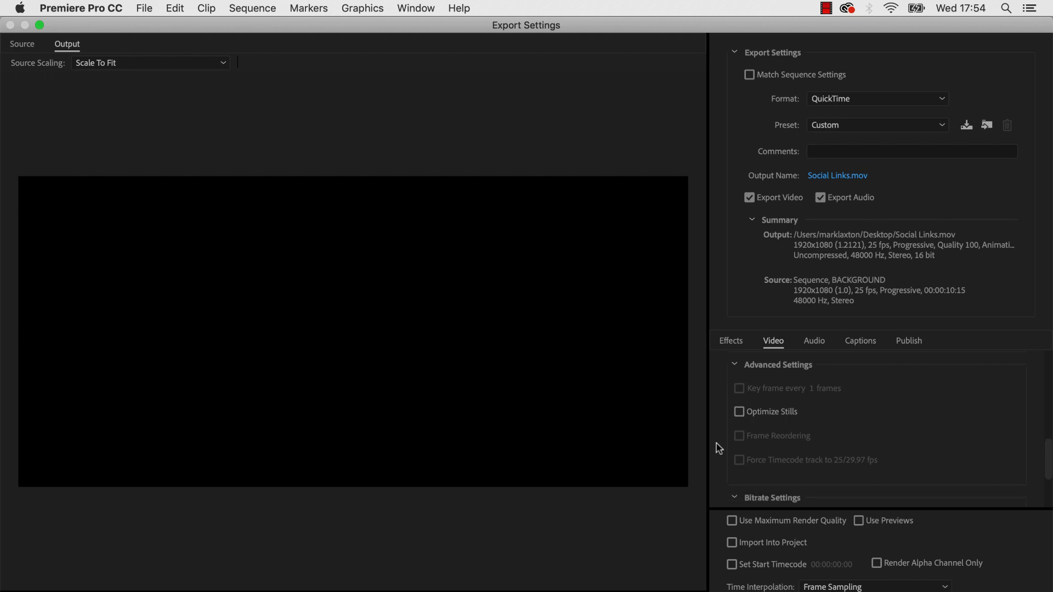
scroll("down", 3)
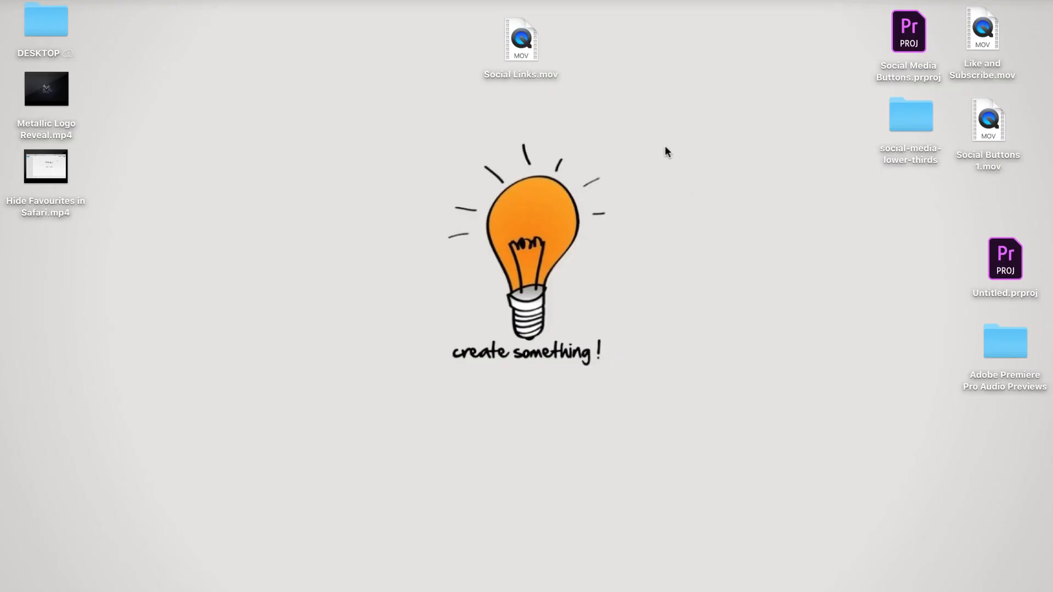
mouse_move(524, 44)
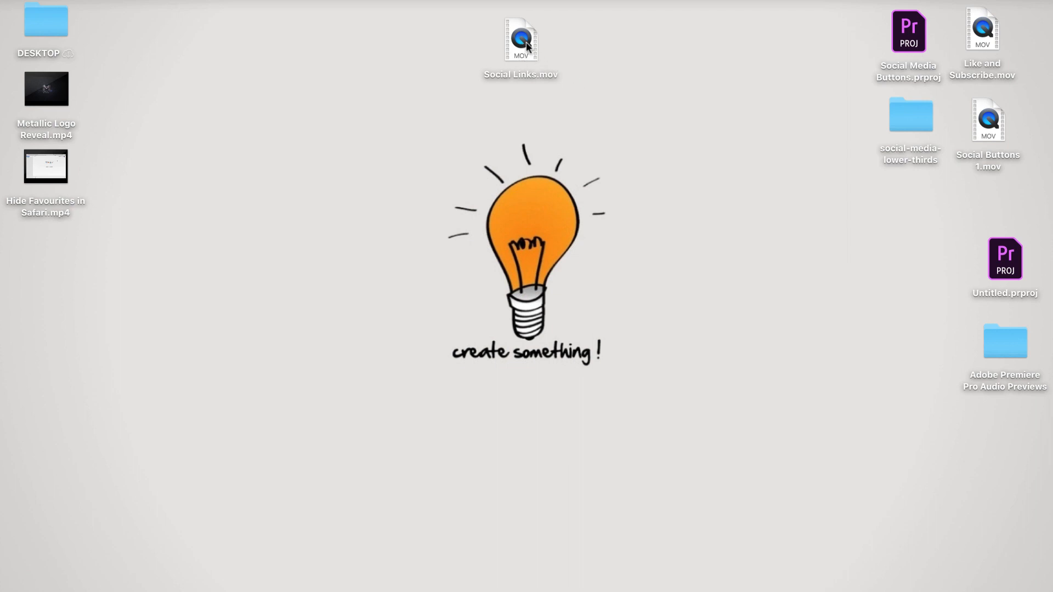
mouse_move(512, 59)
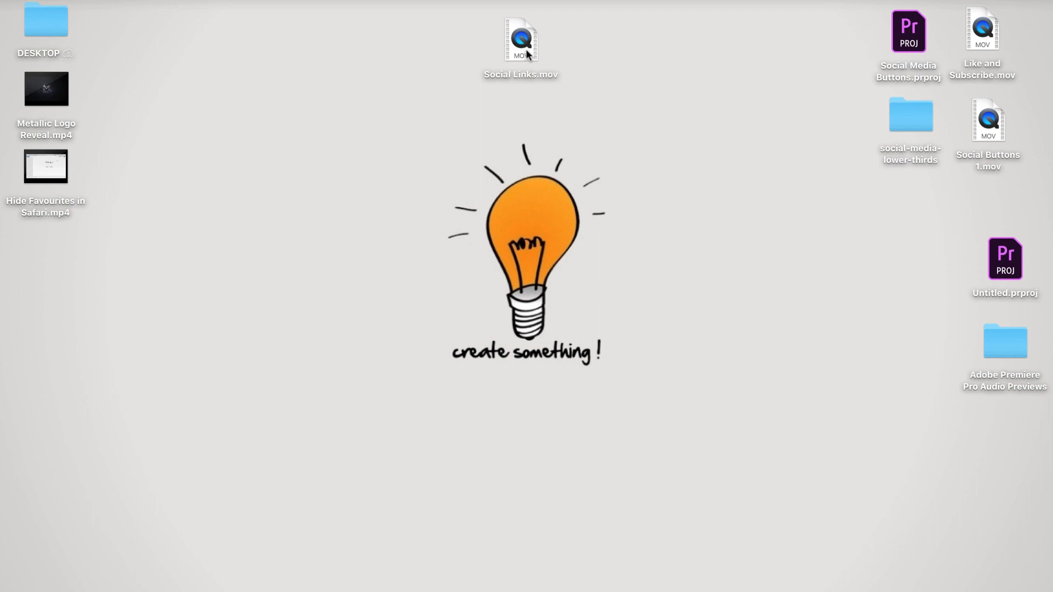
mouse_move(542, 60)
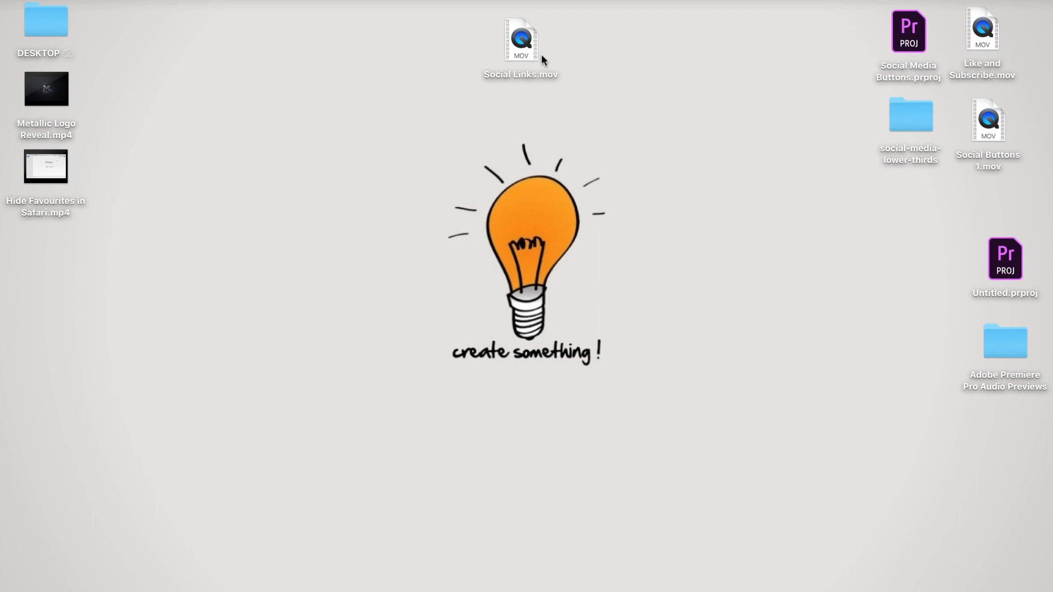
mouse_move(552, 57)
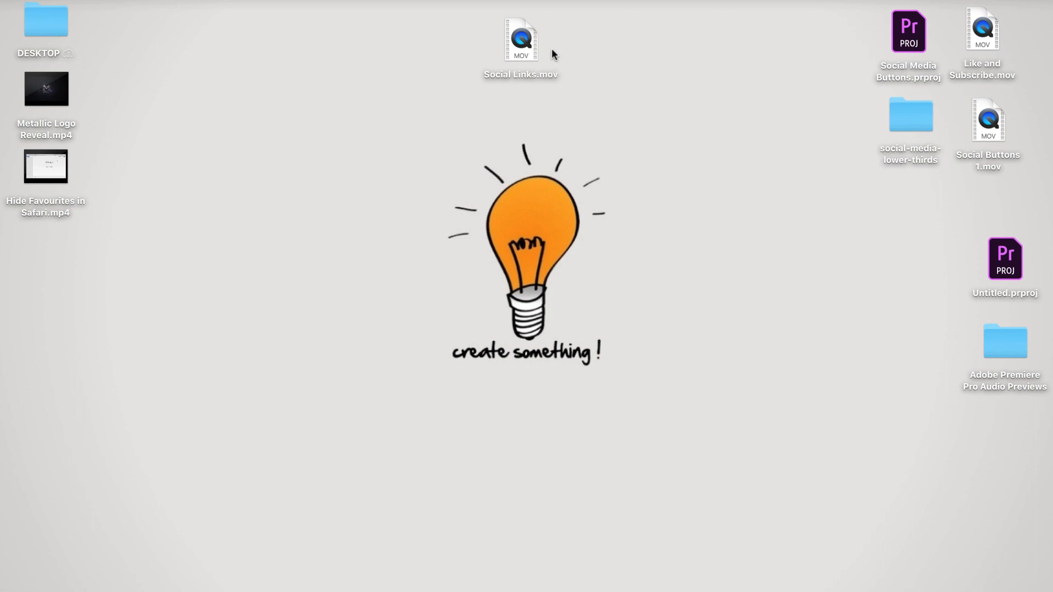
mouse_move(524, 45)
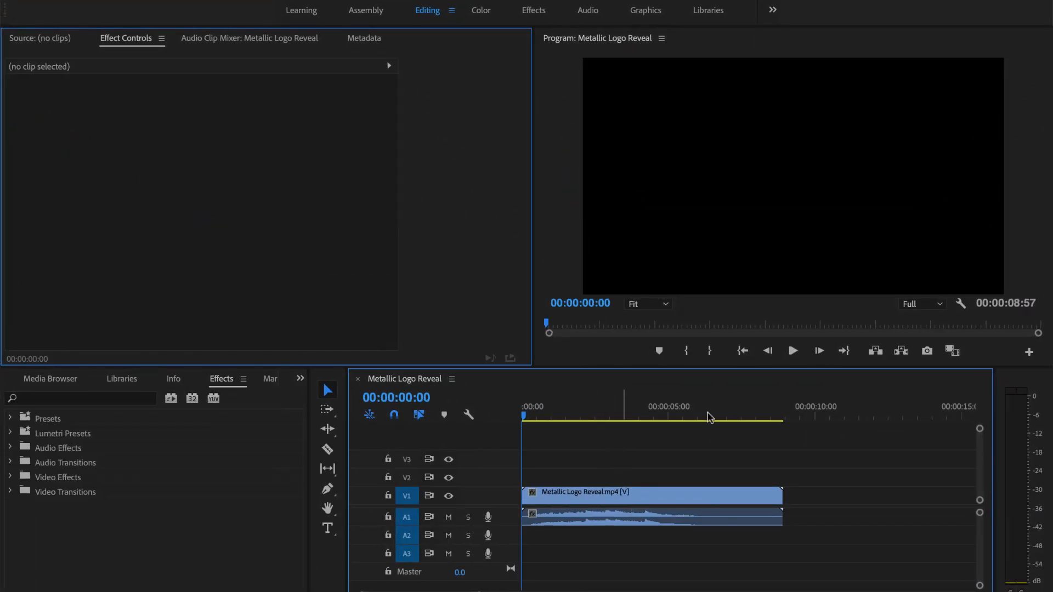
Step: Preview the Metallic Logo Reveal sequence until the logo appears, then pause
left_click(793, 351)
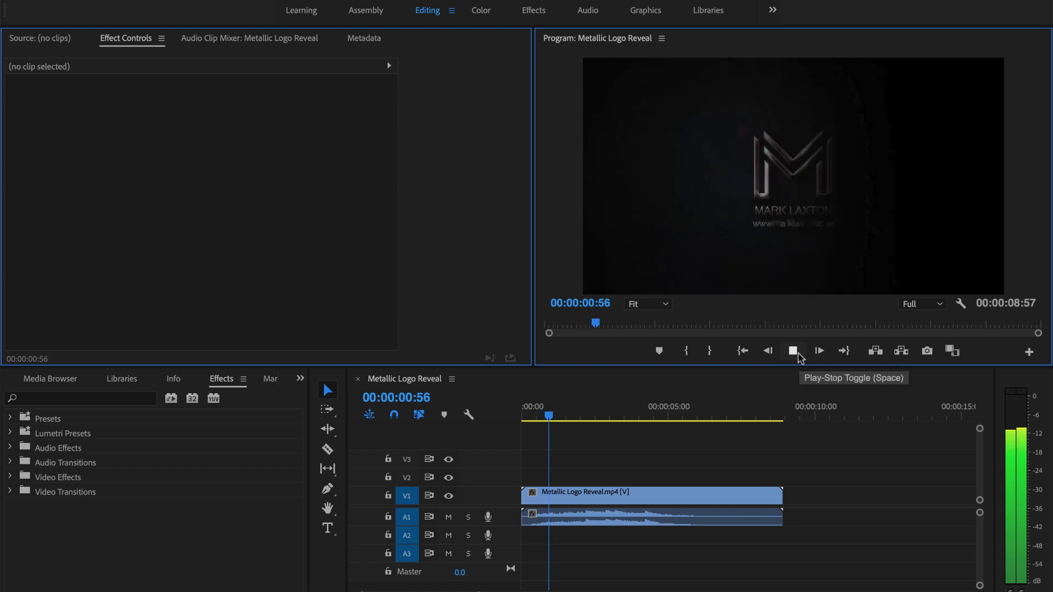
left_click(793, 350)
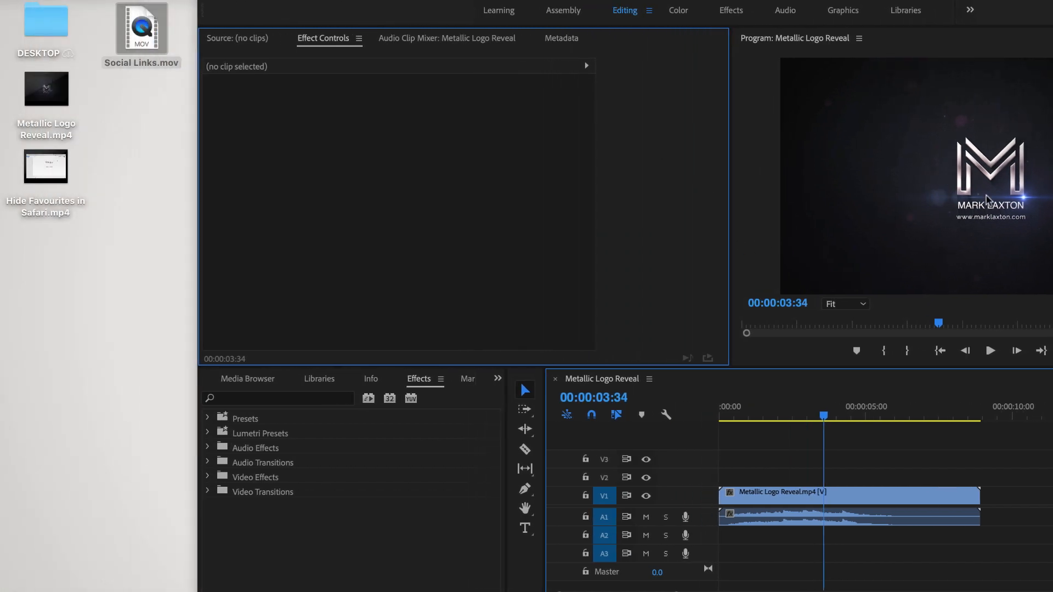
mouse_move(927, 173)
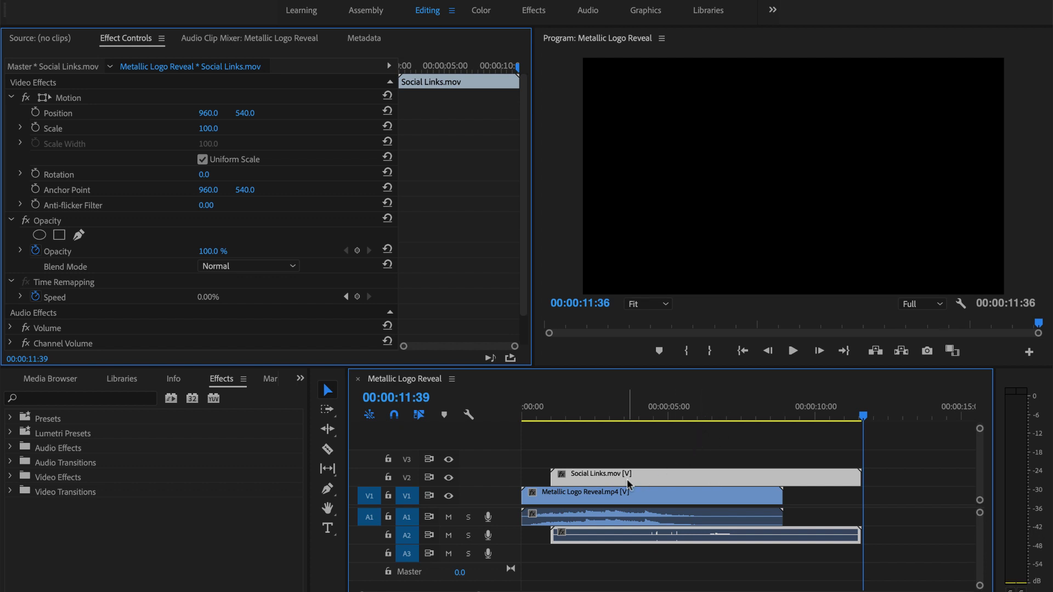
mouse_move(669, 379)
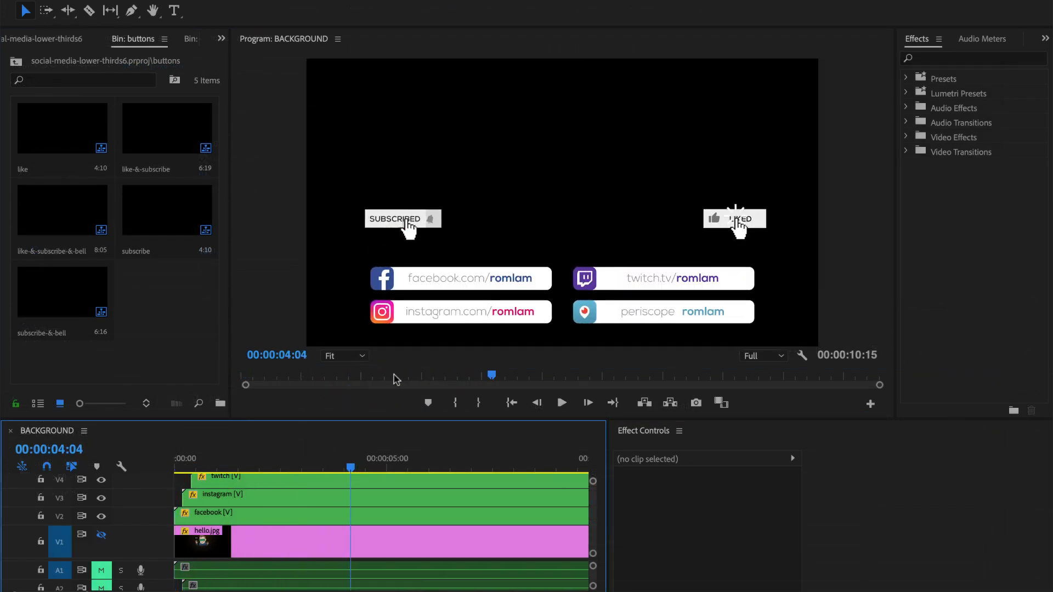
mouse_move(353, 282)
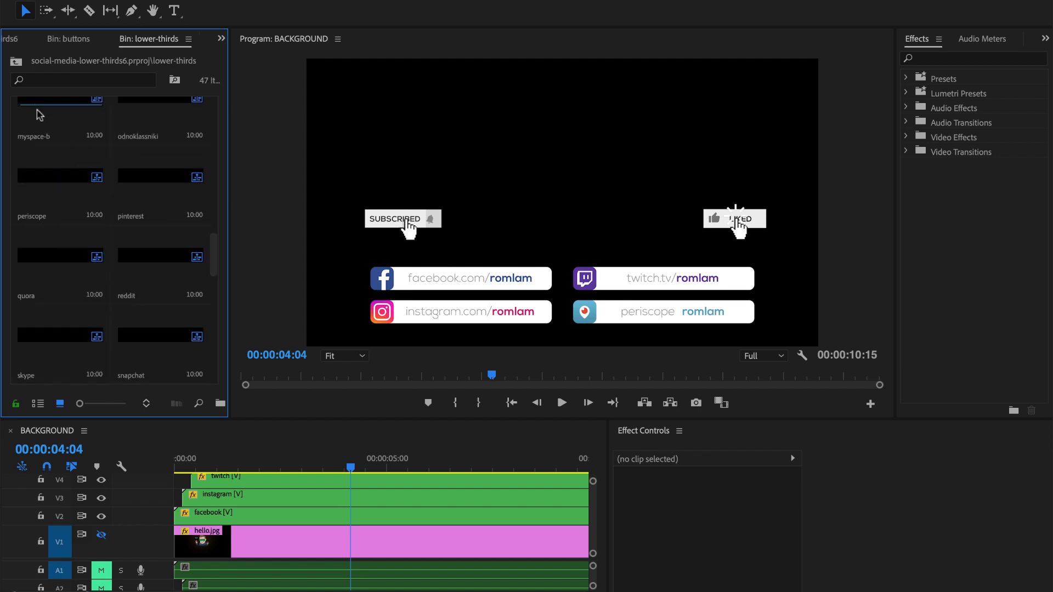
Step: Browse the 47-clip lower-thirds bin thumbnails and bring up the panel's bin list
left_click(59, 176)
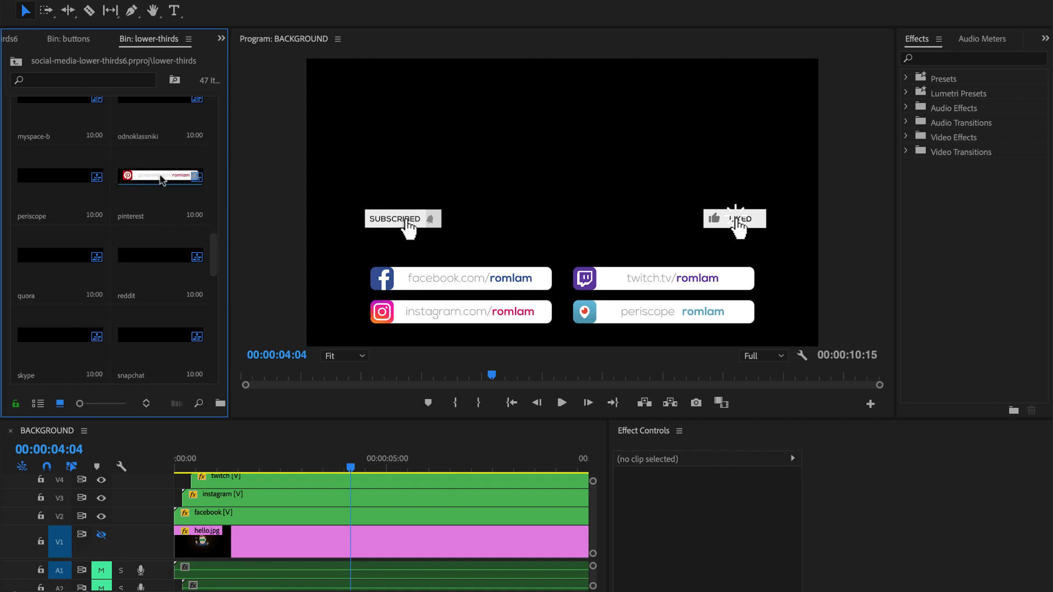
mouse_move(139, 228)
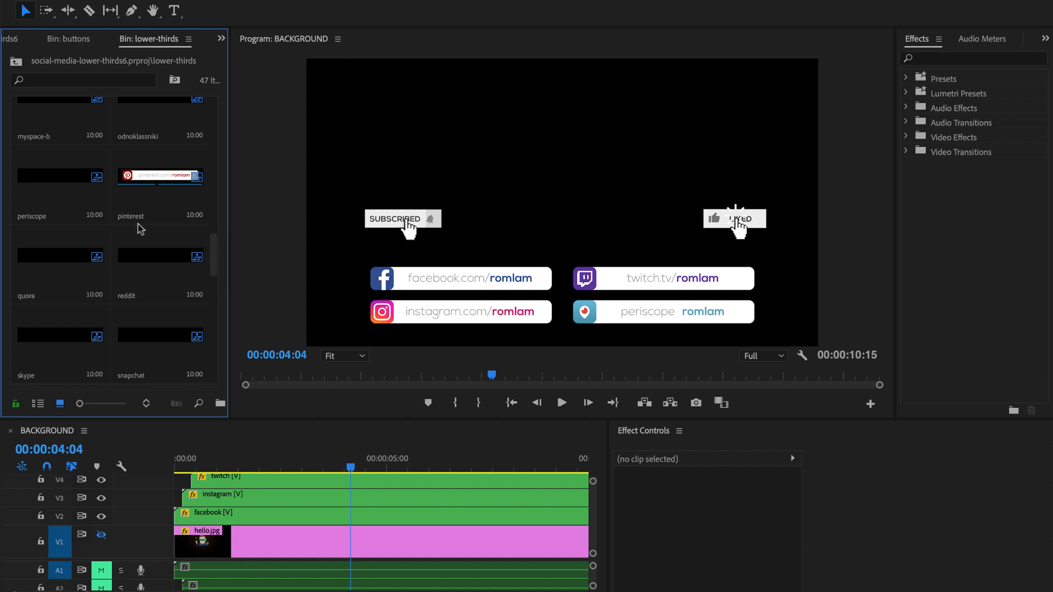
mouse_move(152, 226)
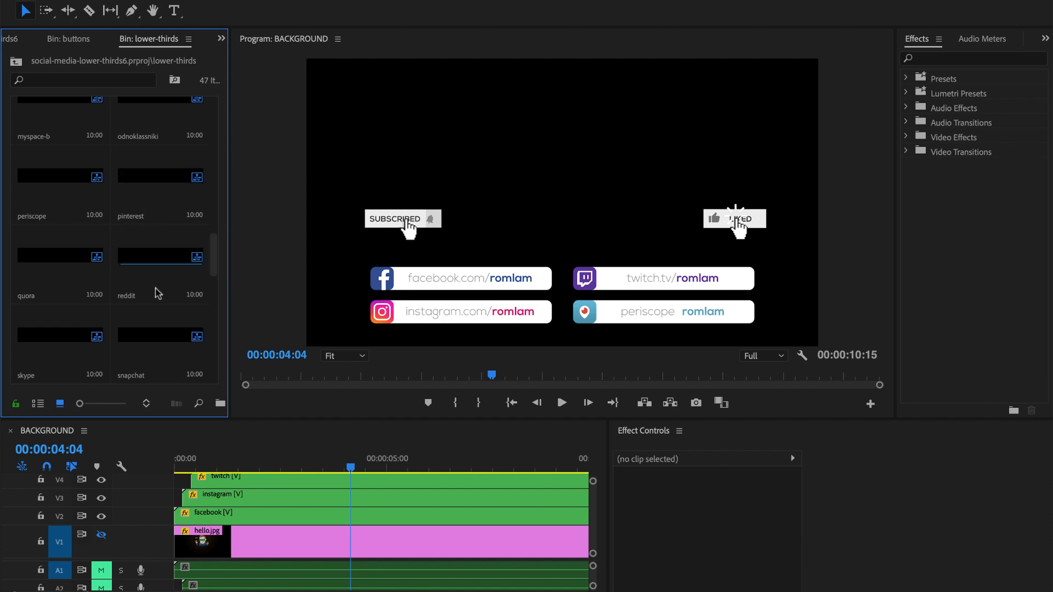
scroll("down", 3)
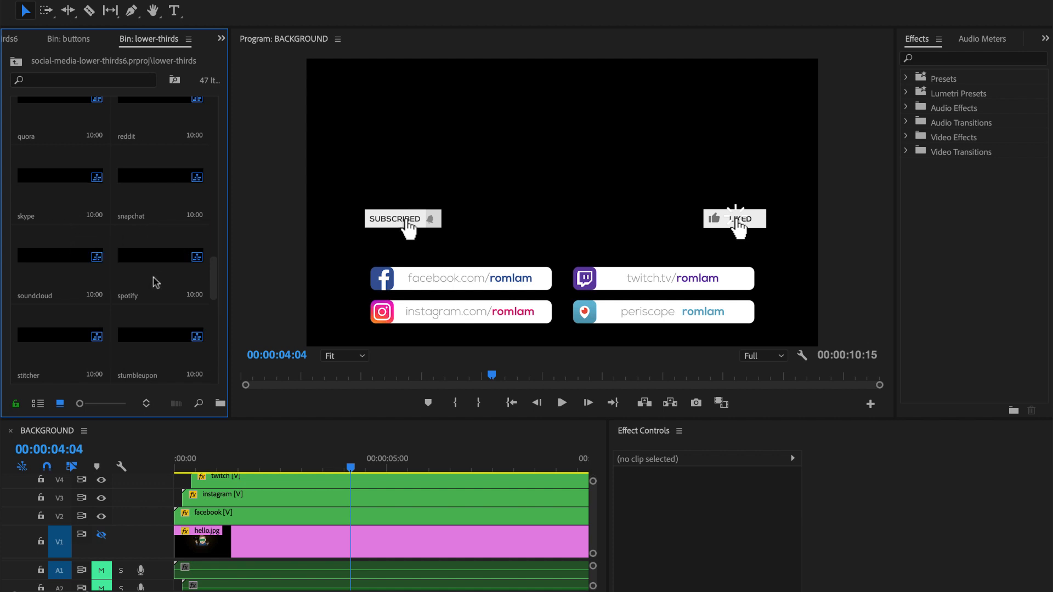
scroll("down", 3)
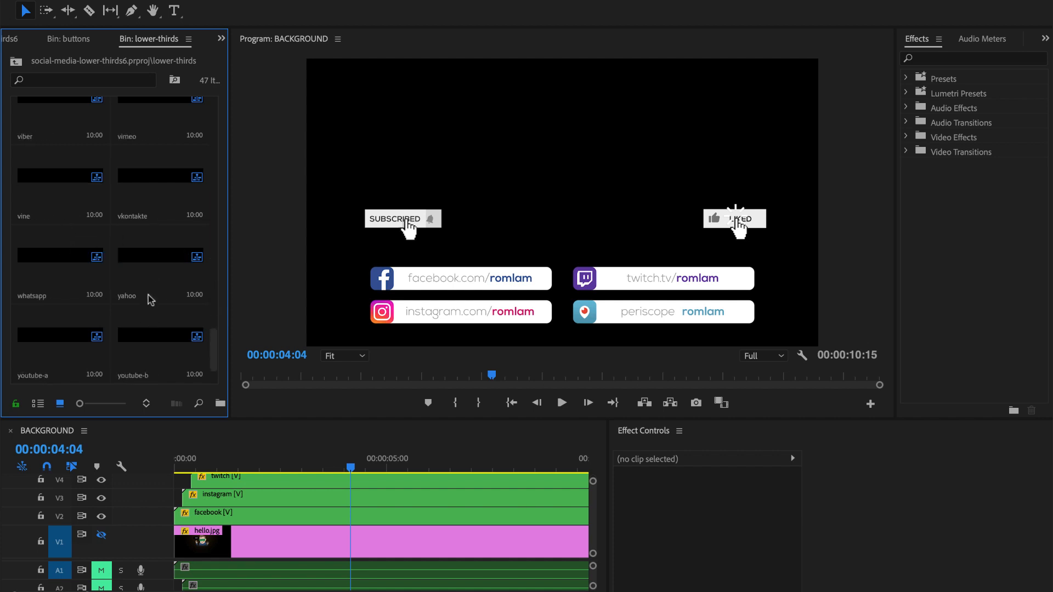
scroll("up", 3)
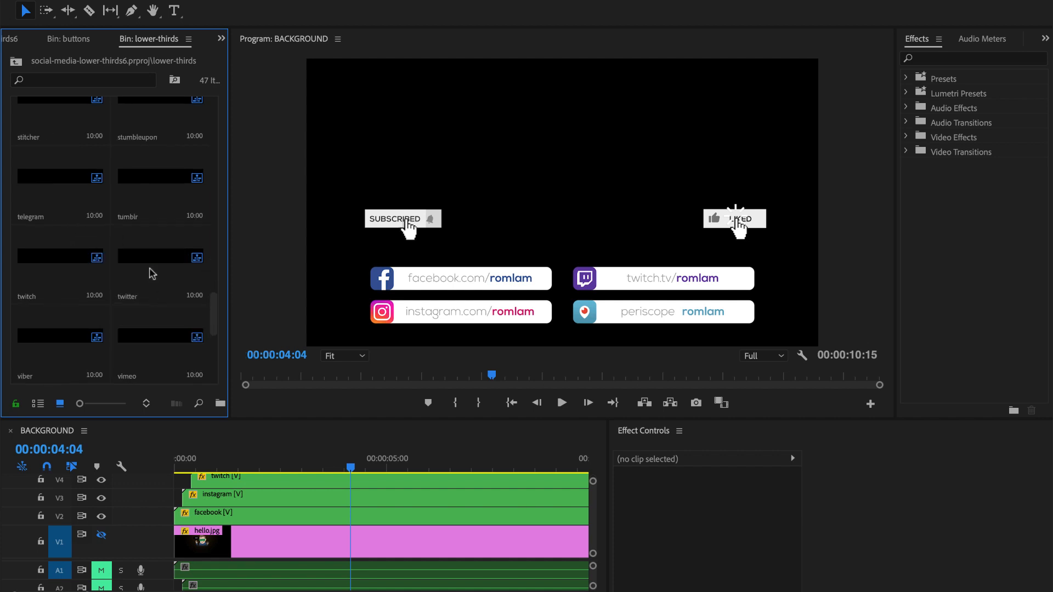
scroll("up", 3)
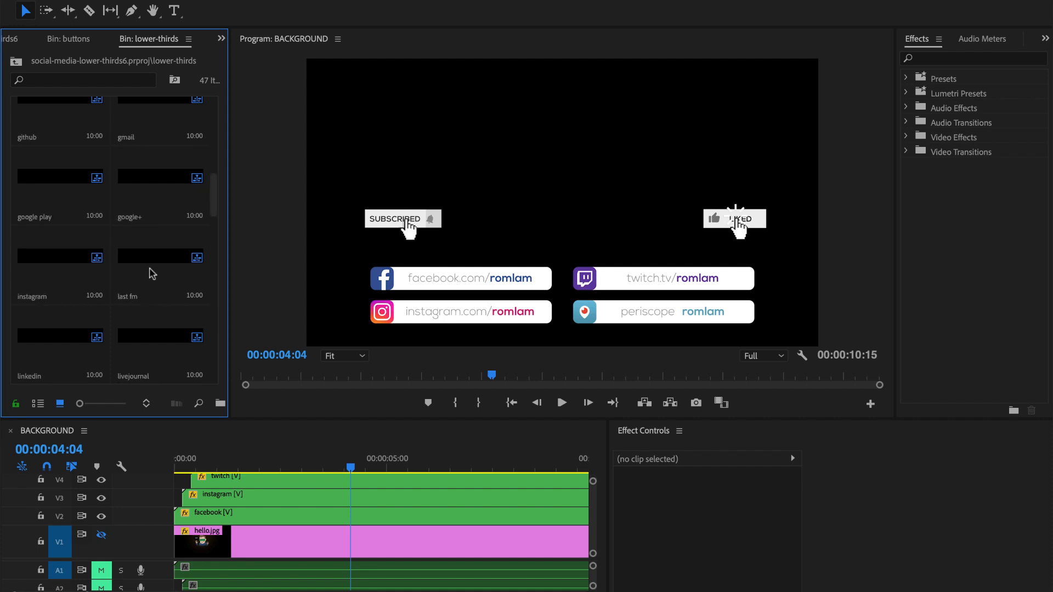
scroll("up", 3)
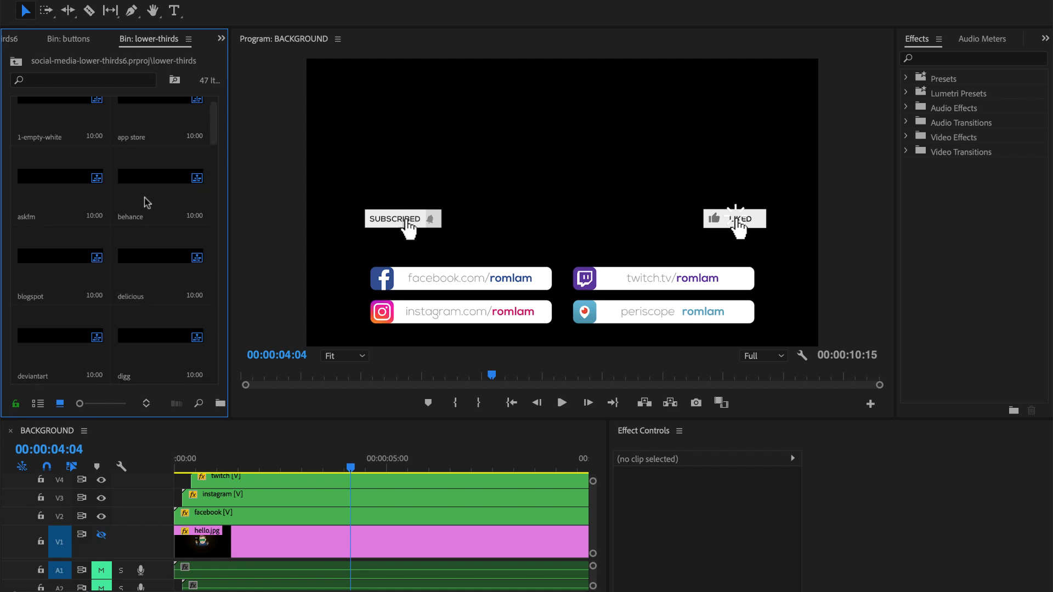
left_click(221, 39)
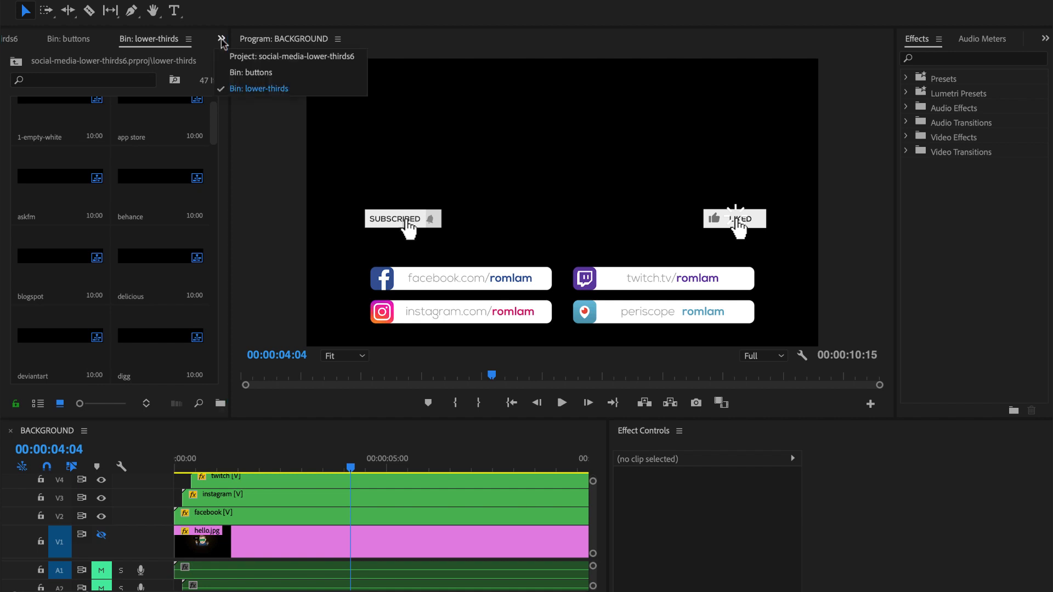
Step: Switch to Project: social-media-lower-thirds6 and enter its buttons bin
left_click(293, 56)
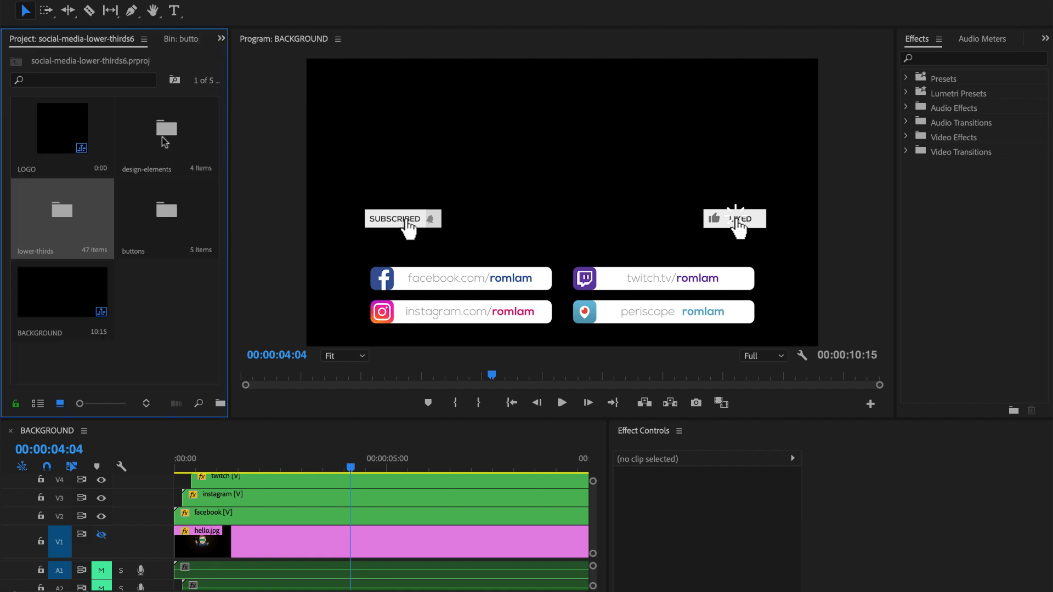
double_click(167, 212)
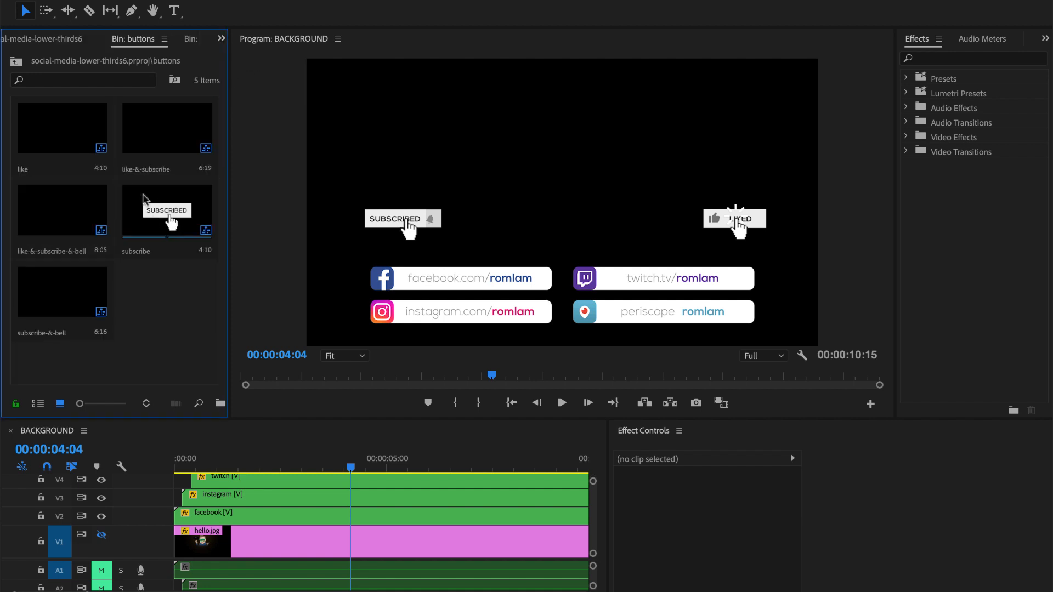
mouse_move(62, 128)
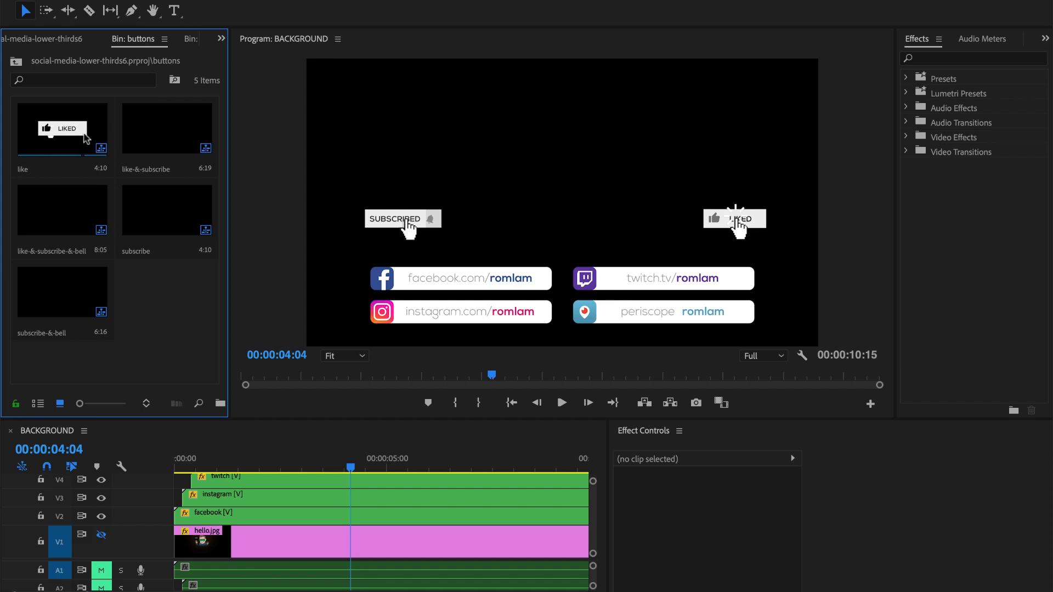
mouse_move(174, 137)
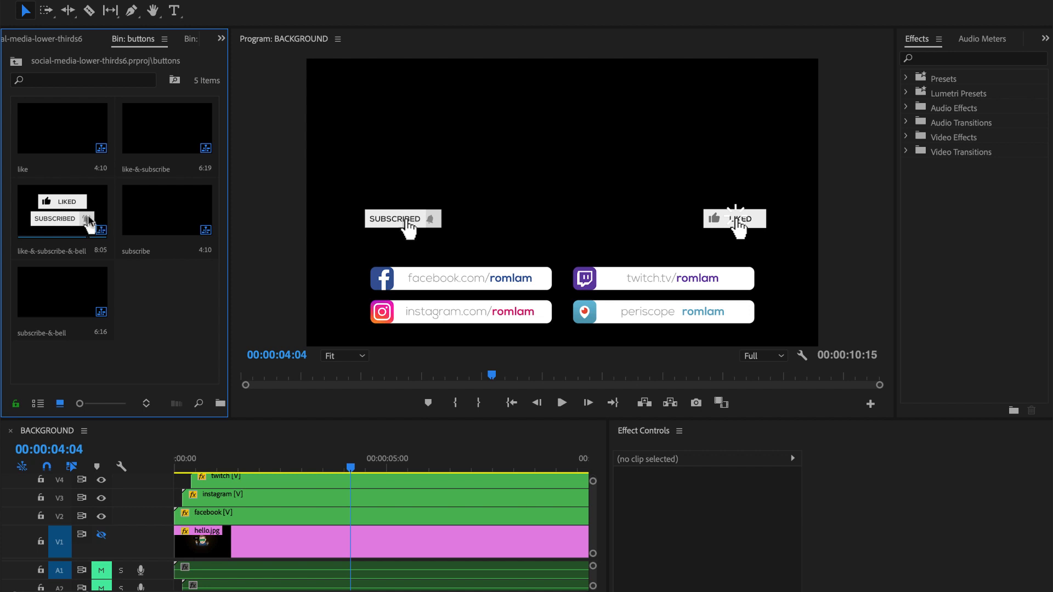
mouse_move(167, 210)
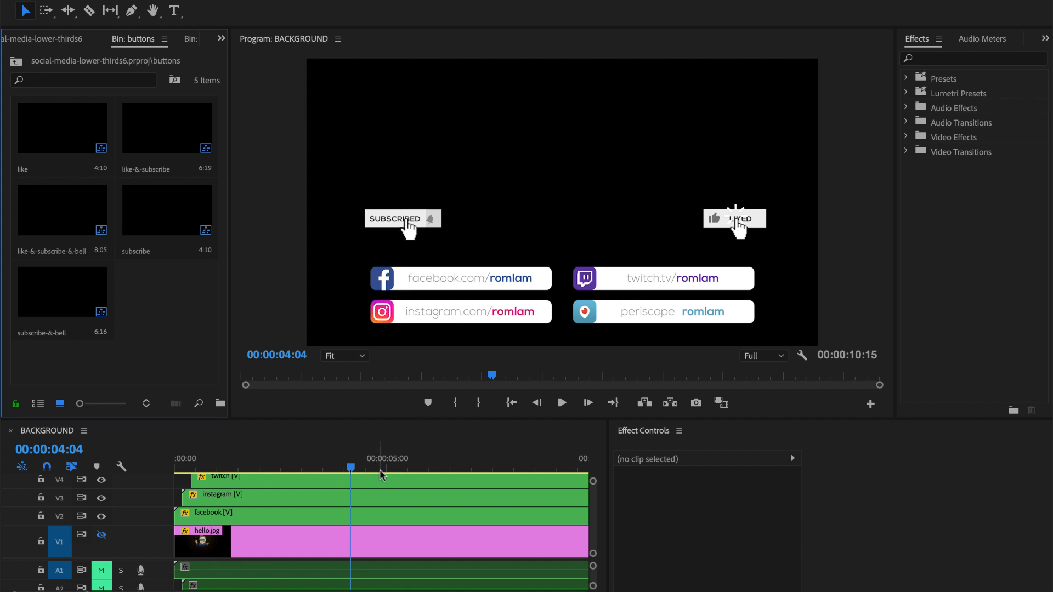
mouse_move(367, 429)
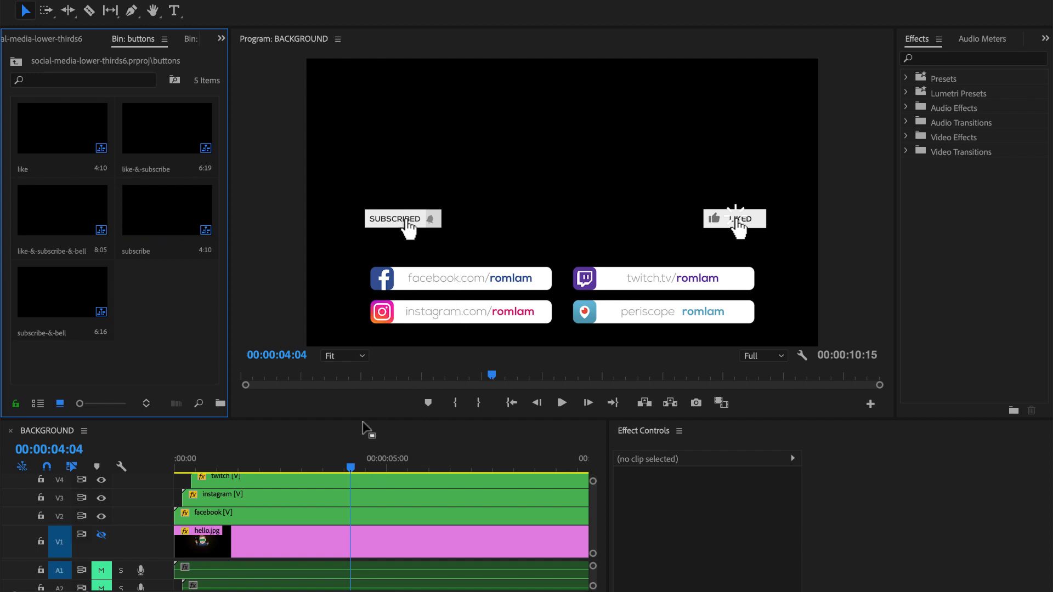
mouse_move(346, 440)
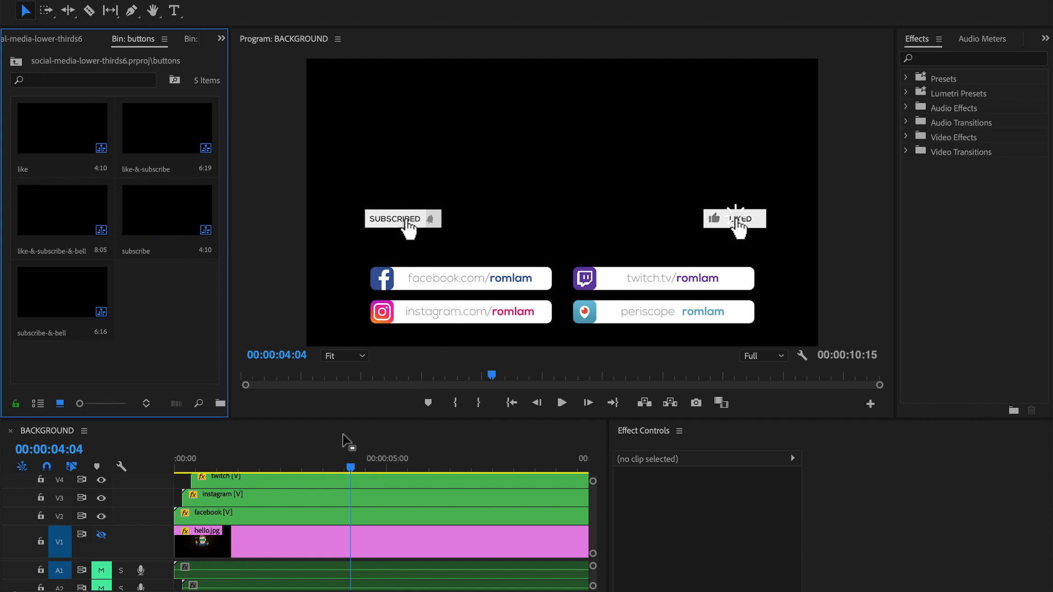
mouse_move(350, 442)
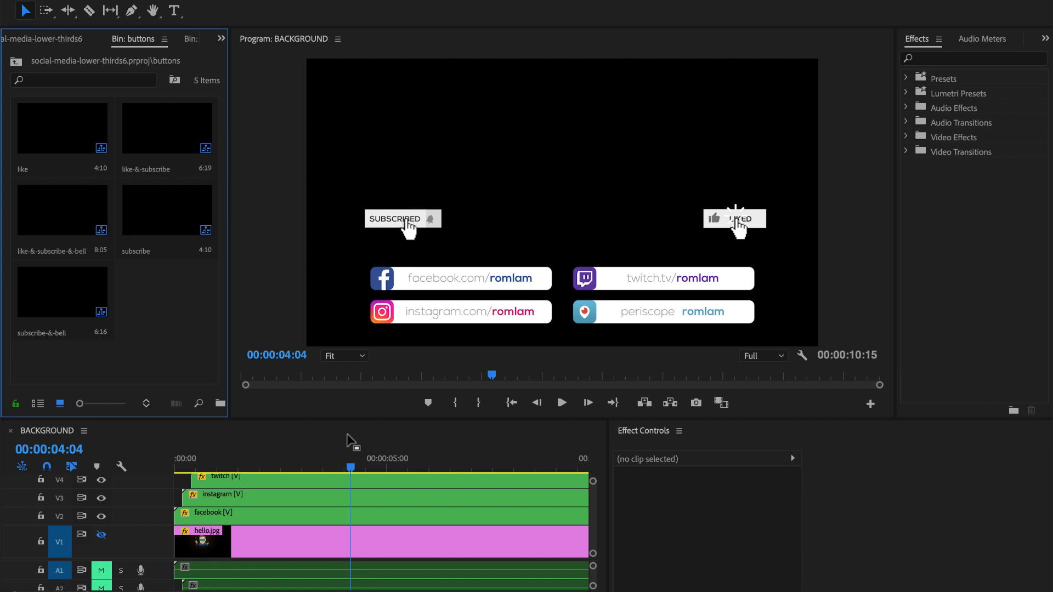
mouse_move(370, 445)
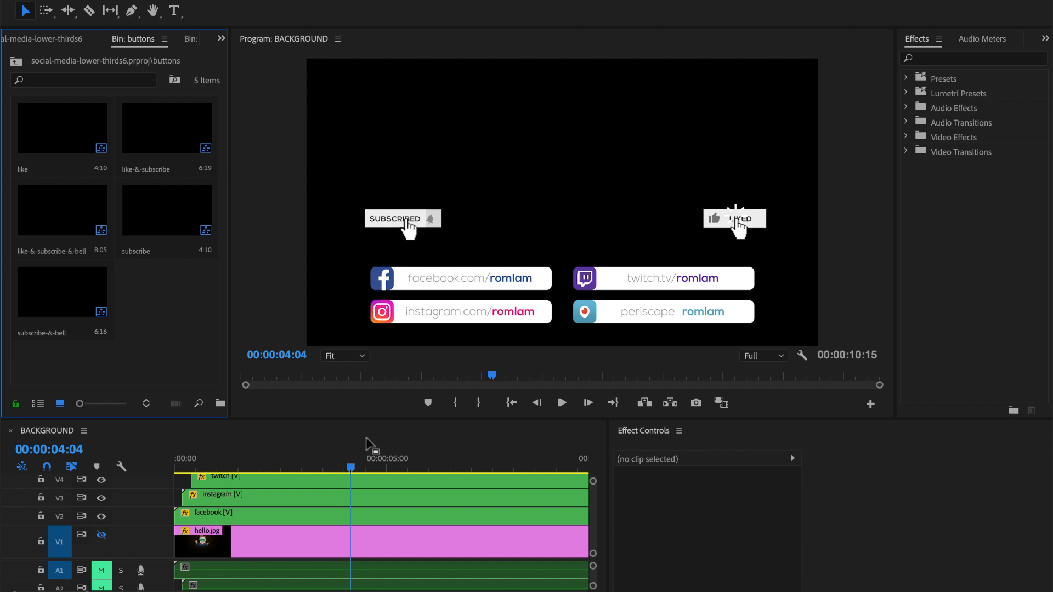
mouse_move(374, 445)
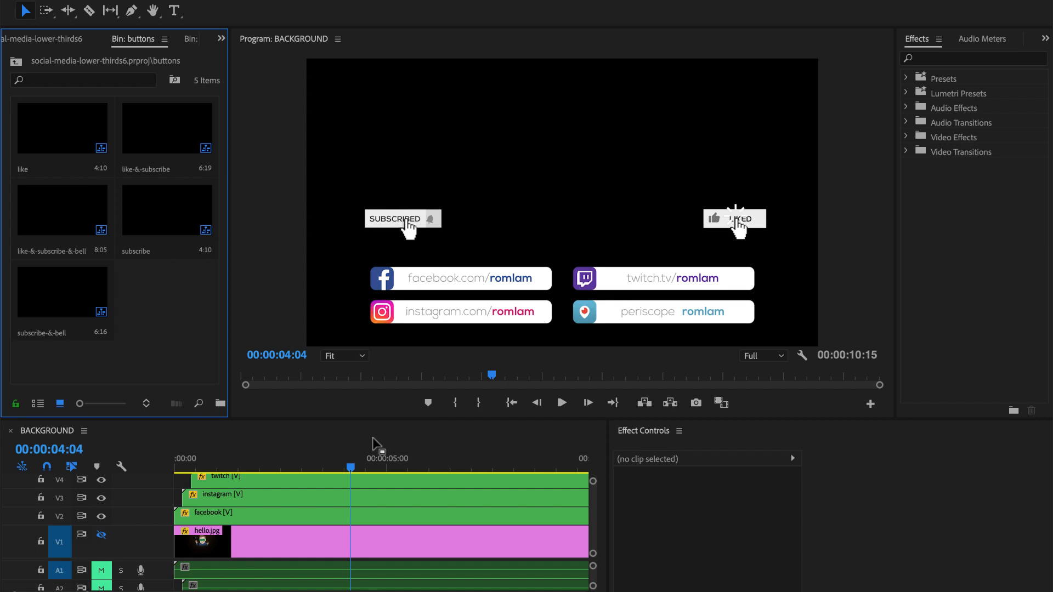
mouse_move(404, 446)
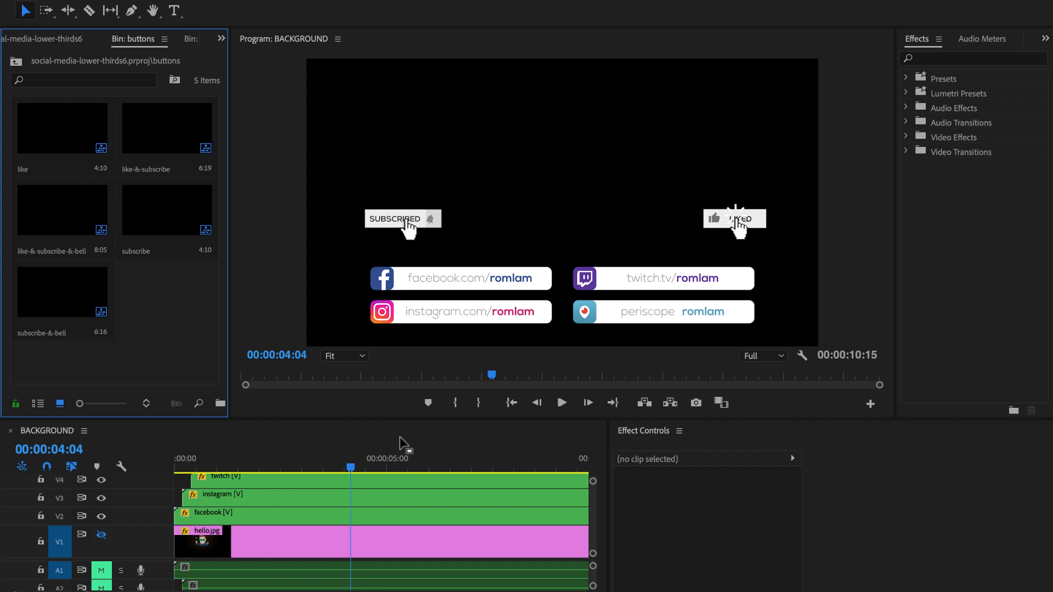